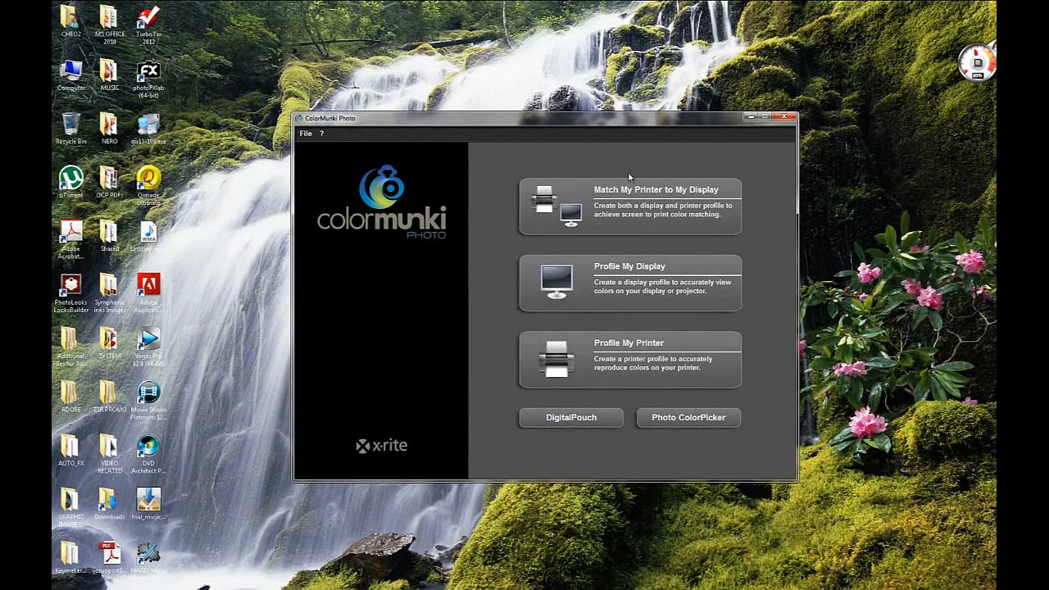
{"action": "mouse_move", "coordinate": [543, 133]}
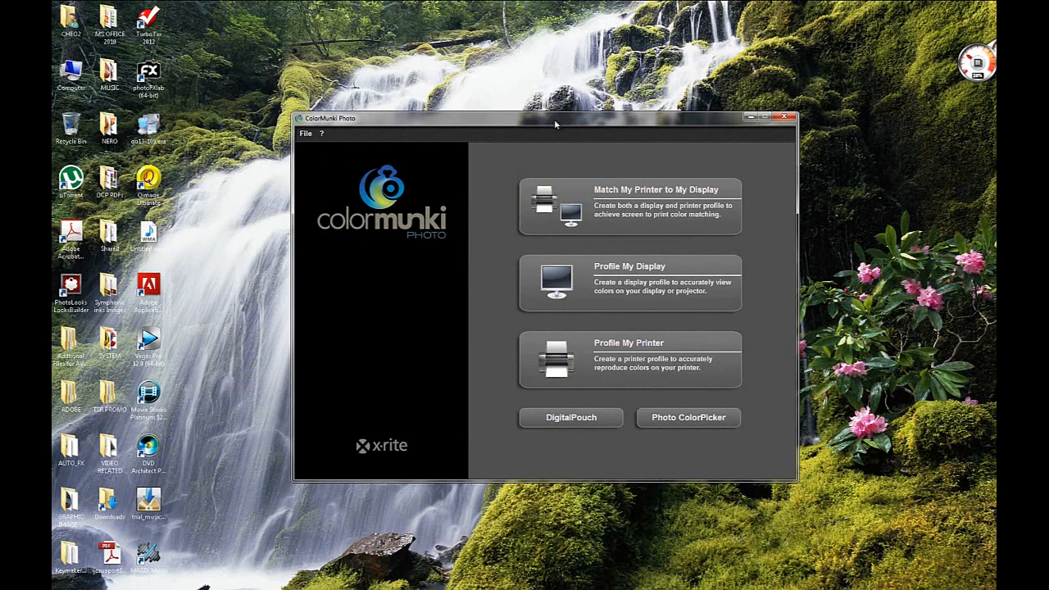
{"action": "mouse_move", "coordinate": [399, 354]}
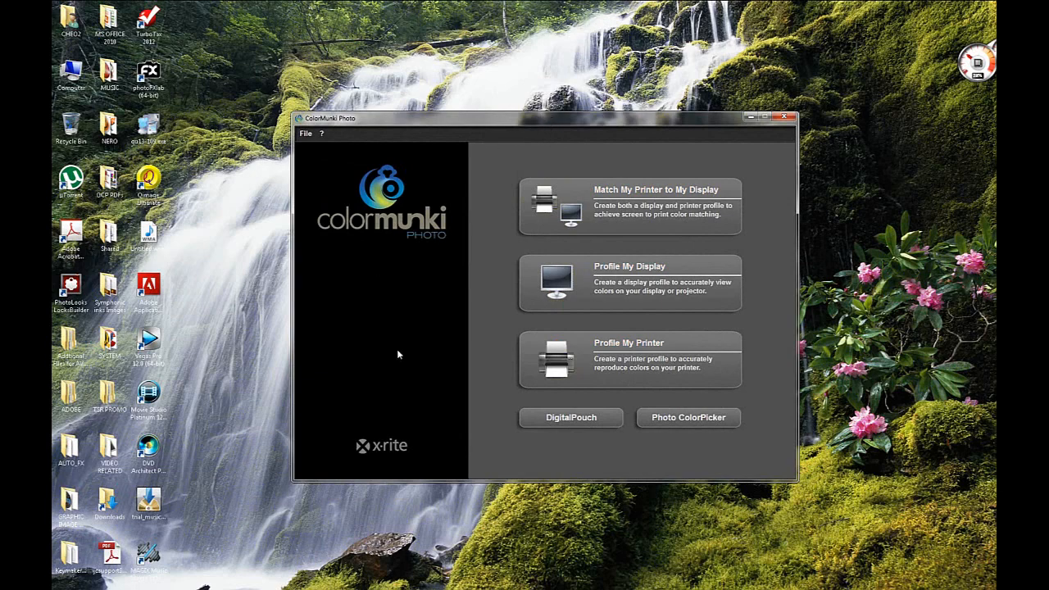
{"action": "mouse_move", "coordinate": [475, 380]}
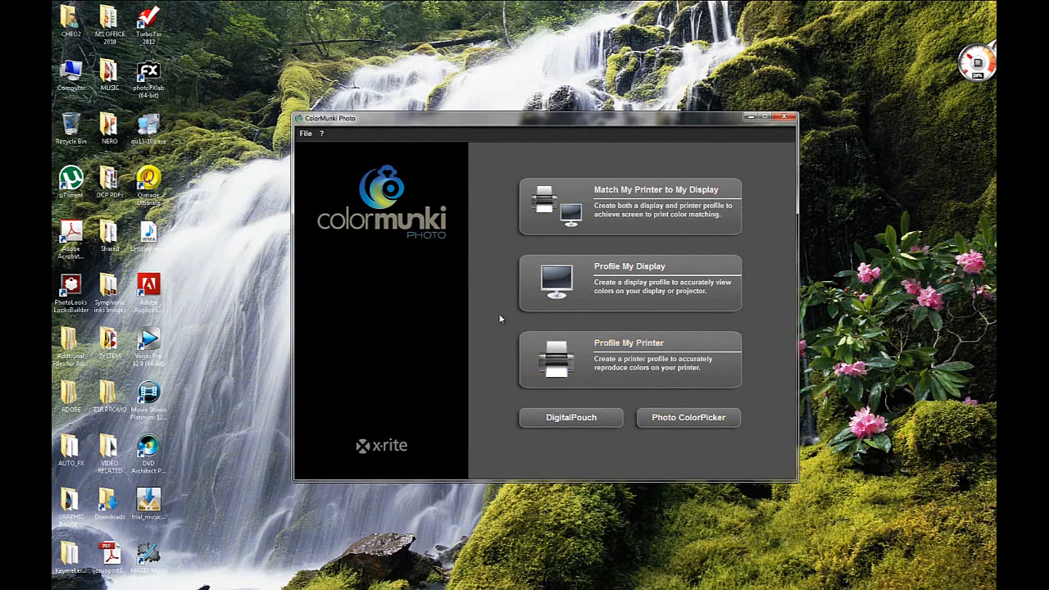
{"action": "mouse_move", "coordinate": [495, 304]}
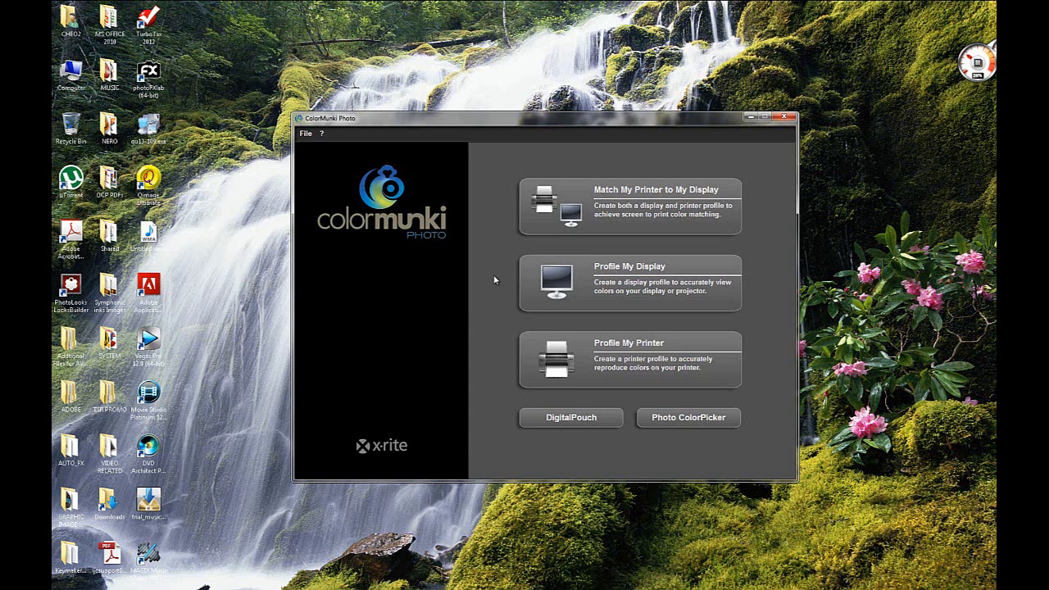
{"action": "mouse_move", "coordinate": [551, 122]}
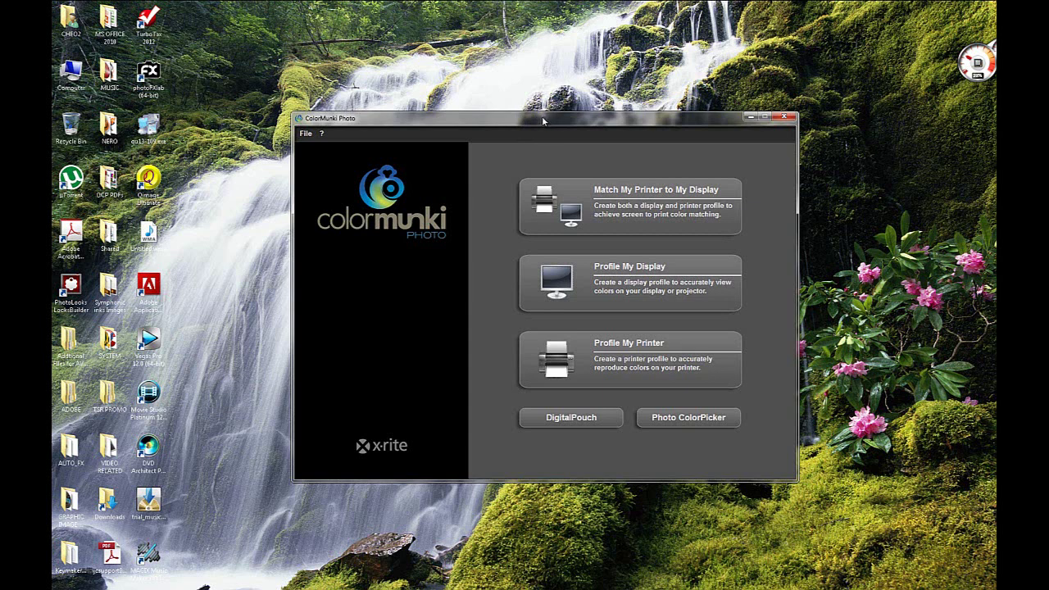
{"action": "mouse_move", "coordinate": [554, 121]}
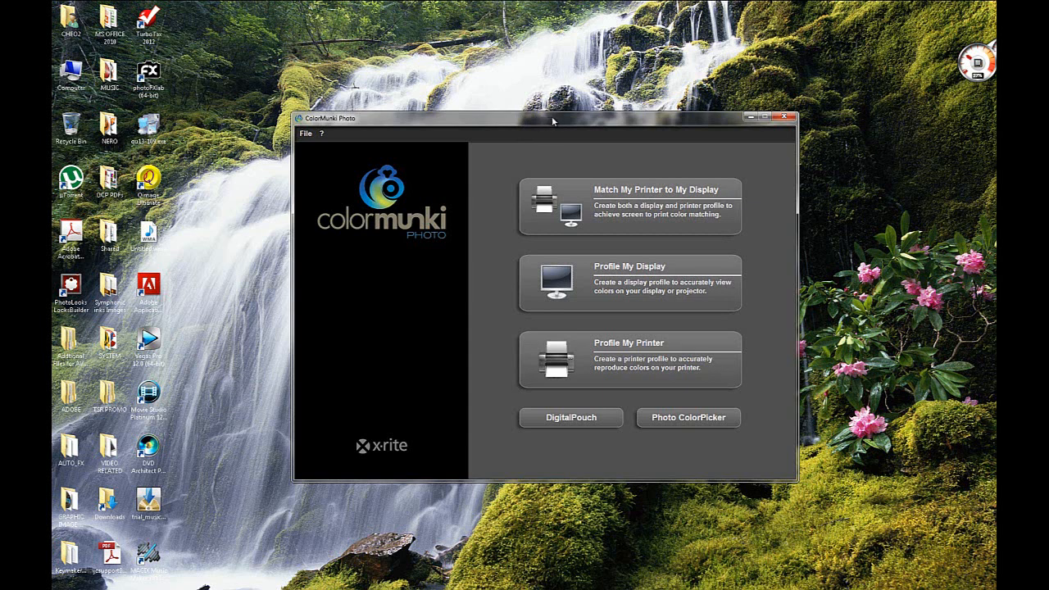
{"action": "mouse_move", "coordinate": [475, 367]}
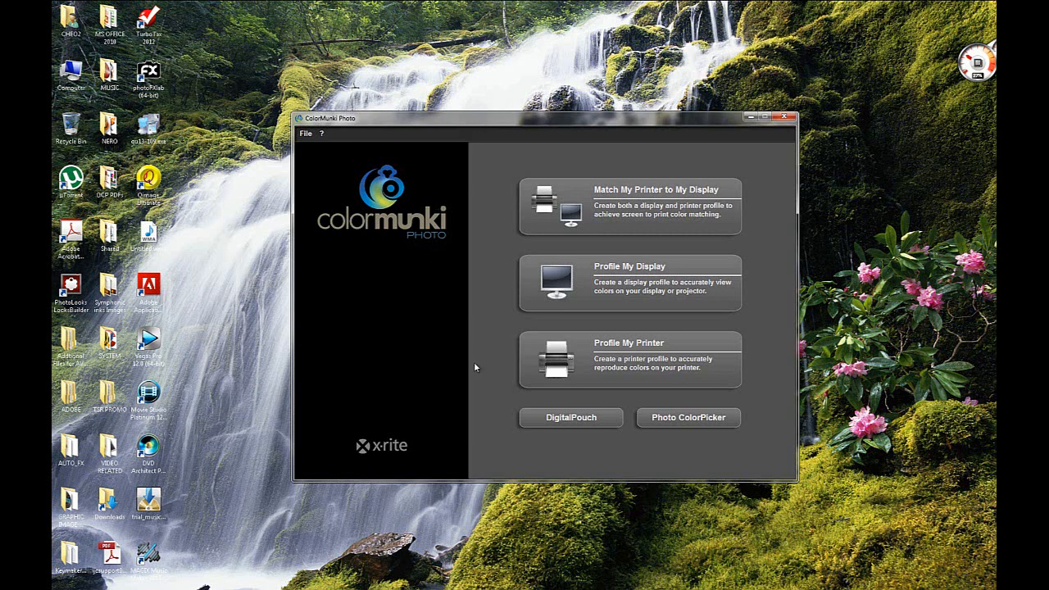
{"action": "mouse_move", "coordinate": [380, 272]}
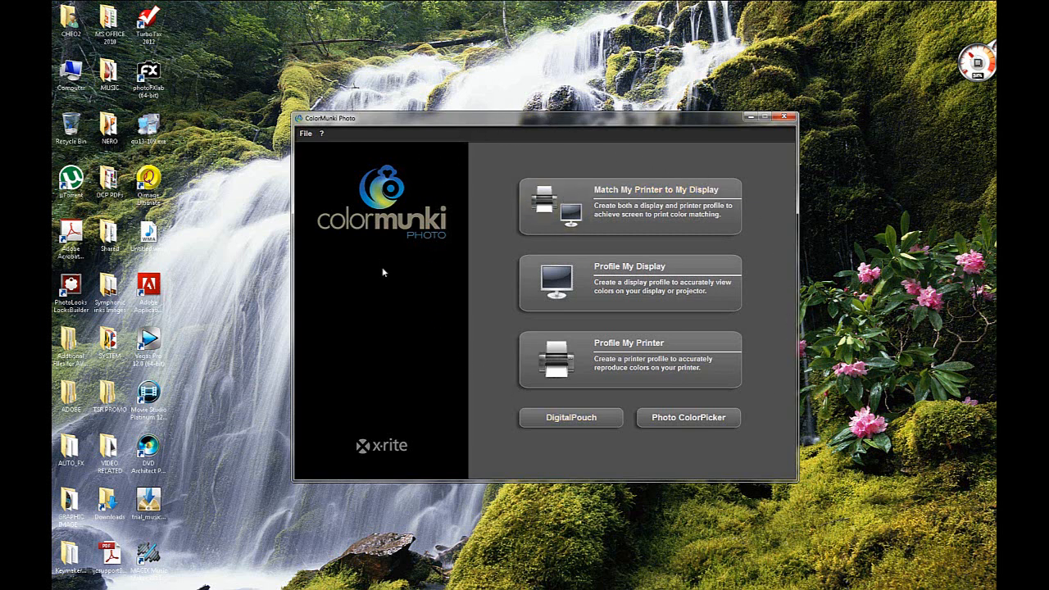
{"action": "mouse_move", "coordinate": [443, 335]}
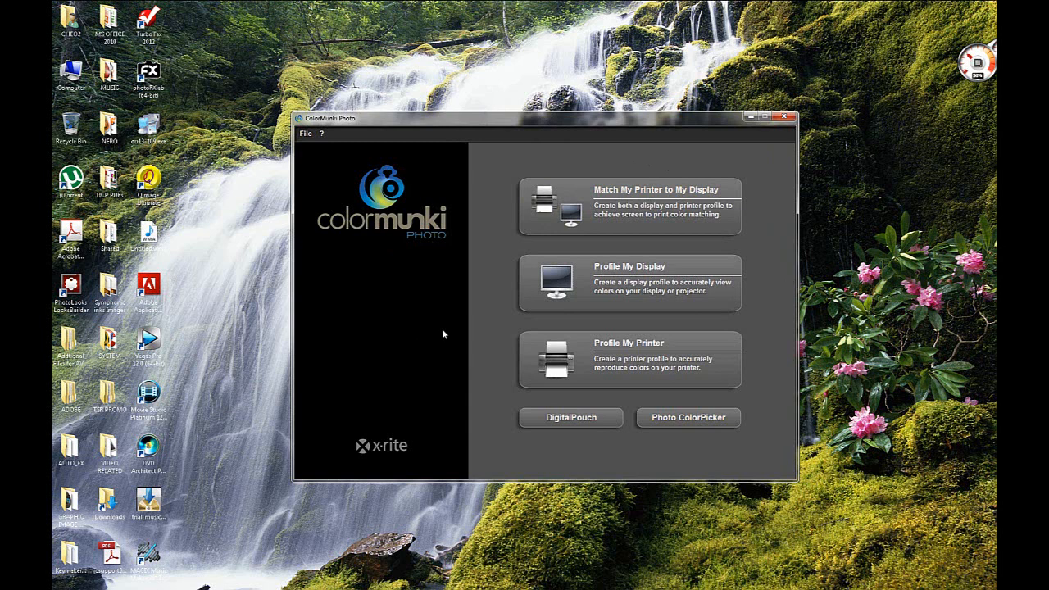
{"action": "mouse_move", "coordinate": [478, 310]}
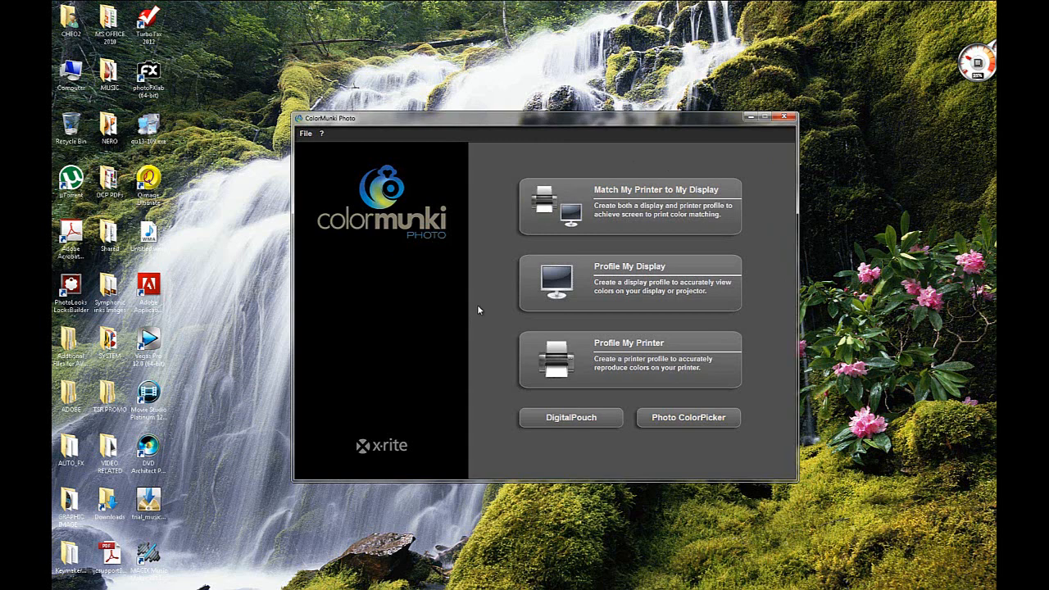
{"action": "mouse_move", "coordinate": [555, 125]}
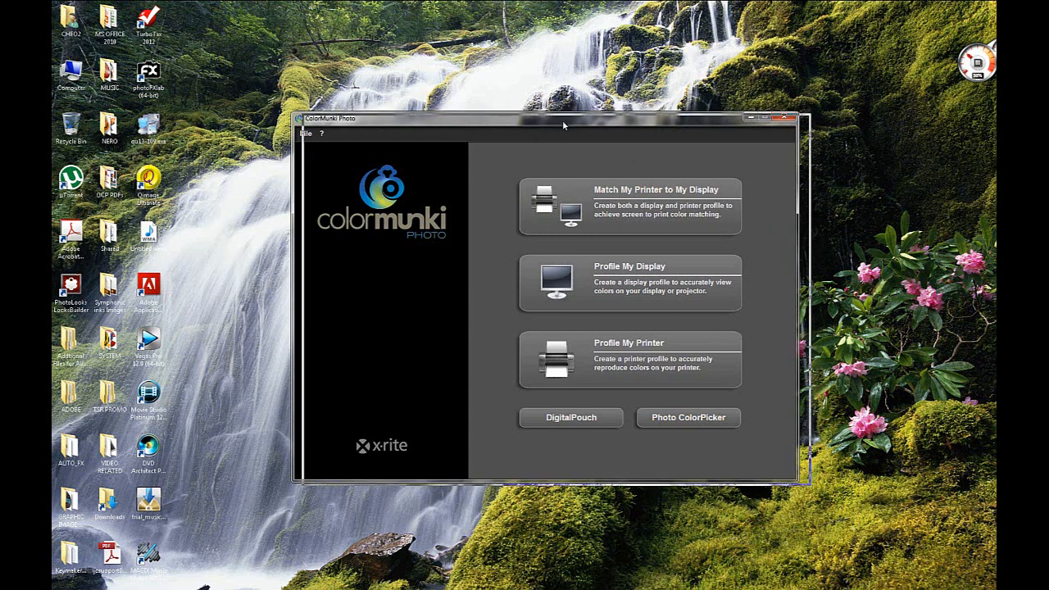
Start Profile My Display for the LCD and choose Advanced mode with a target luminance
{"action": "left_click_drag", "start_coordinate": [564, 120], "coordinate": [564, 128]}
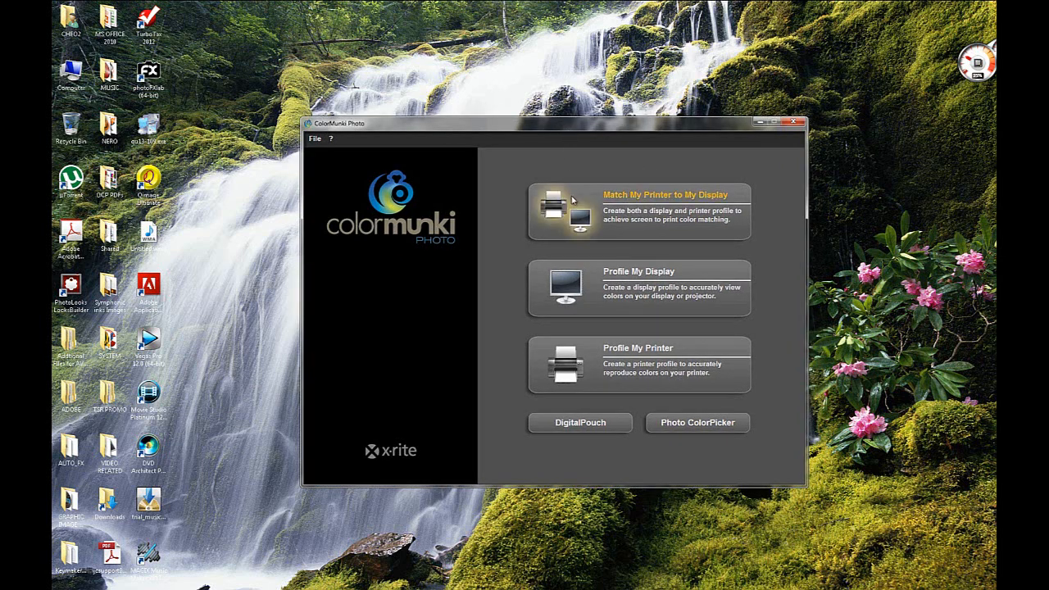
{"action": "mouse_move", "coordinate": [574, 289]}
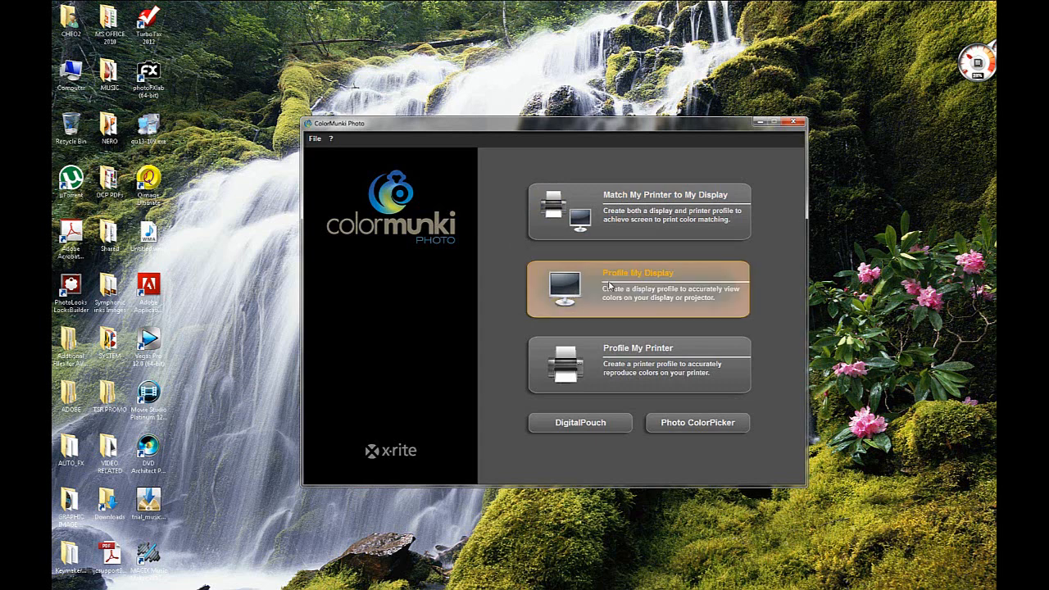
{"action": "left_click", "coordinate": [638, 290]}
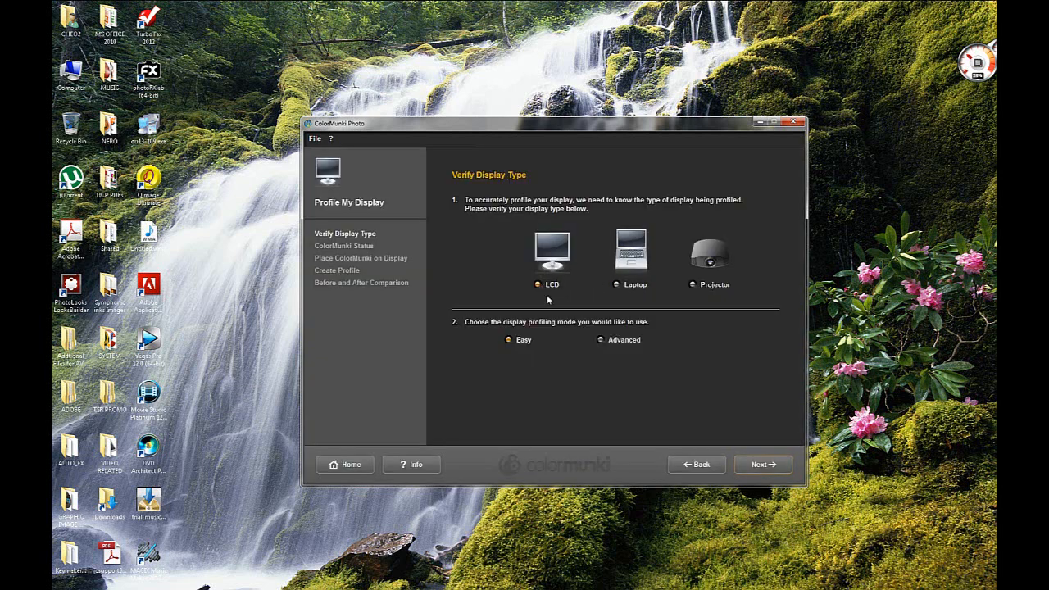
{"action": "mouse_move", "coordinate": [523, 209]}
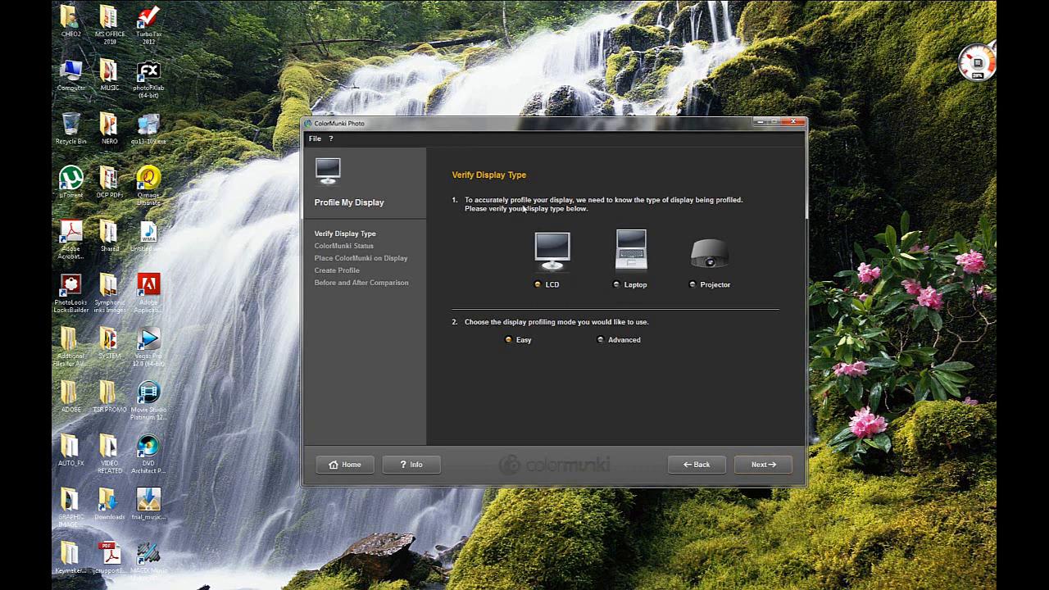
{"action": "mouse_move", "coordinate": [560, 252]}
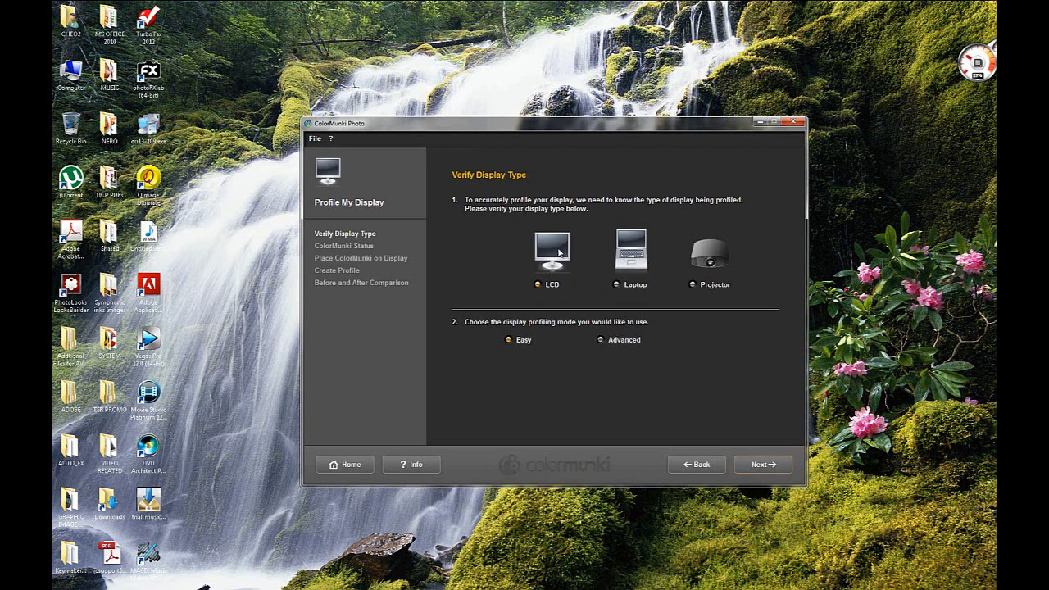
{"action": "left_click", "coordinate": [600, 339]}
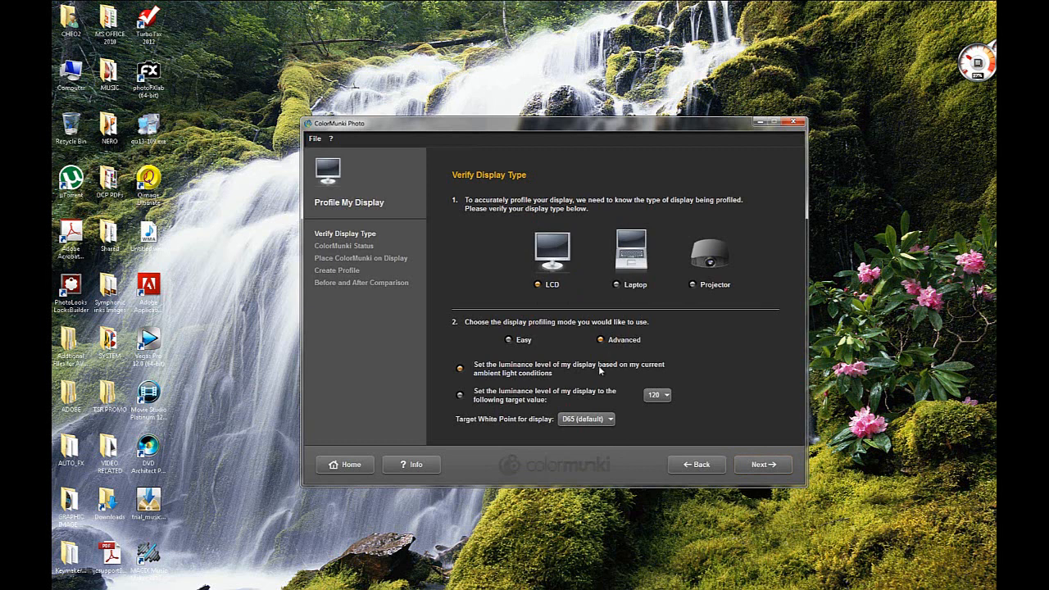
{"action": "mouse_move", "coordinate": [521, 375]}
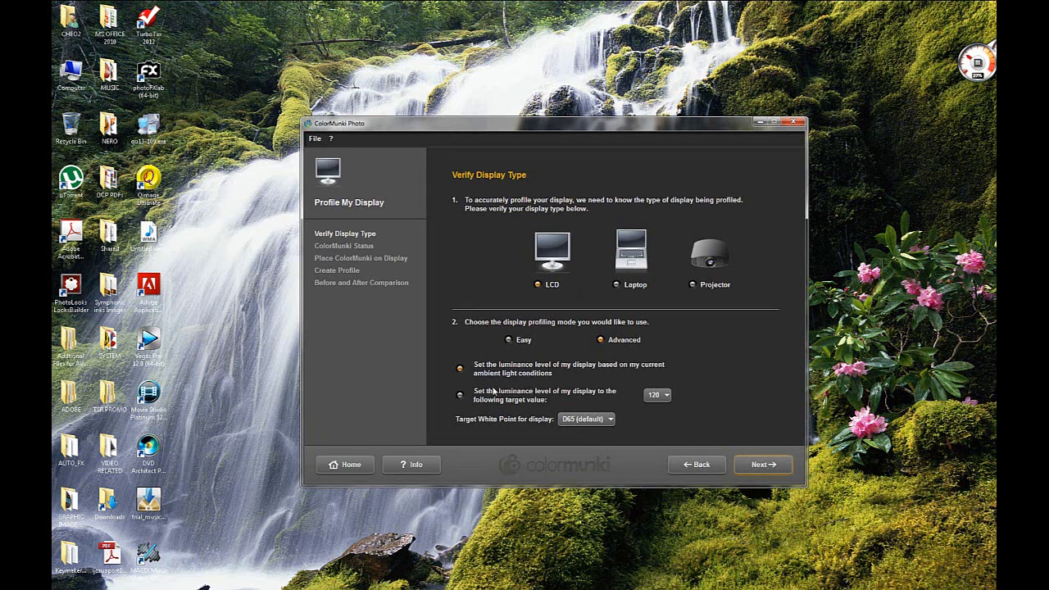
{"action": "mouse_move", "coordinate": [564, 378]}
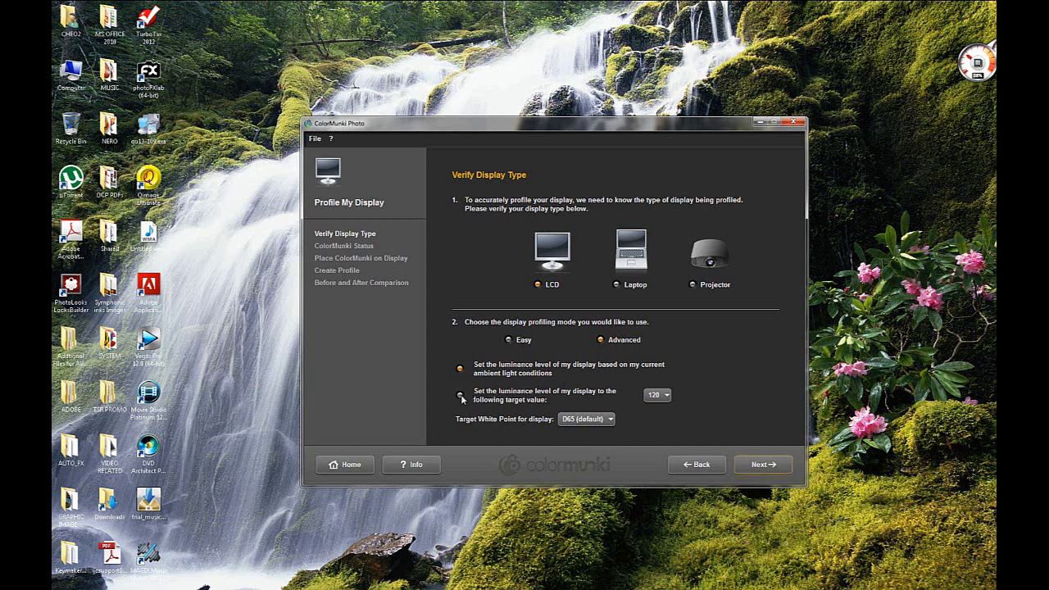
{"action": "mouse_move", "coordinate": [518, 395]}
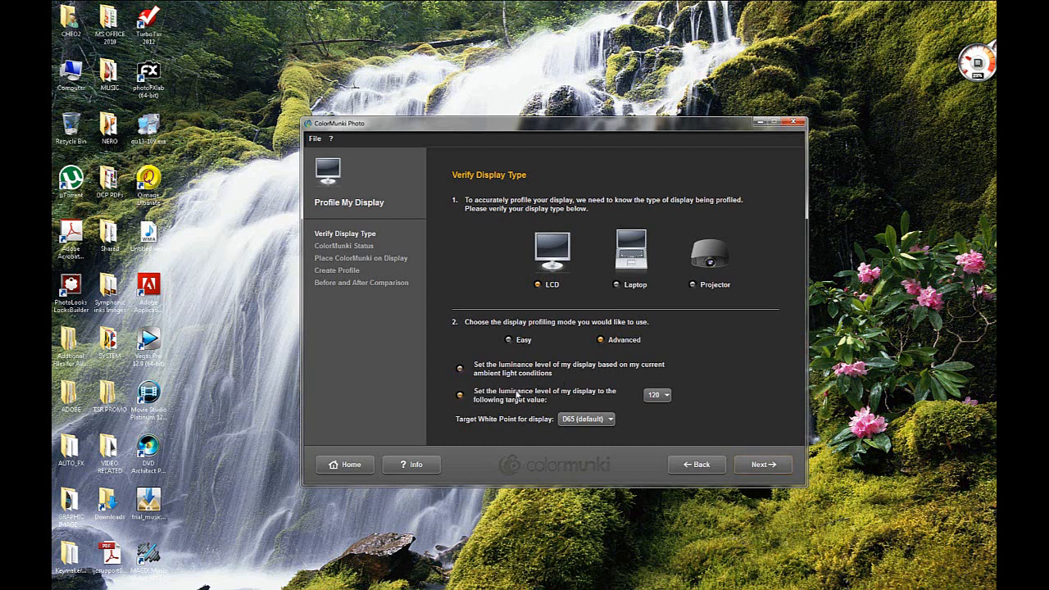
{"action": "mouse_move", "coordinate": [619, 395]}
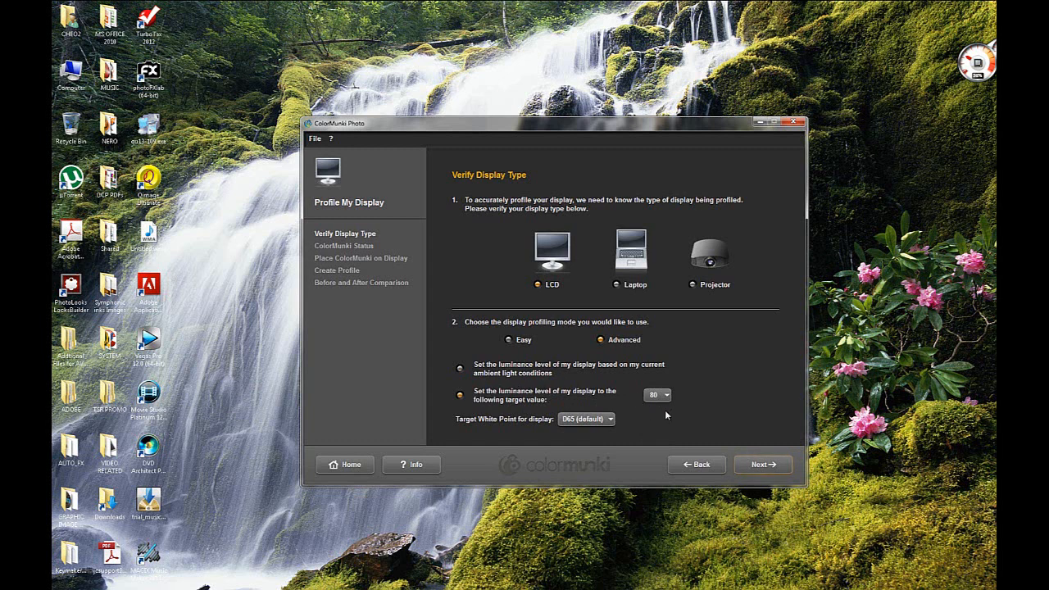
{"action": "mouse_move", "coordinate": [643, 413]}
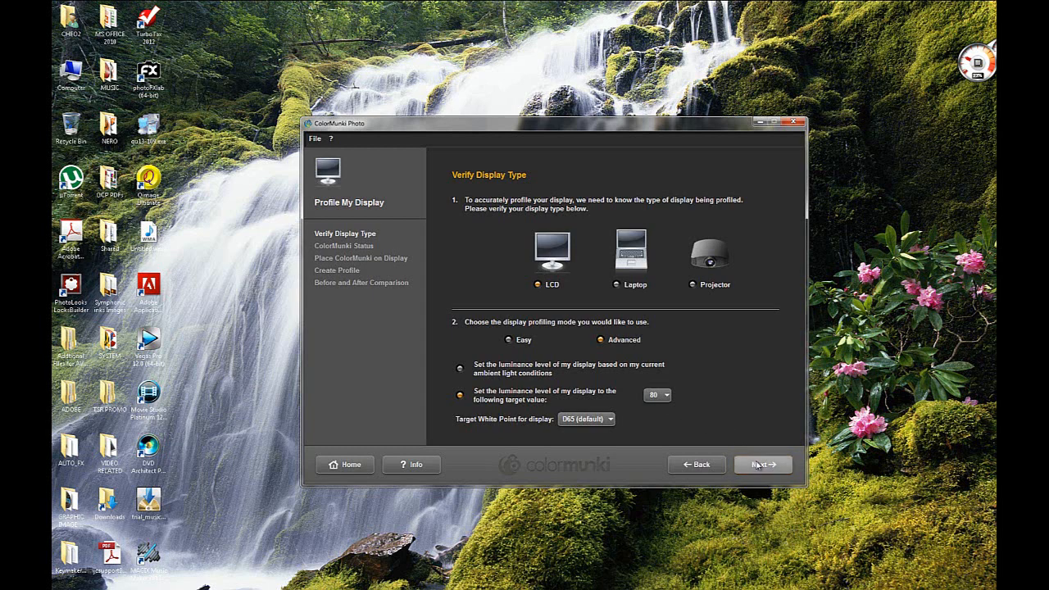
Confirm the instrument is connected, calibrated and in measure position, then continue
{"action": "left_click", "coordinate": [760, 465]}
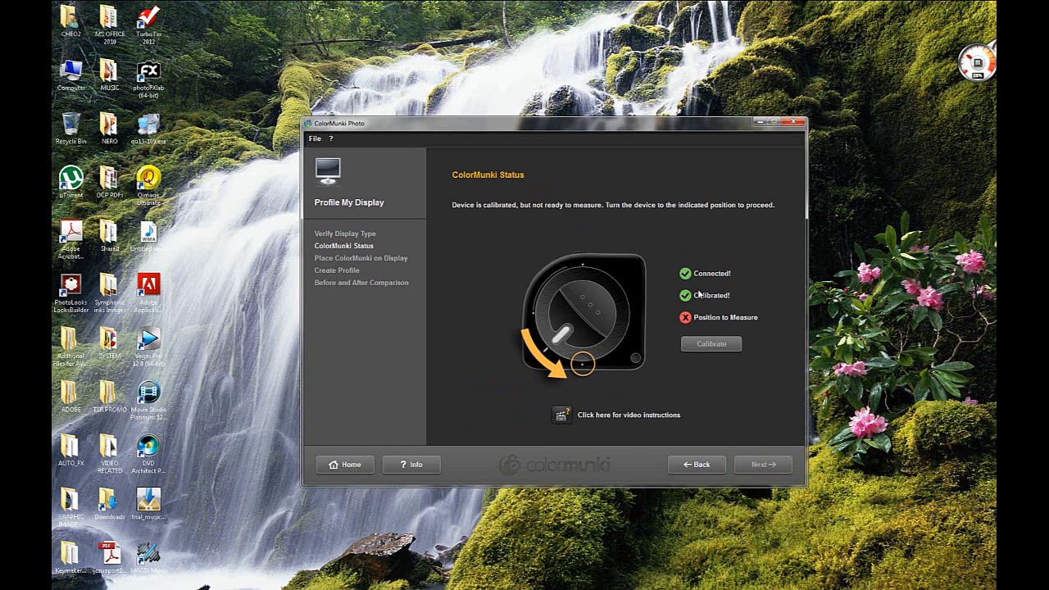
{"action": "mouse_move", "coordinate": [556, 348]}
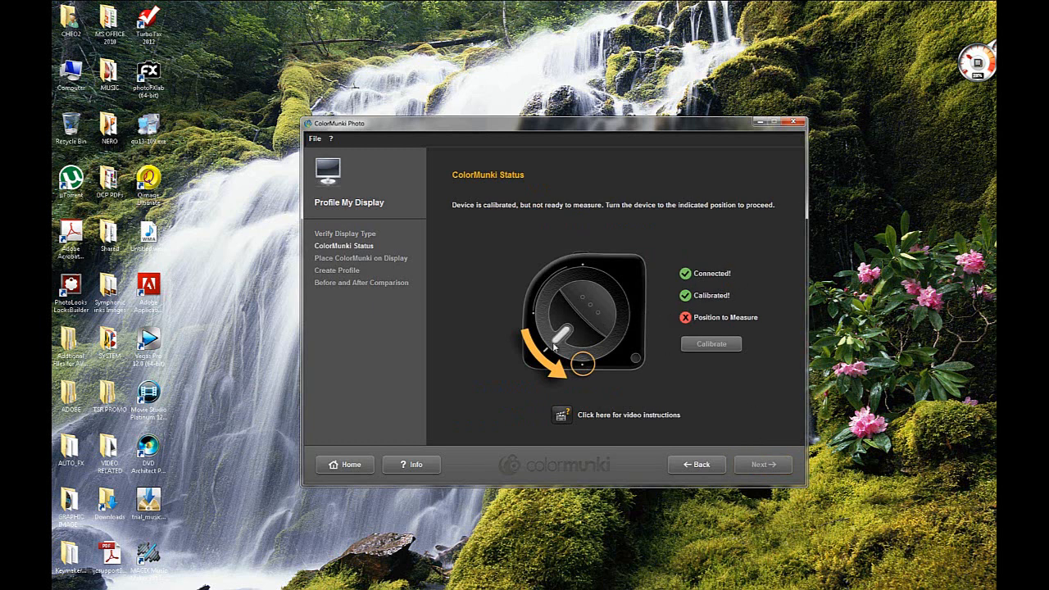
{"action": "mouse_move", "coordinate": [557, 344]}
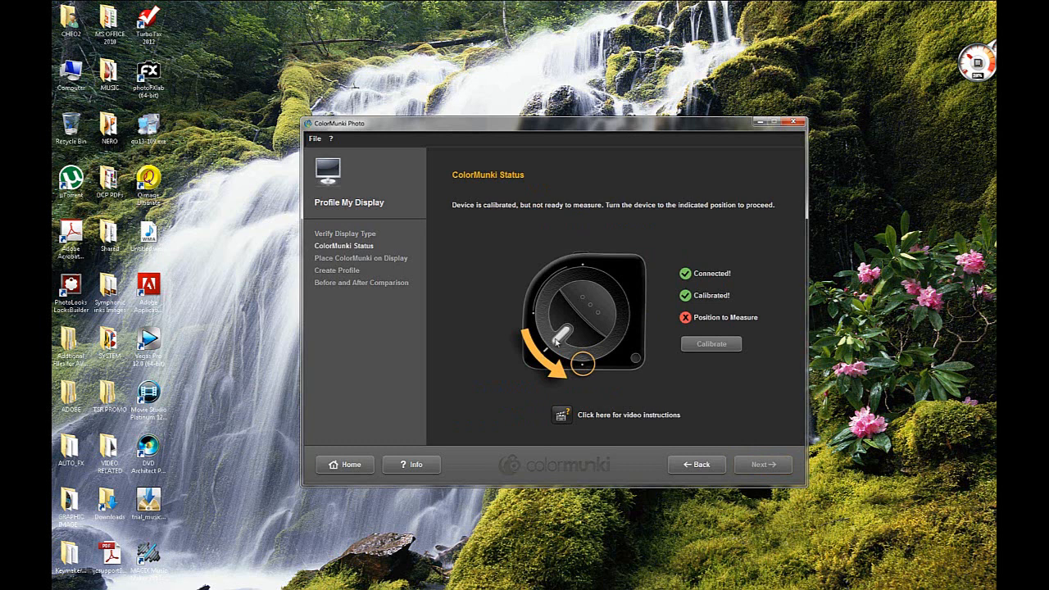
{"action": "mouse_move", "coordinate": [564, 320]}
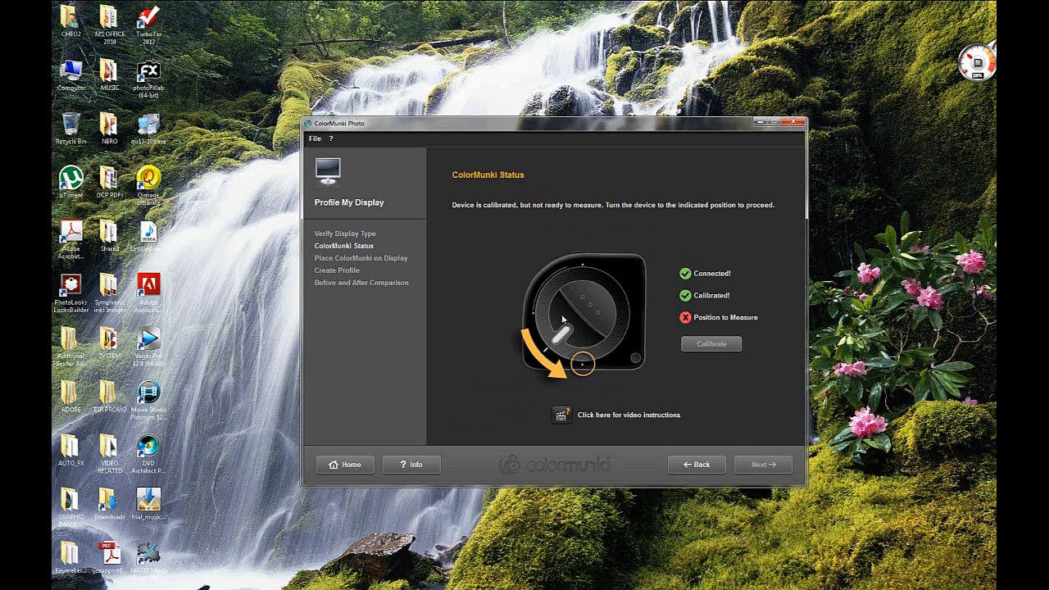
{"action": "mouse_move", "coordinate": [582, 362]}
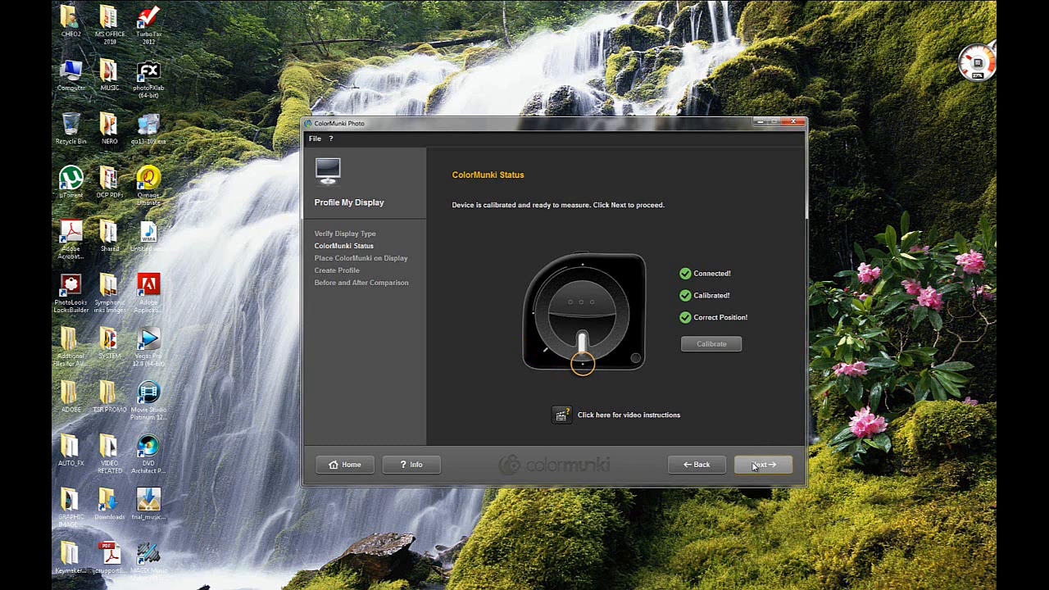
{"action": "left_click", "coordinate": [762, 466]}
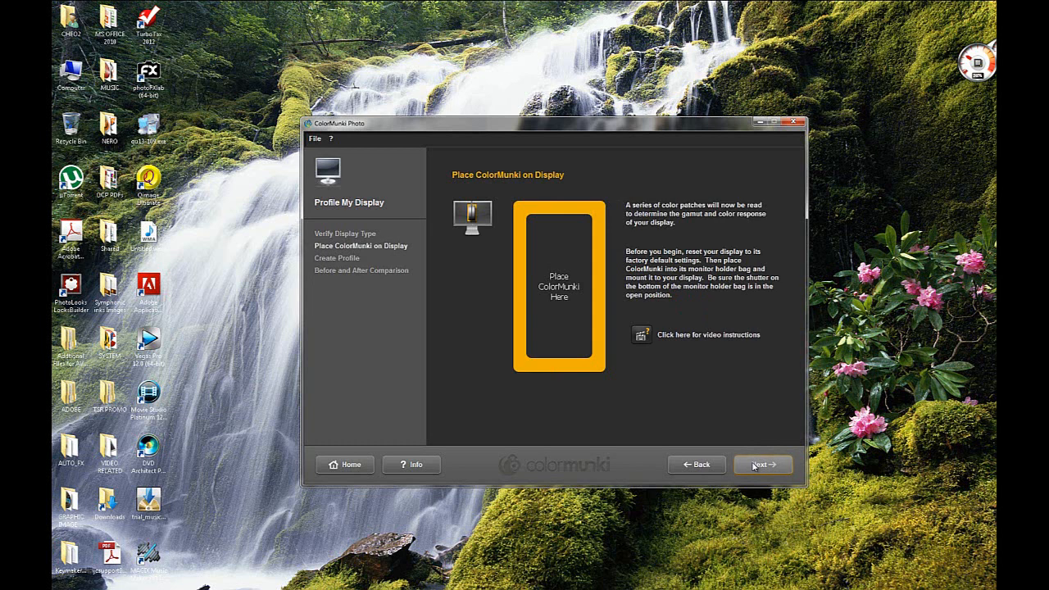
{"action": "mouse_move", "coordinate": [518, 288]}
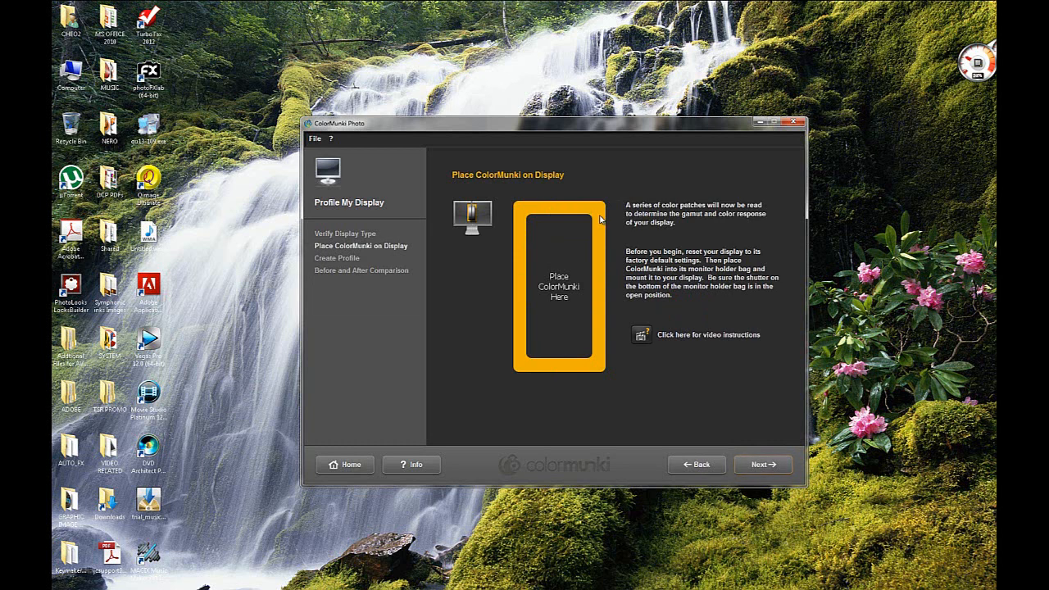
{"action": "left_click", "coordinate": [760, 465]}
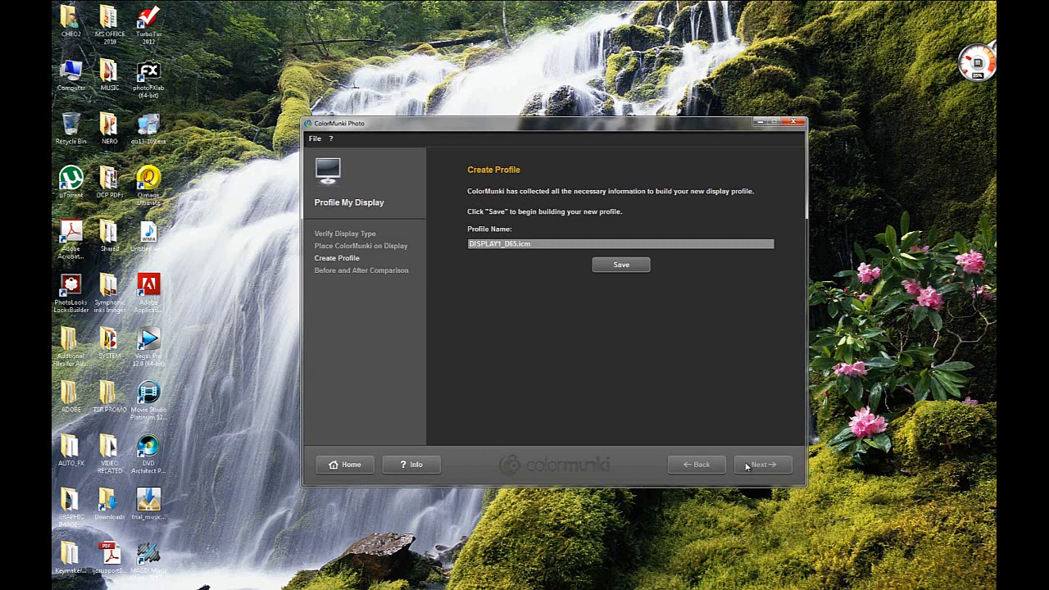
{"action": "mouse_move", "coordinate": [692, 408]}
{"action": "type", "text": "Joel"}
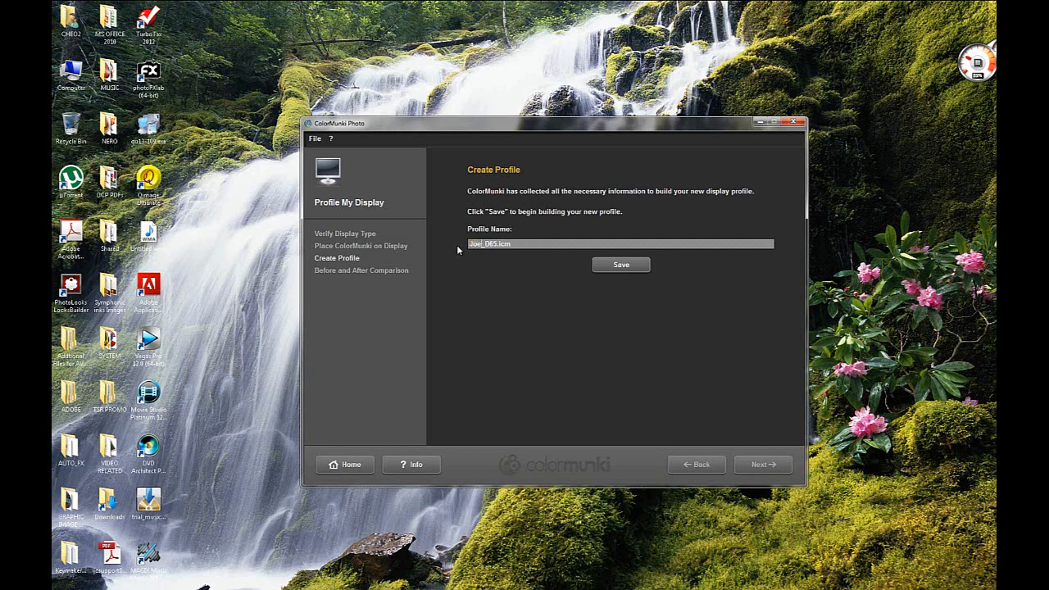
Save the new display profile under a custom name
{"action": "left_click", "coordinate": [619, 263]}
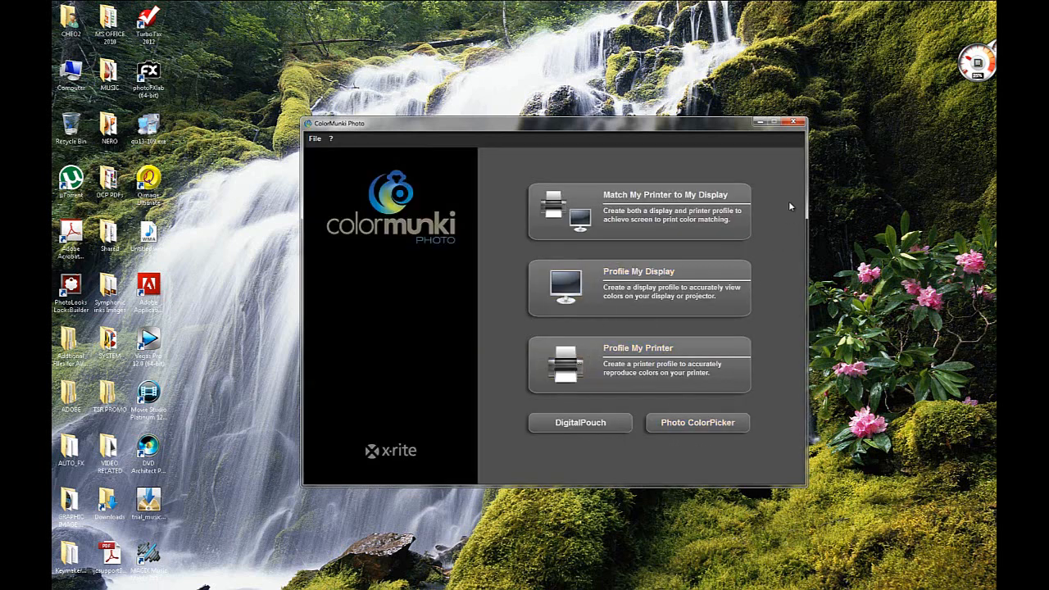
Close ColorMunki and launch Adobe Photoshop CS6 (64 Bit) from the ADOBE/CS6 shortcuts folder
{"action": "left_click", "coordinate": [797, 122]}
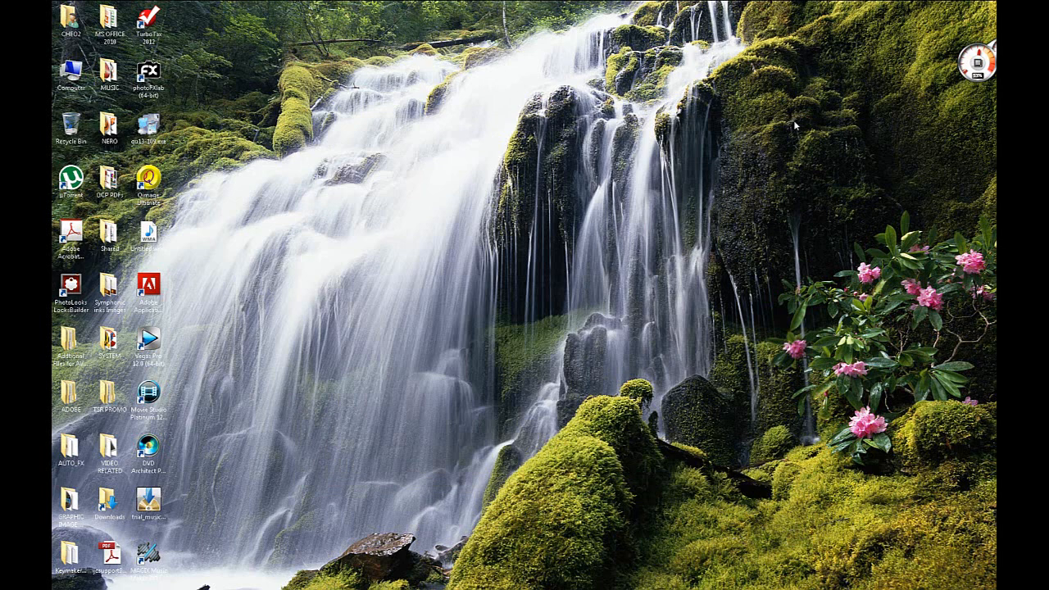
{"action": "mouse_move", "coordinate": [513, 298]}
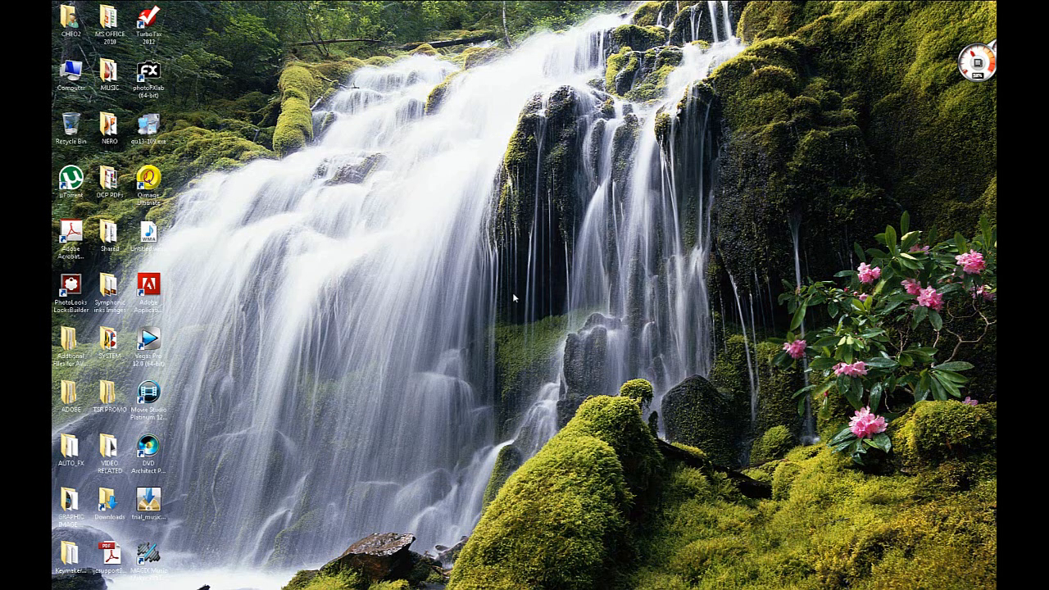
{"action": "mouse_move", "coordinate": [528, 252]}
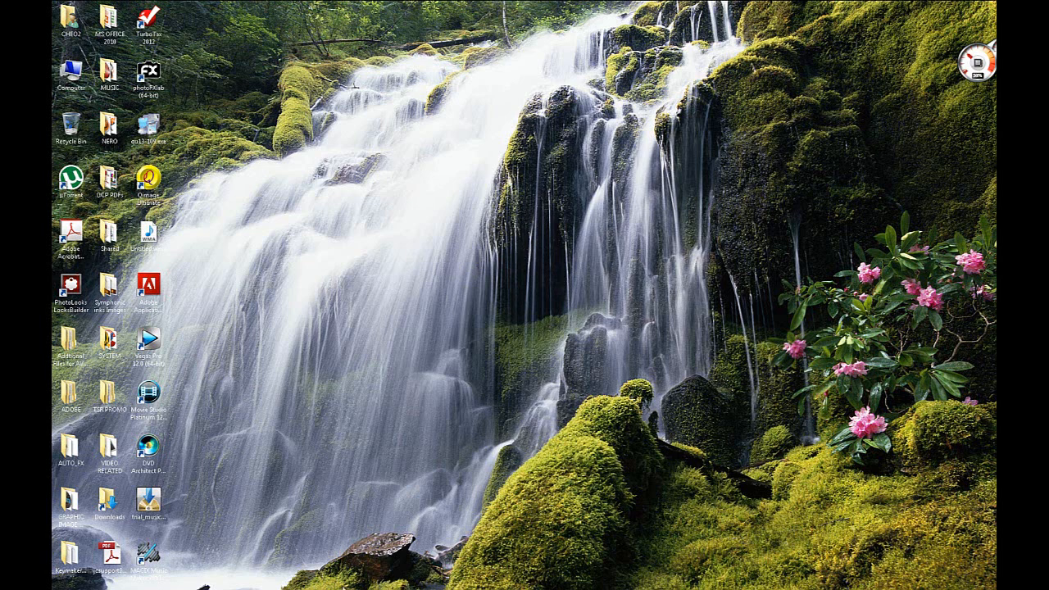
{"action": "mouse_move", "coordinate": [363, 518]}
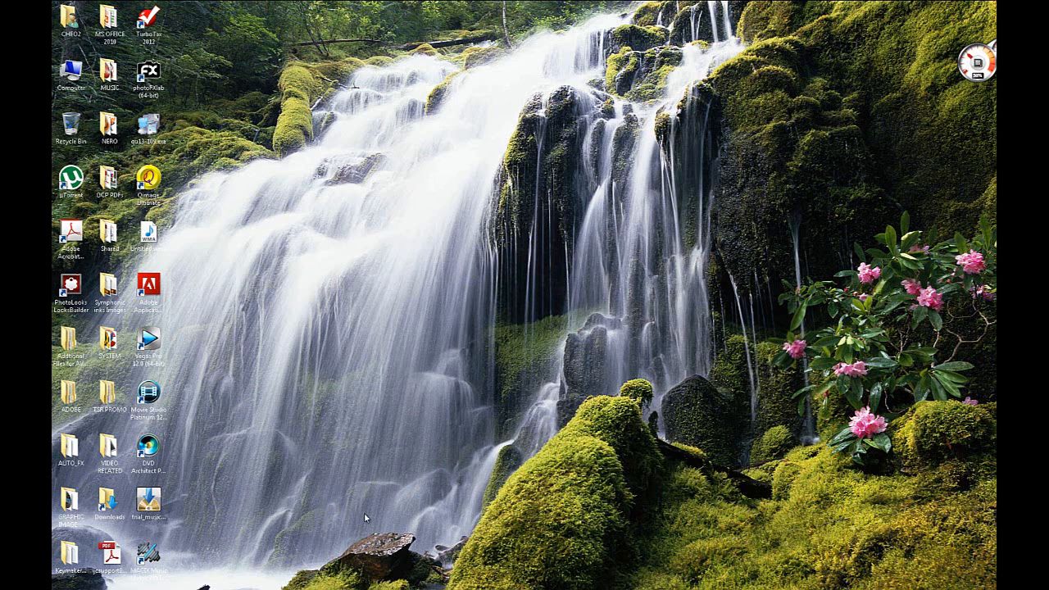
{"action": "mouse_move", "coordinate": [261, 426]}
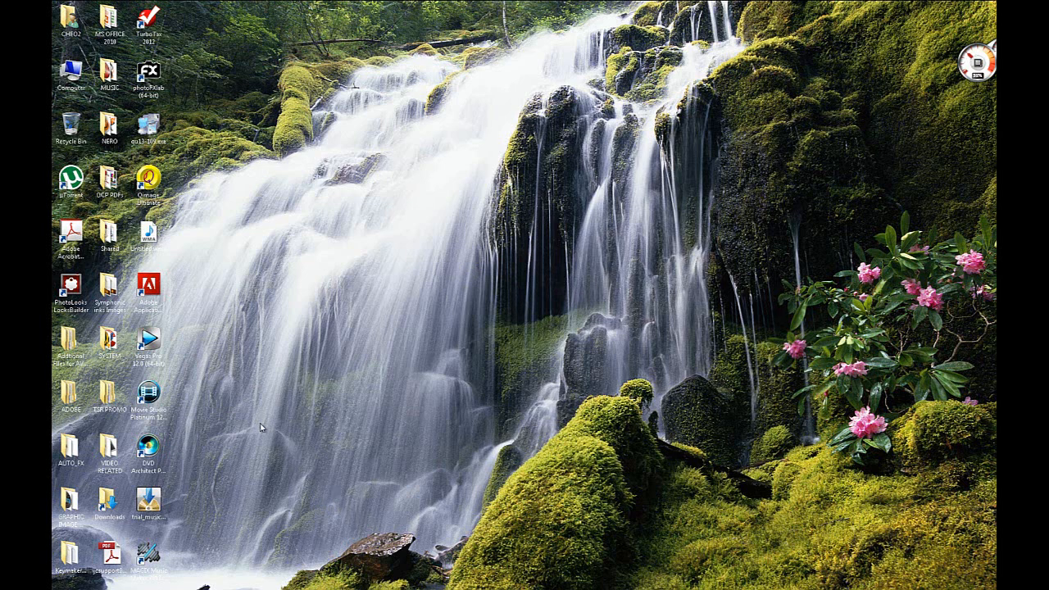
{"action": "mouse_move", "coordinate": [179, 363]}
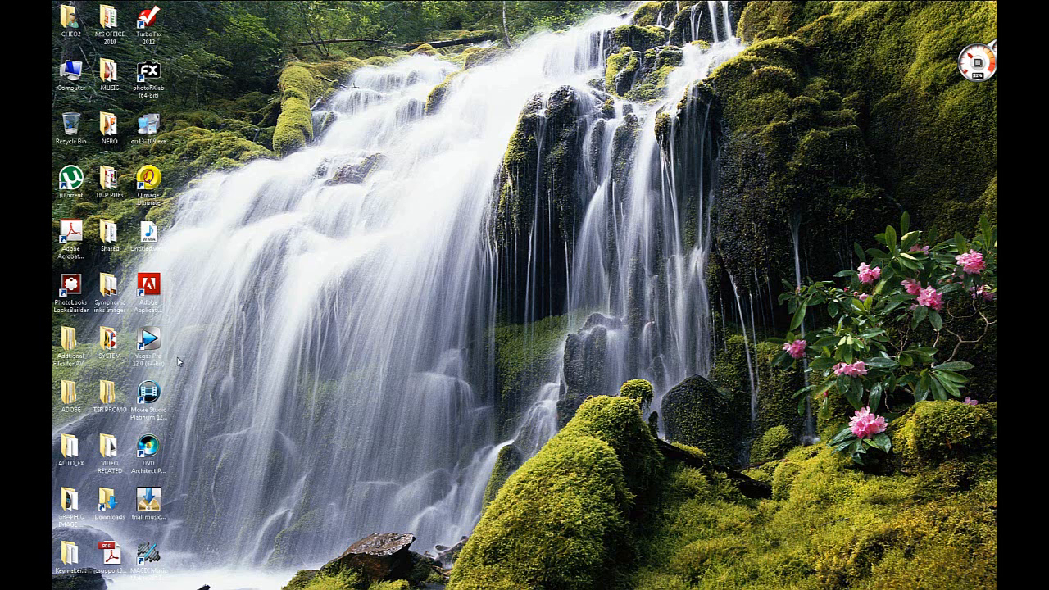
{"action": "mouse_move", "coordinate": [196, 236]}
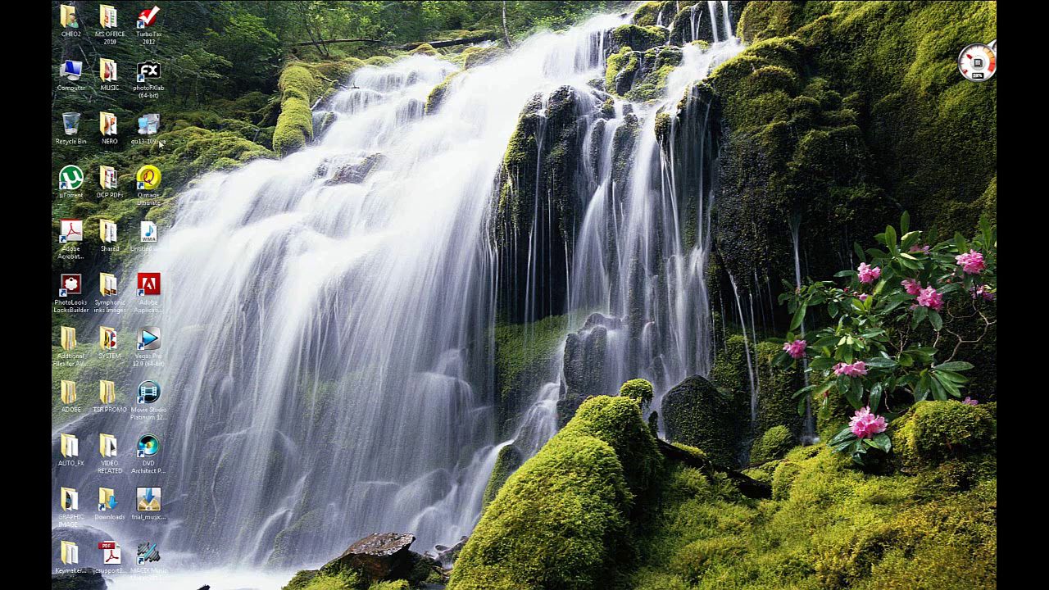
{"action": "mouse_move", "coordinate": [221, 206]}
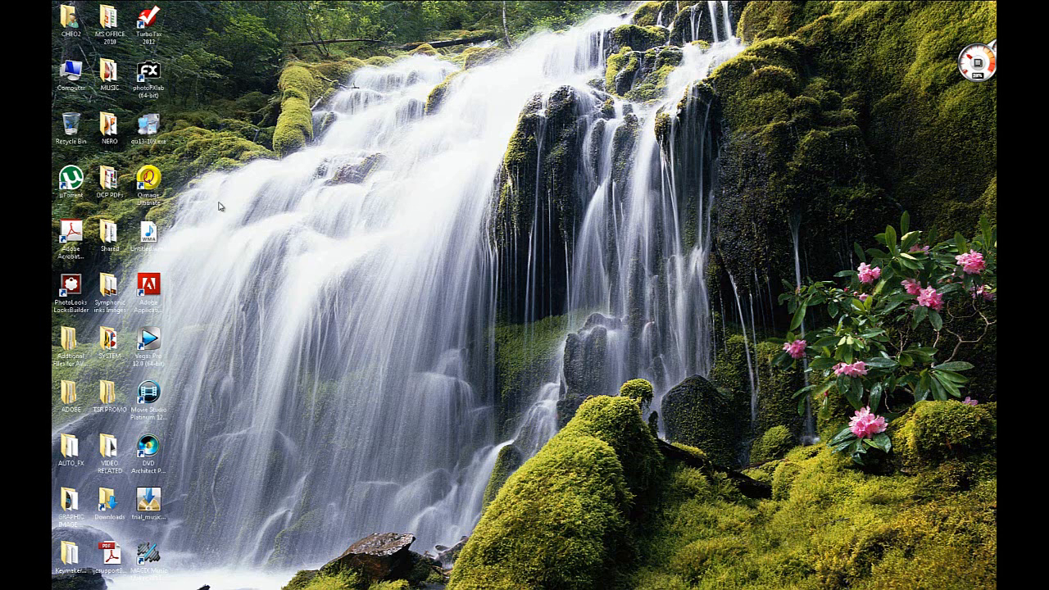
{"action": "mouse_move", "coordinate": [292, 375]}
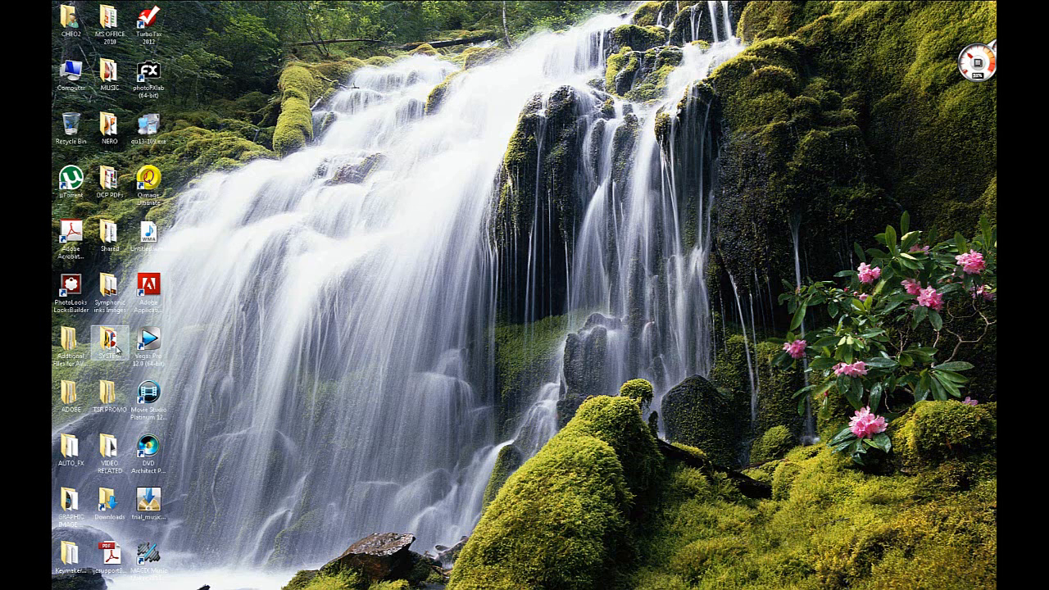
{"action": "double_click", "coordinate": [69, 393]}
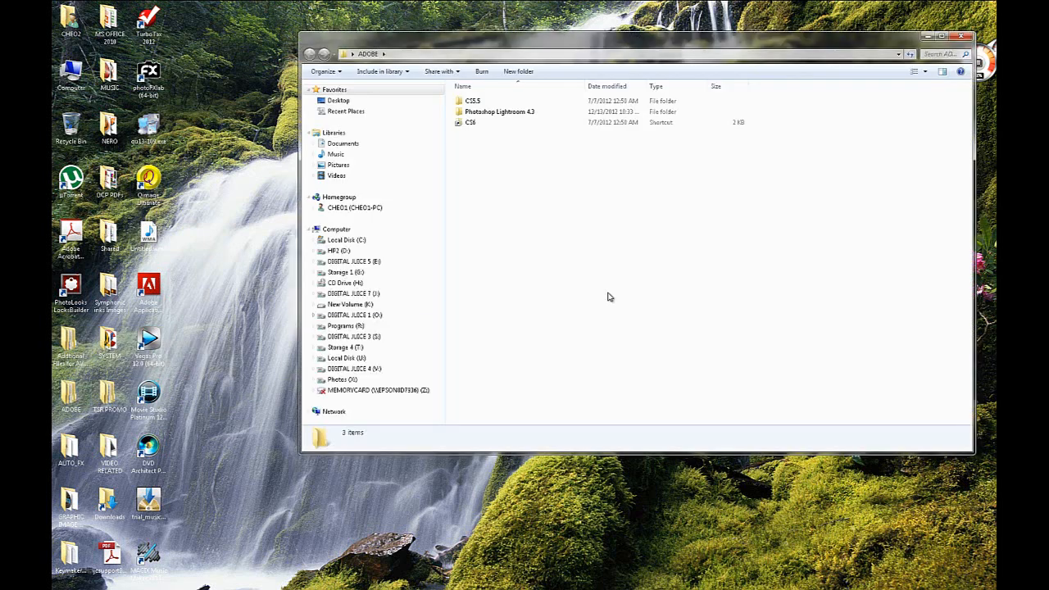
{"action": "double_click", "coordinate": [469, 122]}
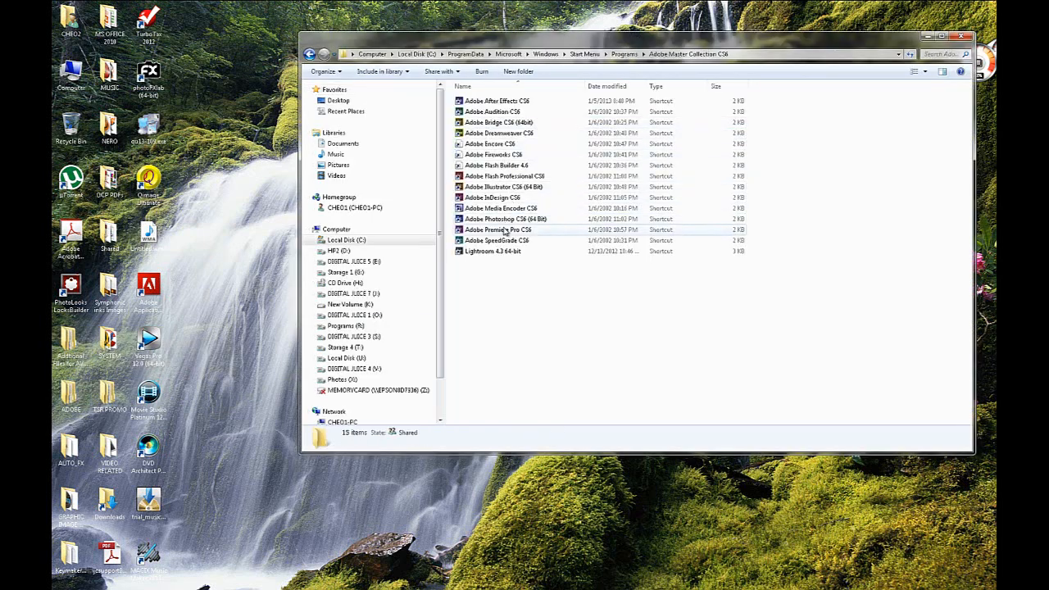
{"action": "left_click", "coordinate": [504, 220]}
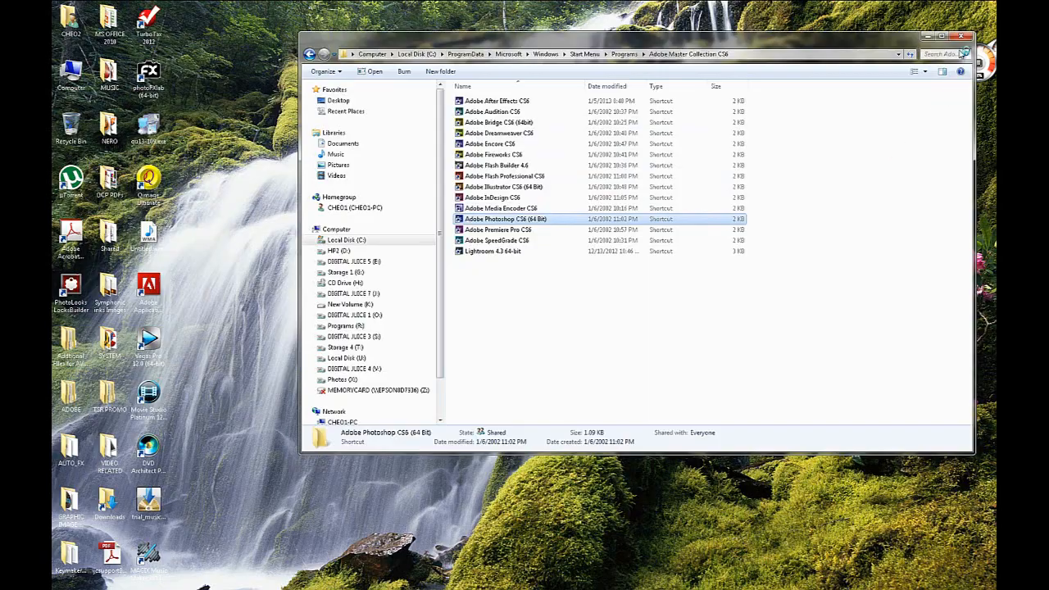
{"action": "double_click", "coordinate": [504, 220]}
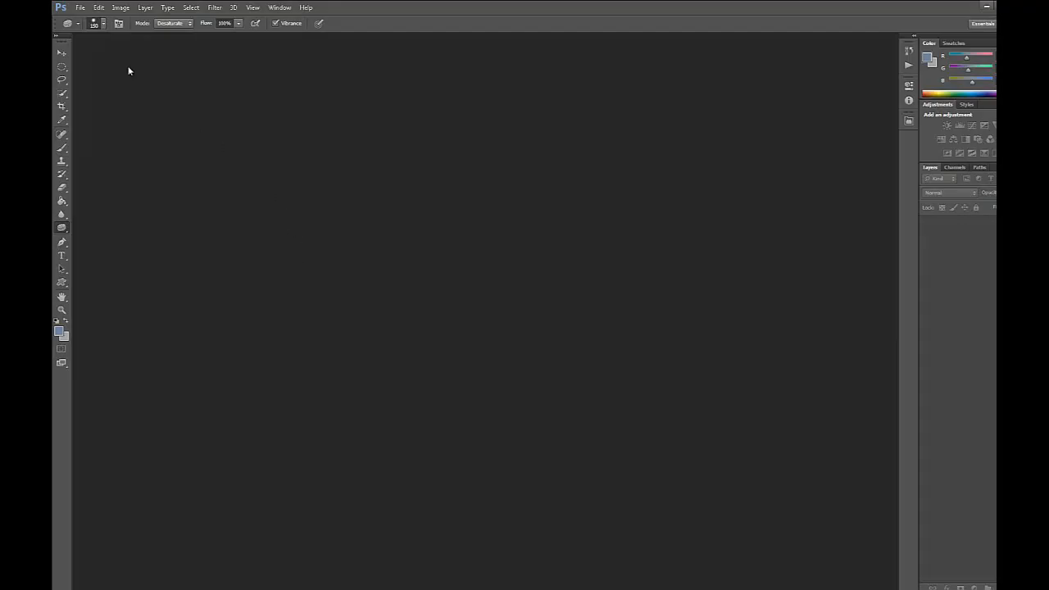
Open the PDI printer test target image from the inkjet test images folder
{"action": "left_click", "coordinate": [81, 7]}
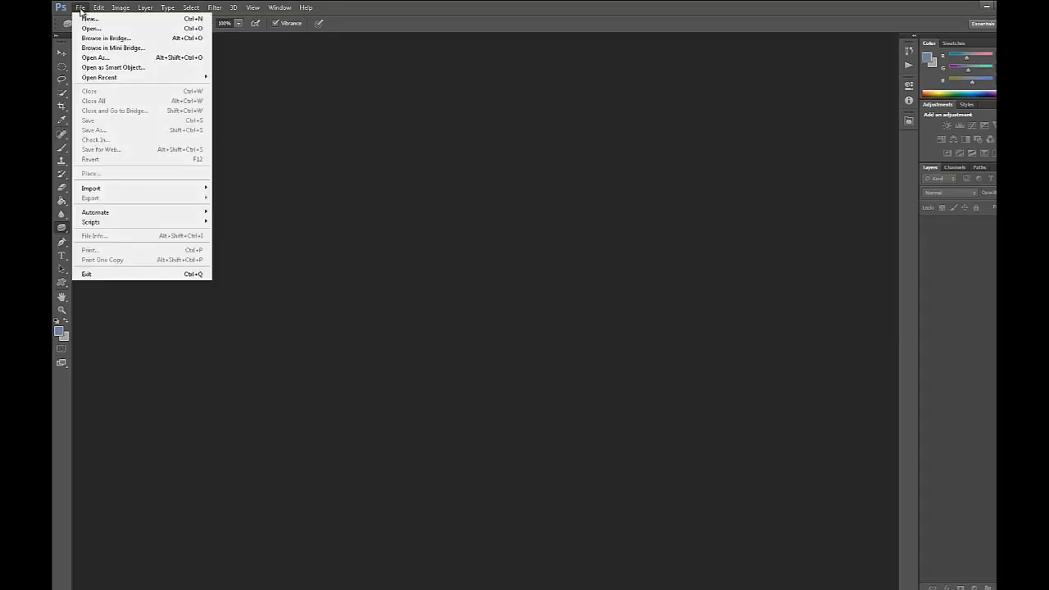
{"action": "left_click", "coordinate": [90, 28]}
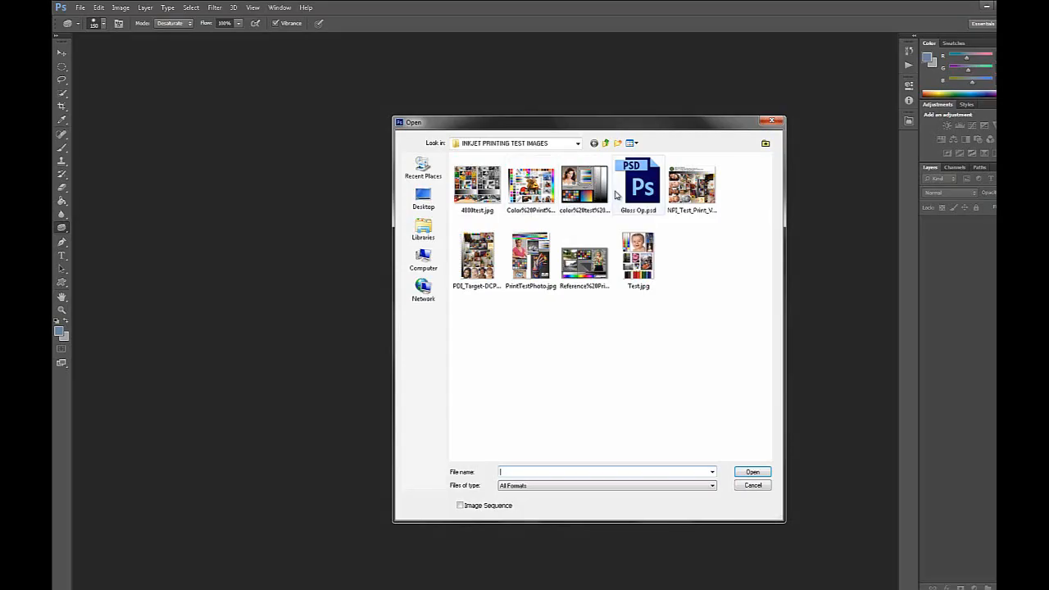
{"action": "left_click", "coordinate": [640, 259]}
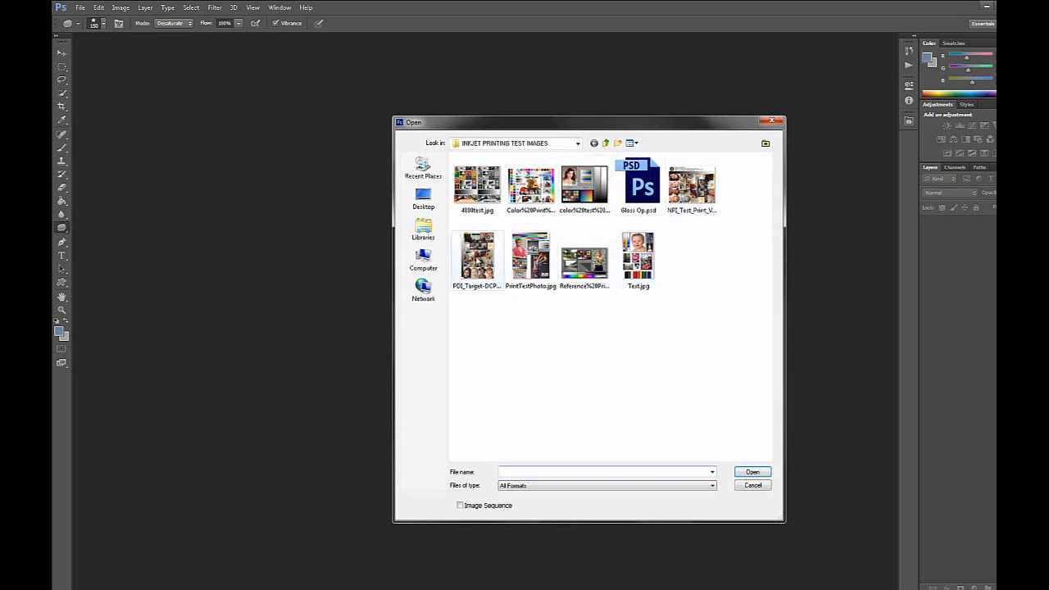
{"action": "double_click", "coordinate": [476, 256]}
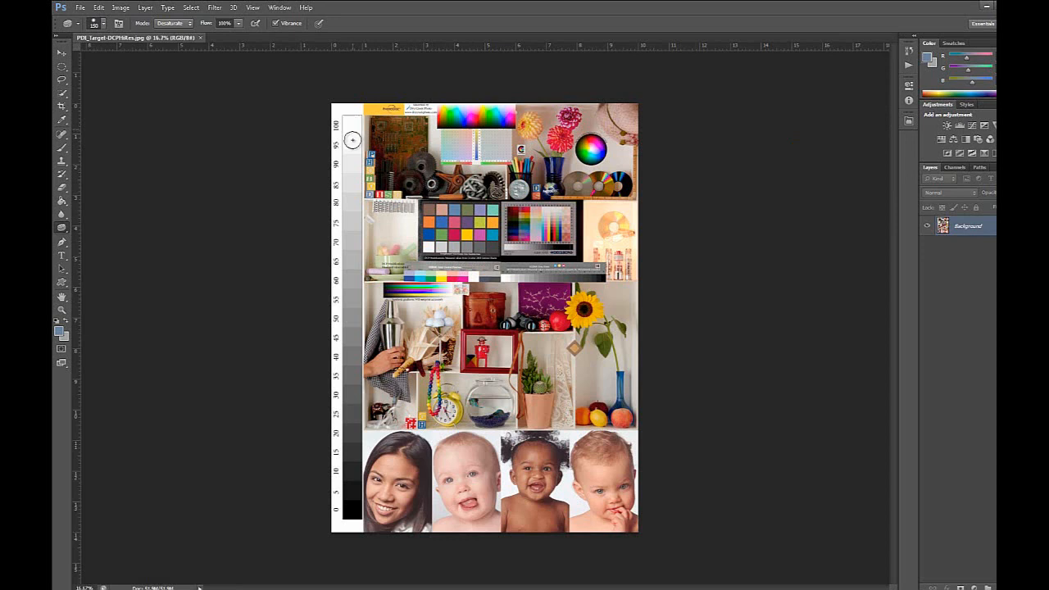
{"action": "mouse_move", "coordinate": [356, 448]}
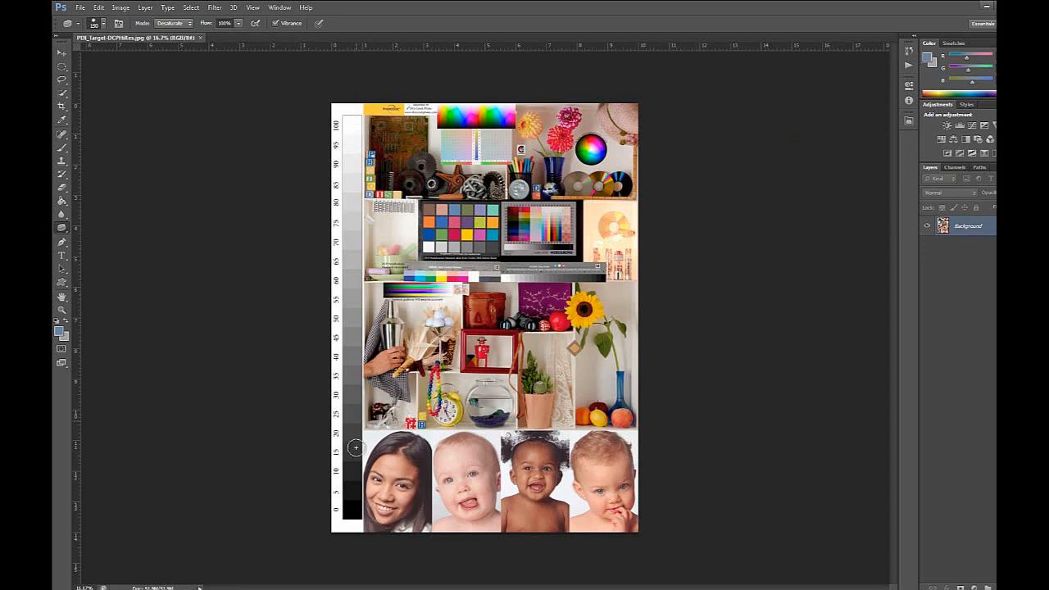
{"action": "mouse_move", "coordinate": [355, 482]}
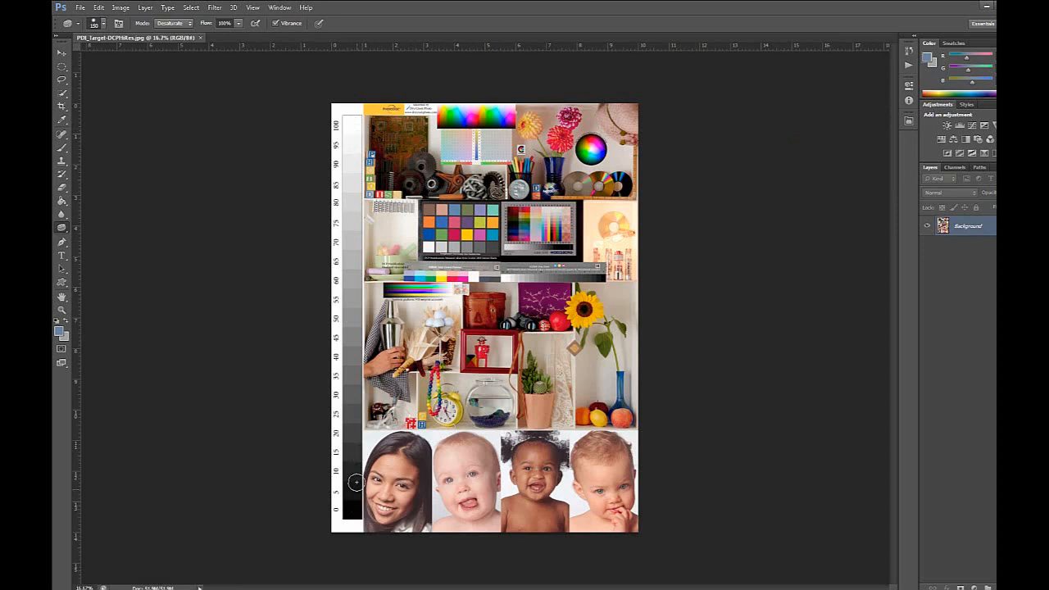
{"action": "mouse_move", "coordinate": [423, 485]}
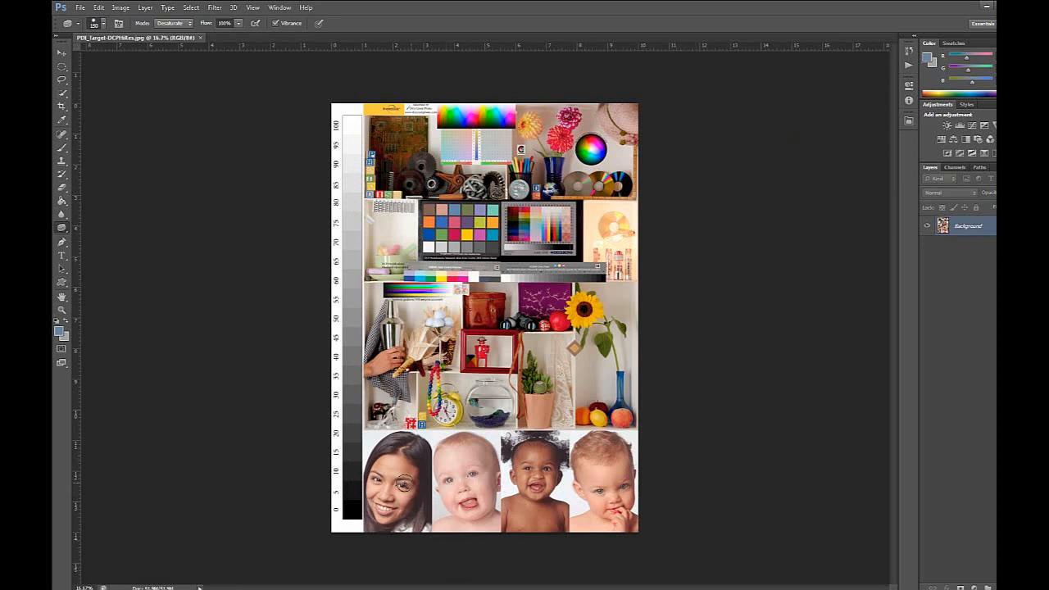
{"action": "mouse_move", "coordinate": [577, 384]}
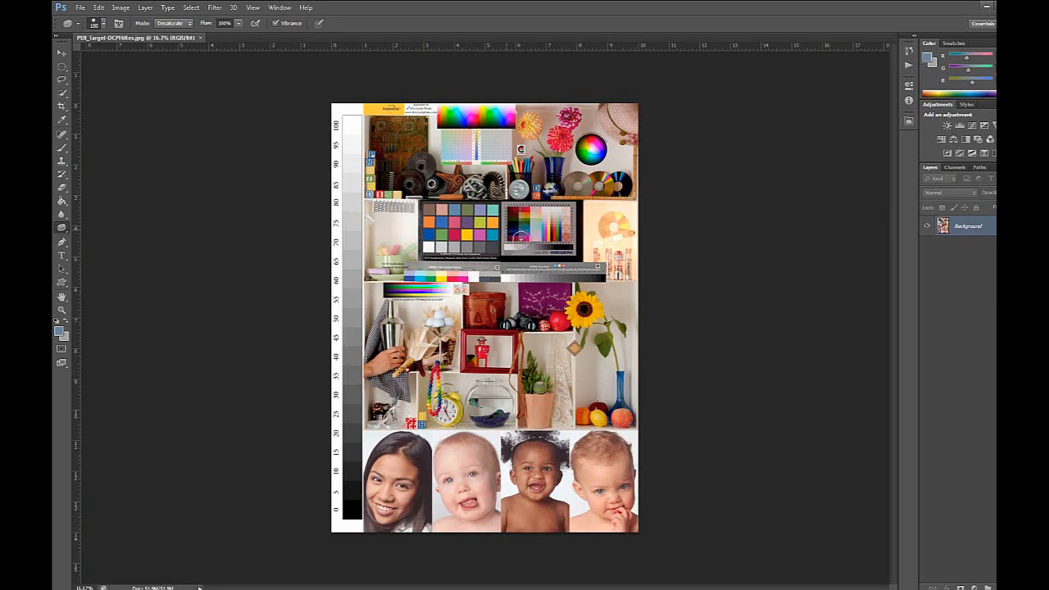
{"action": "mouse_move", "coordinate": [604, 162]}
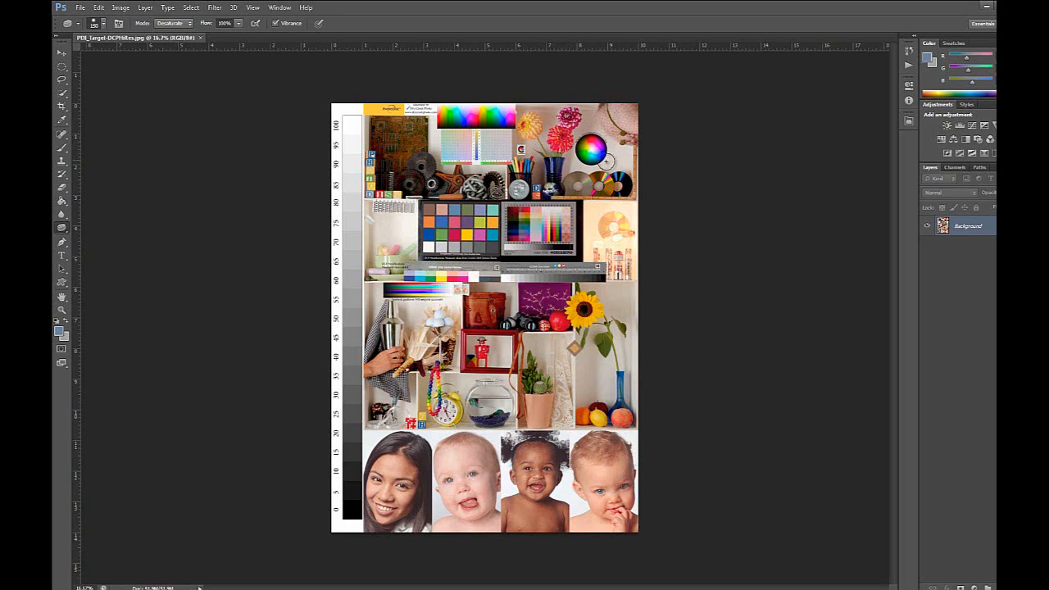
{"action": "mouse_move", "coordinate": [295, 200]}
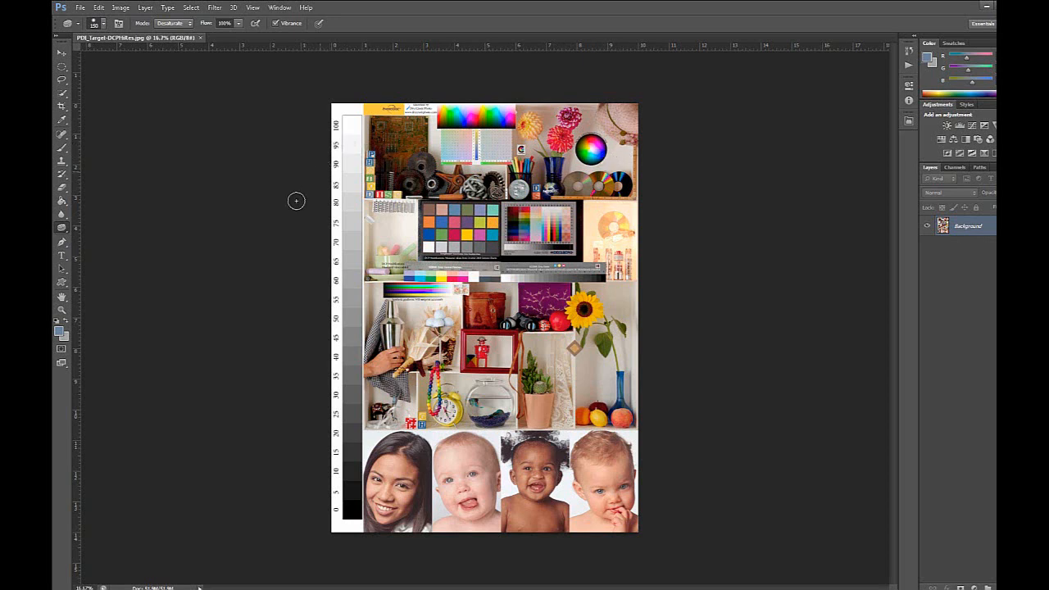
{"action": "mouse_move", "coordinate": [321, 213]}
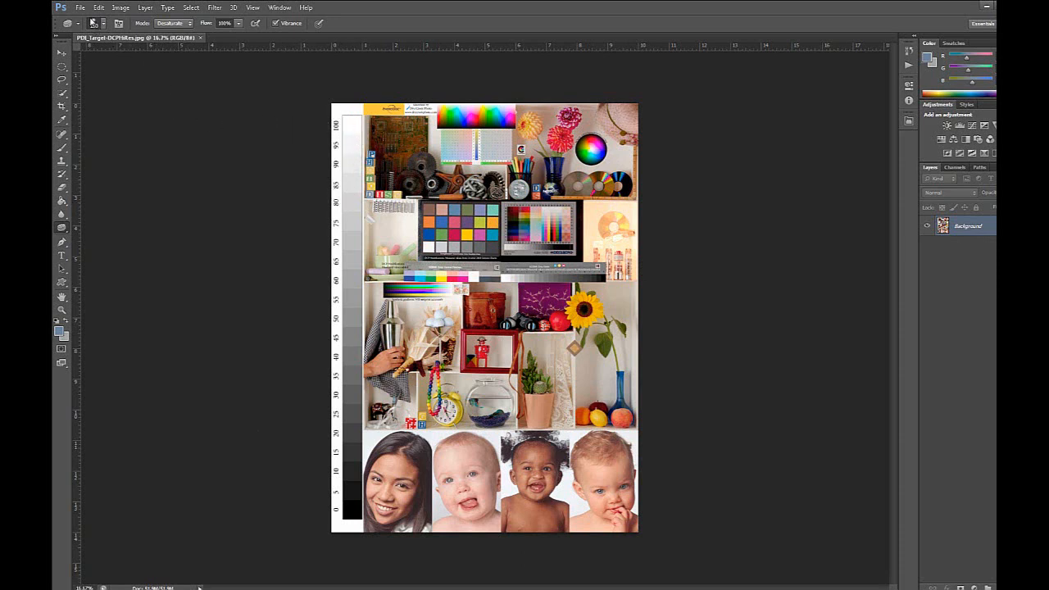
In Print Settings choose Epson Stylus Photo R2000 (Copy 1) with Printer Manages Colors
{"action": "left_click", "coordinate": [79, 6]}
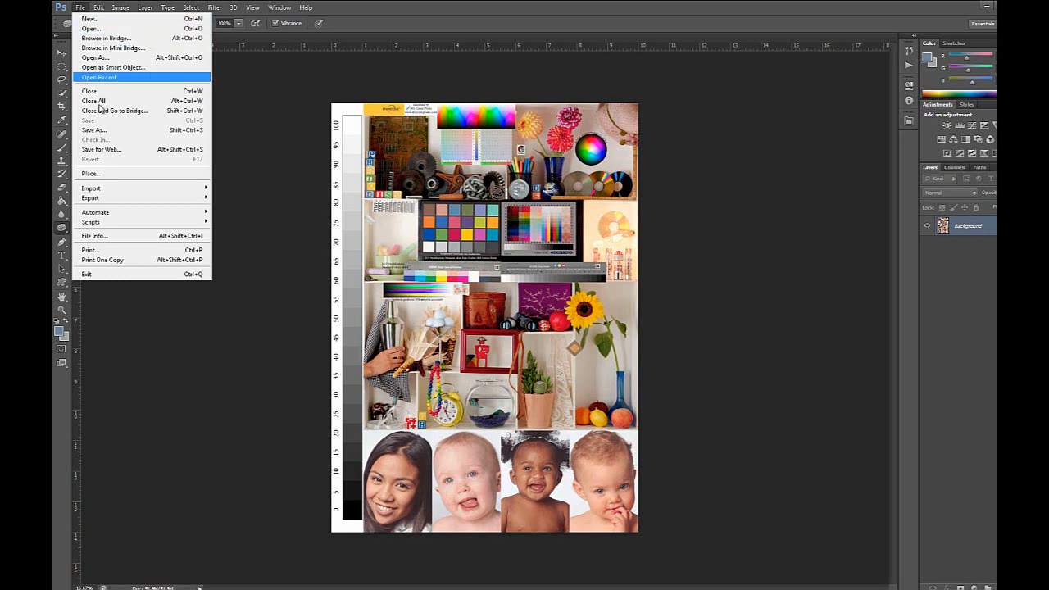
{"action": "mouse_move", "coordinate": [98, 249]}
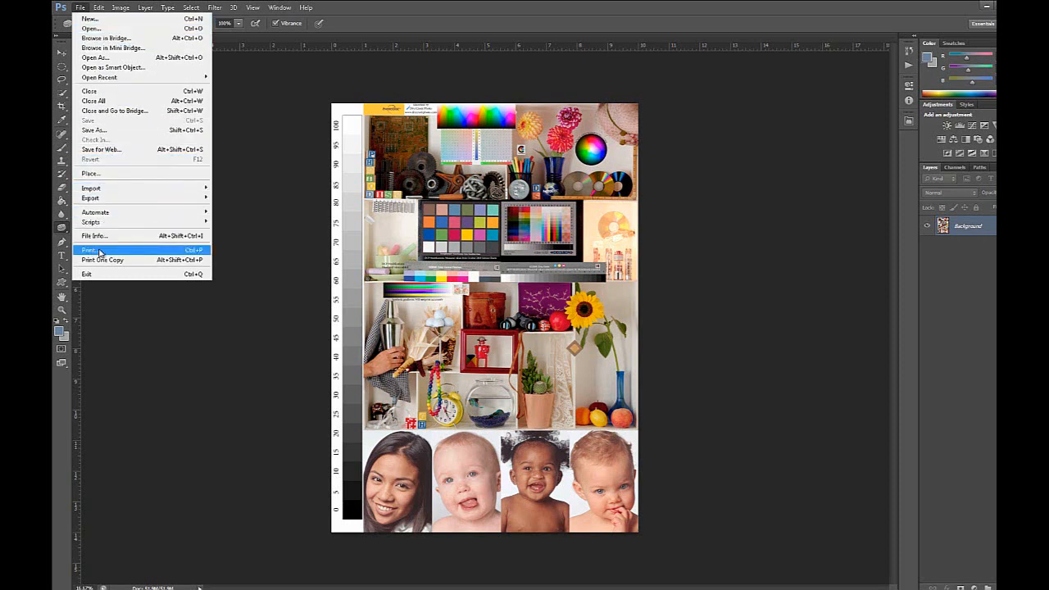
{"action": "left_click", "coordinate": [90, 249]}
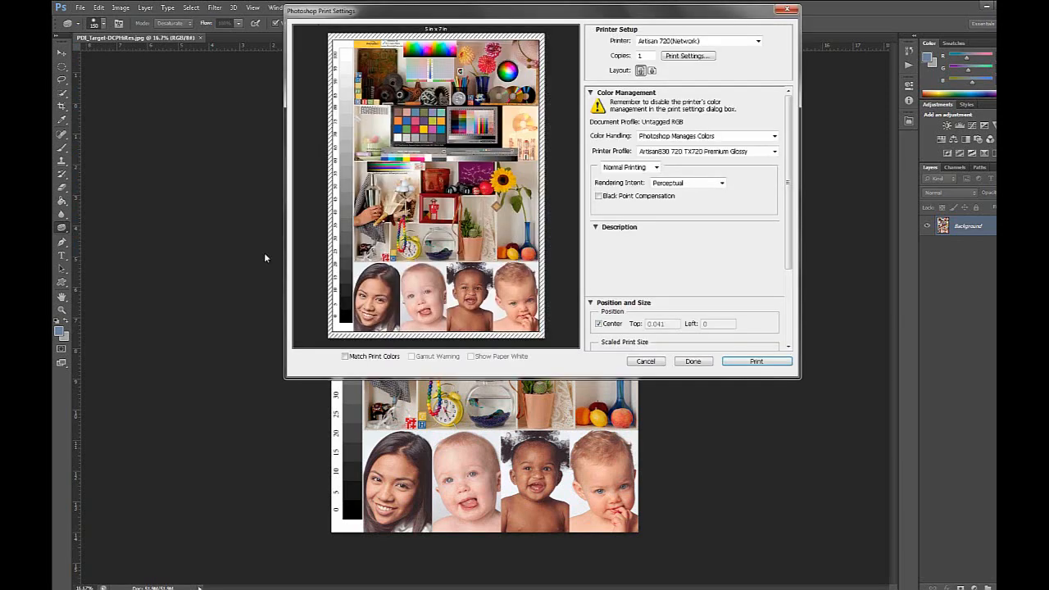
{"action": "left_click", "coordinate": [757, 41]}
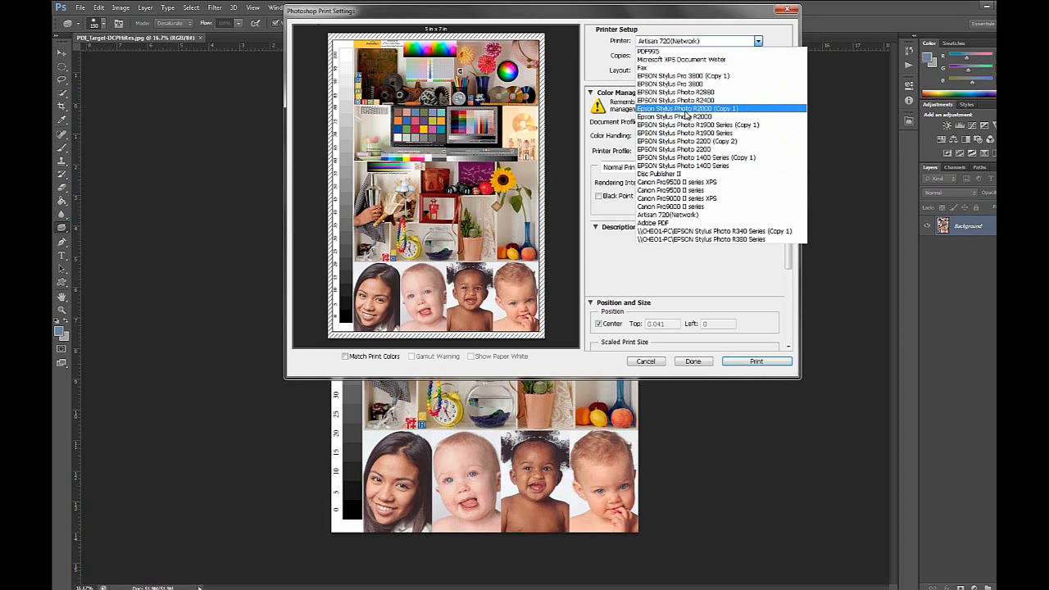
{"action": "left_click", "coordinate": [687, 108]}
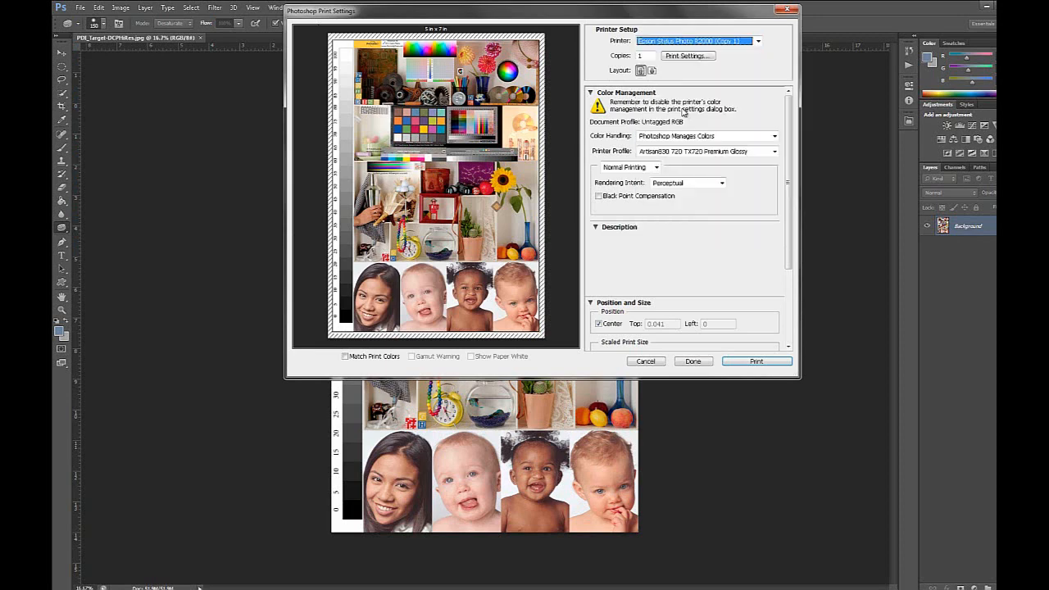
{"action": "left_click", "coordinate": [708, 134]}
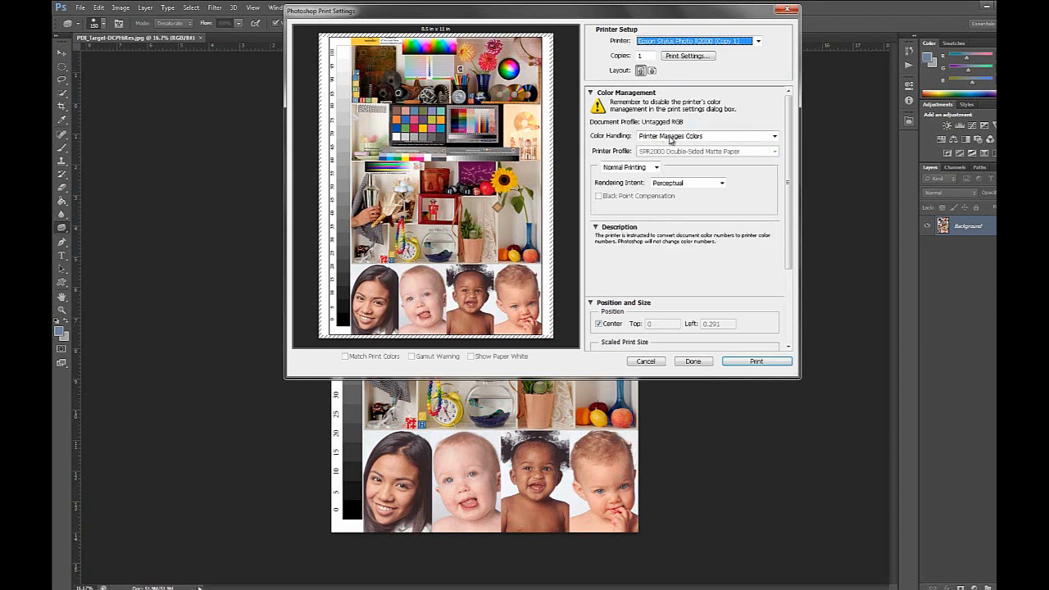
{"action": "left_click", "coordinate": [595, 226]}
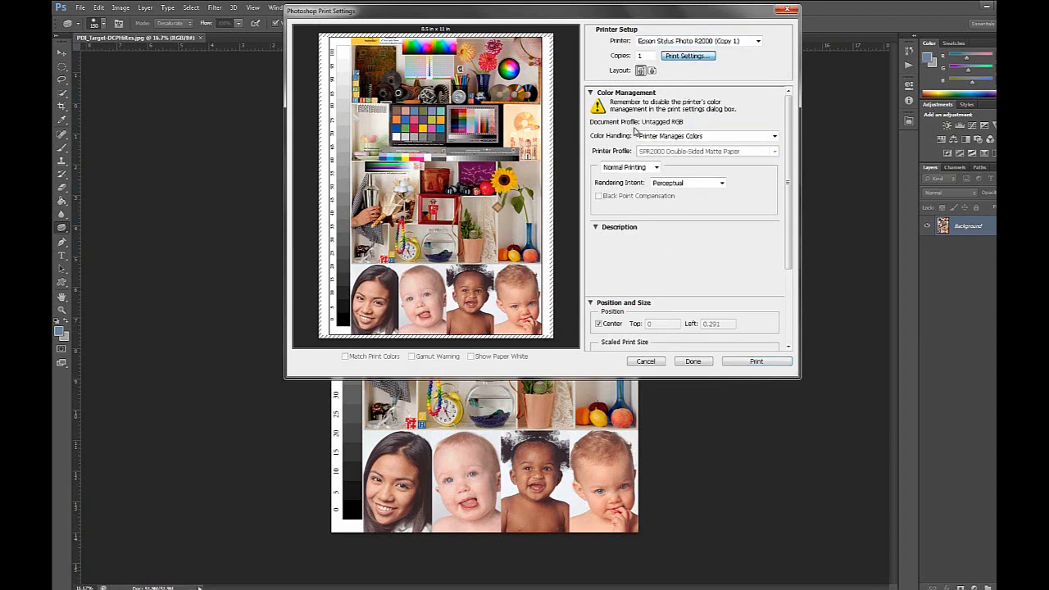
Bring up the Epson R2000 Properties dialog showing Premium Photo Paper Glossy media
{"action": "left_click", "coordinate": [688, 56]}
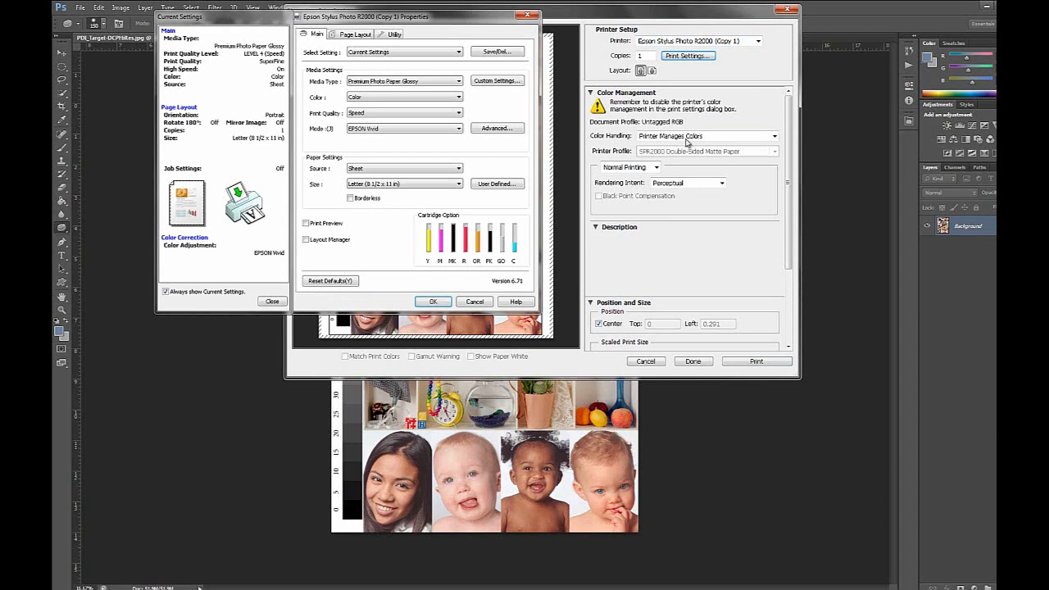
{"action": "mouse_move", "coordinate": [479, 479]}
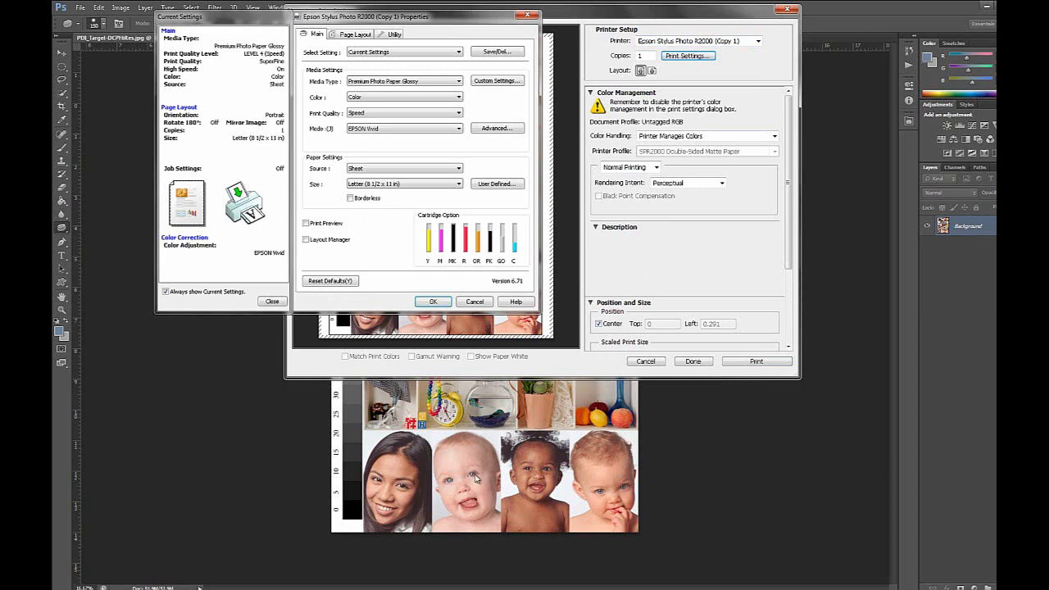
{"action": "mouse_move", "coordinate": [691, 134]}
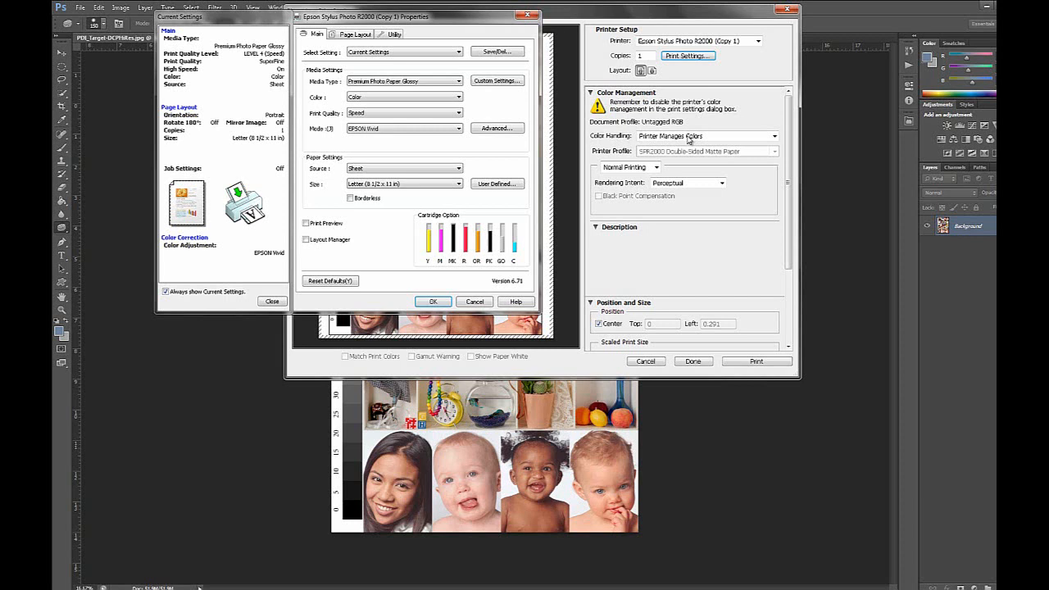
{"action": "mouse_move", "coordinate": [524, 410]}
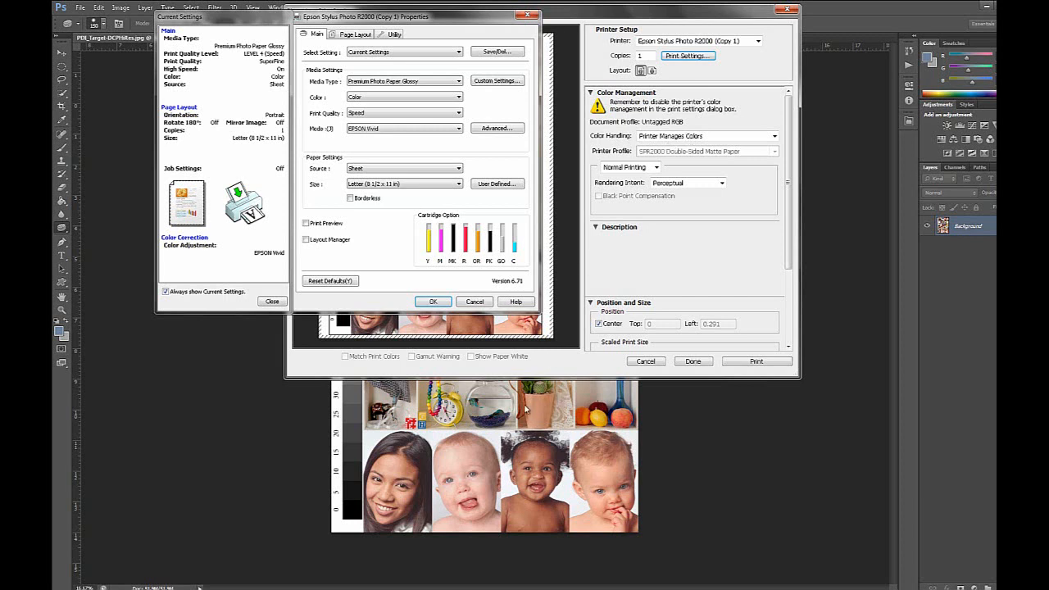
{"action": "mouse_move", "coordinate": [652, 138]}
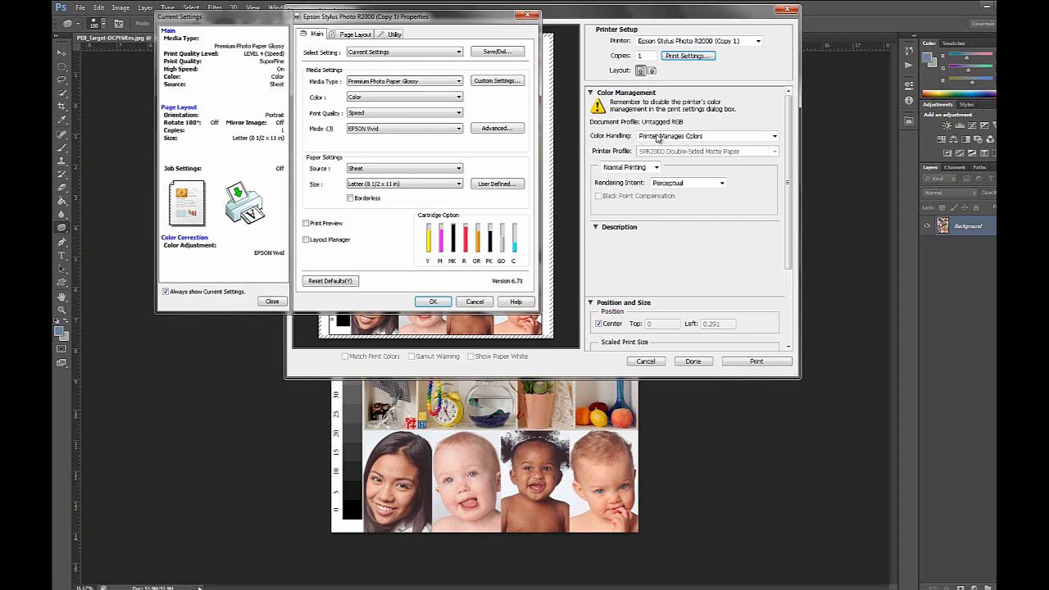
{"action": "mouse_move", "coordinate": [527, 26]}
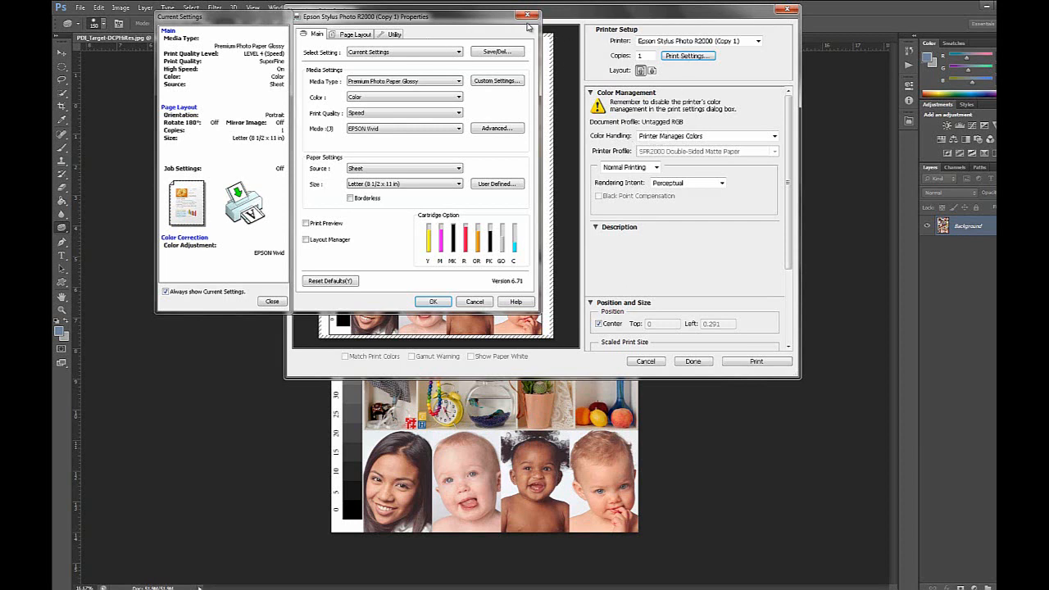
Close the Epson Properties dialog, keeping Printer Manages Colors
{"action": "left_click", "coordinate": [433, 301]}
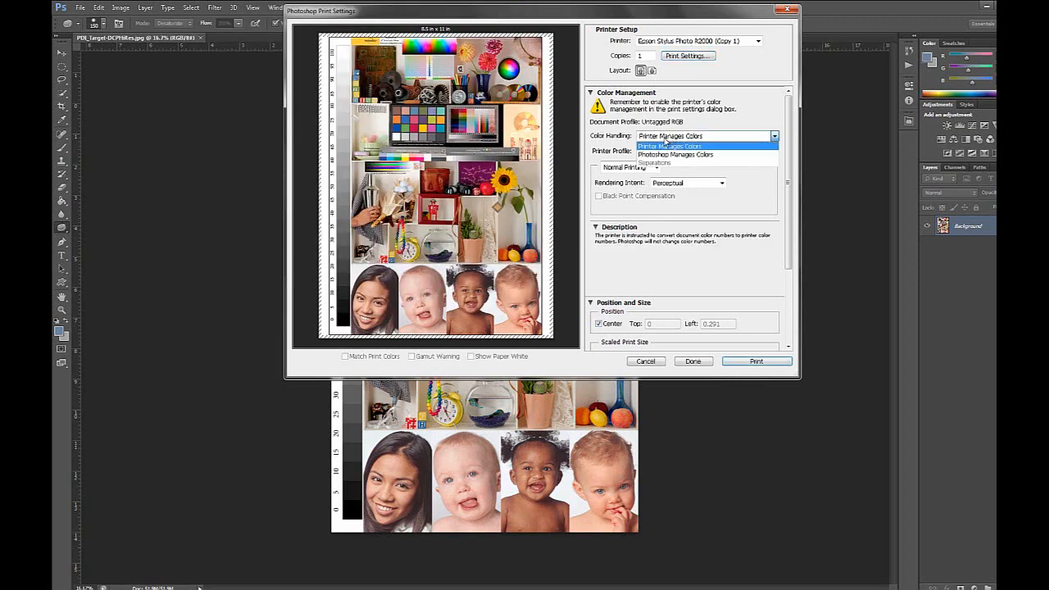
{"action": "left_click", "coordinate": [668, 145]}
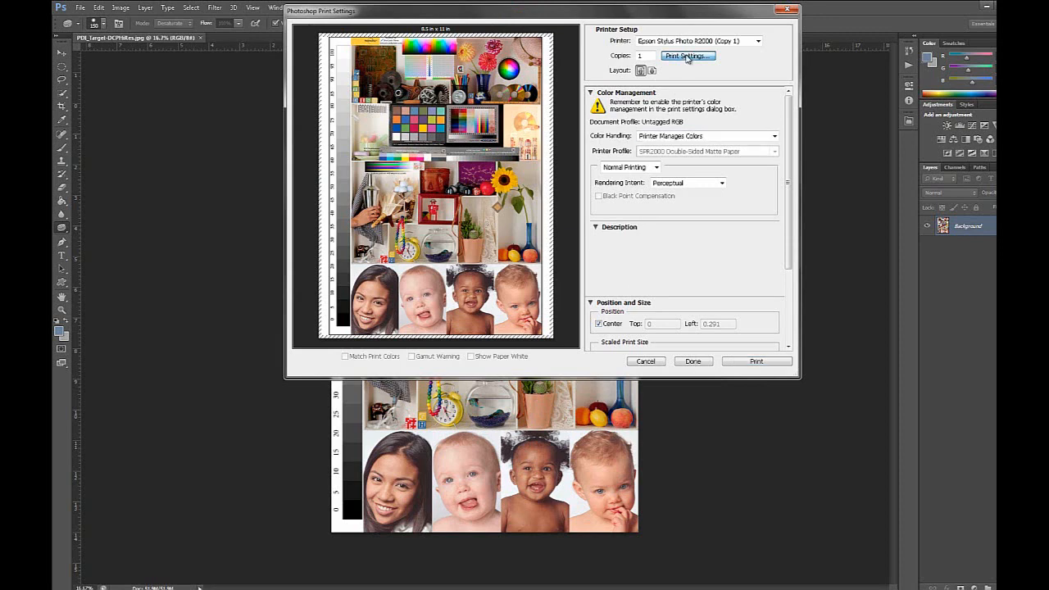
Reopen the R2000 driver settings and list the Print Quality choices
{"action": "left_click", "coordinate": [687, 56]}
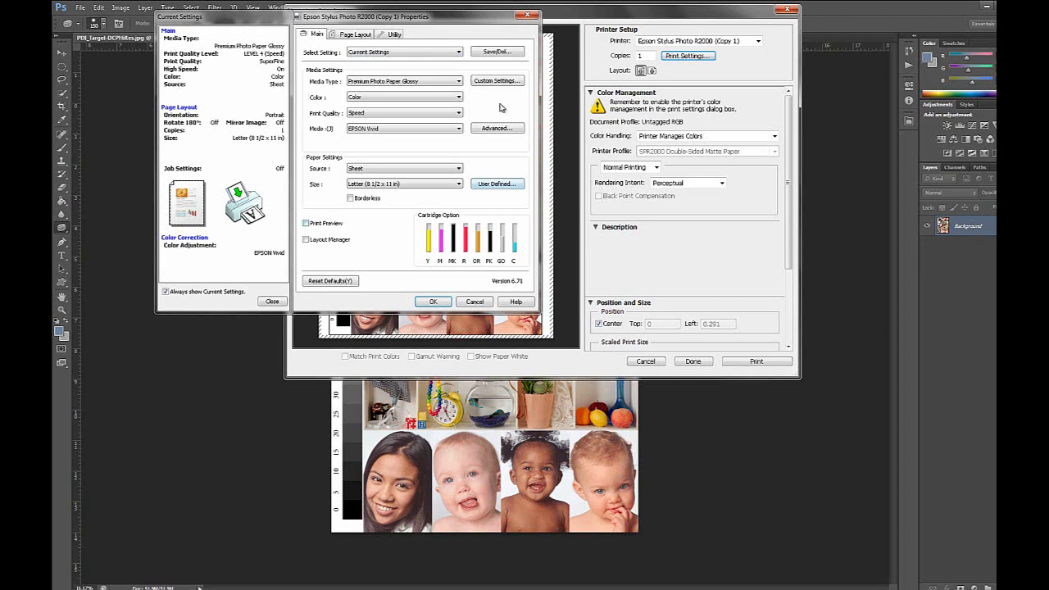
{"action": "mouse_move", "coordinate": [401, 80]}
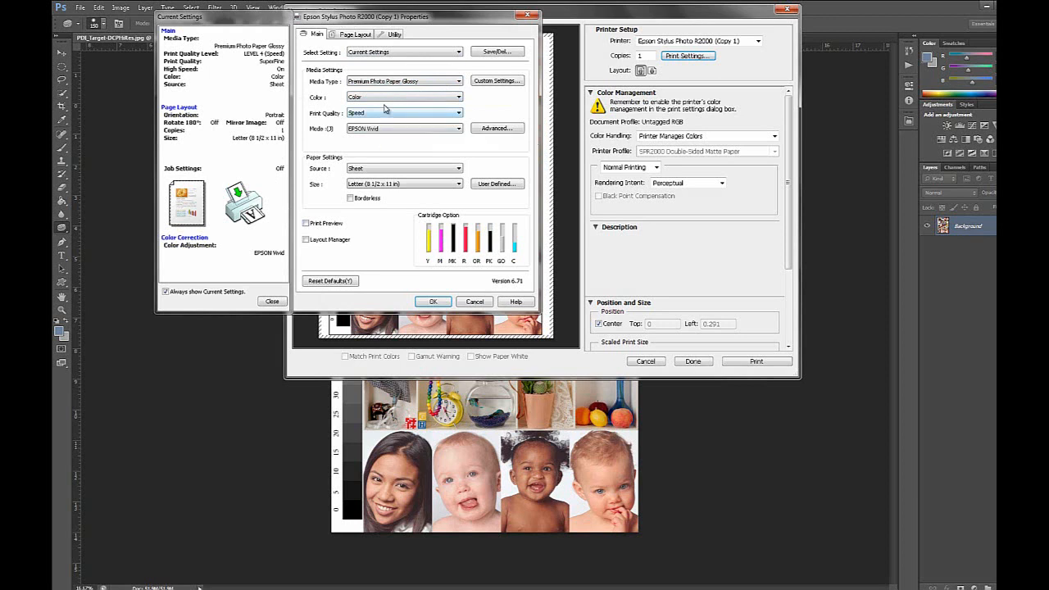
{"action": "mouse_move", "coordinate": [381, 99]}
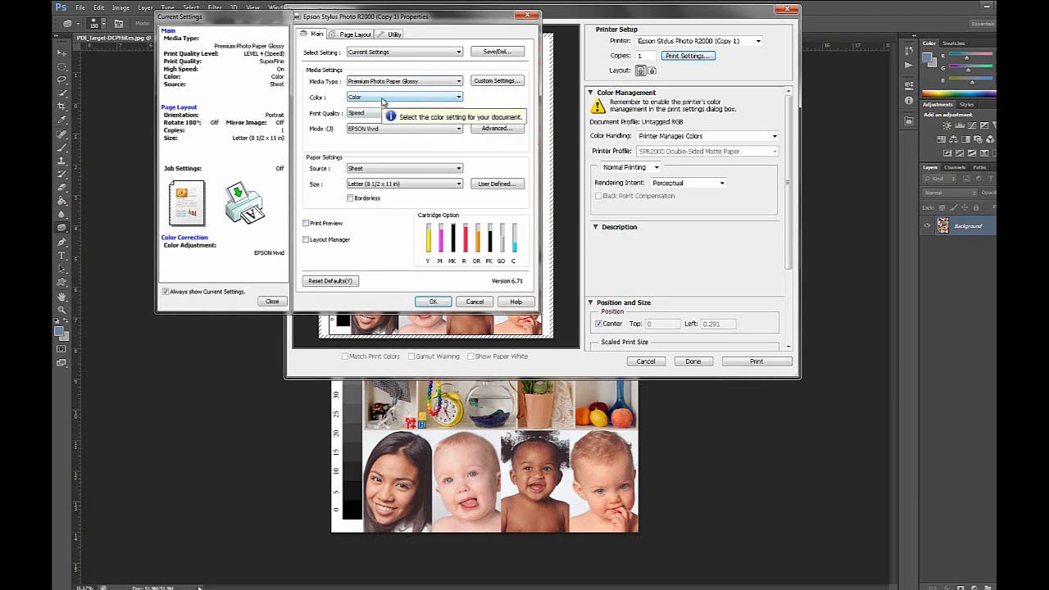
{"action": "left_click", "coordinate": [403, 111]}
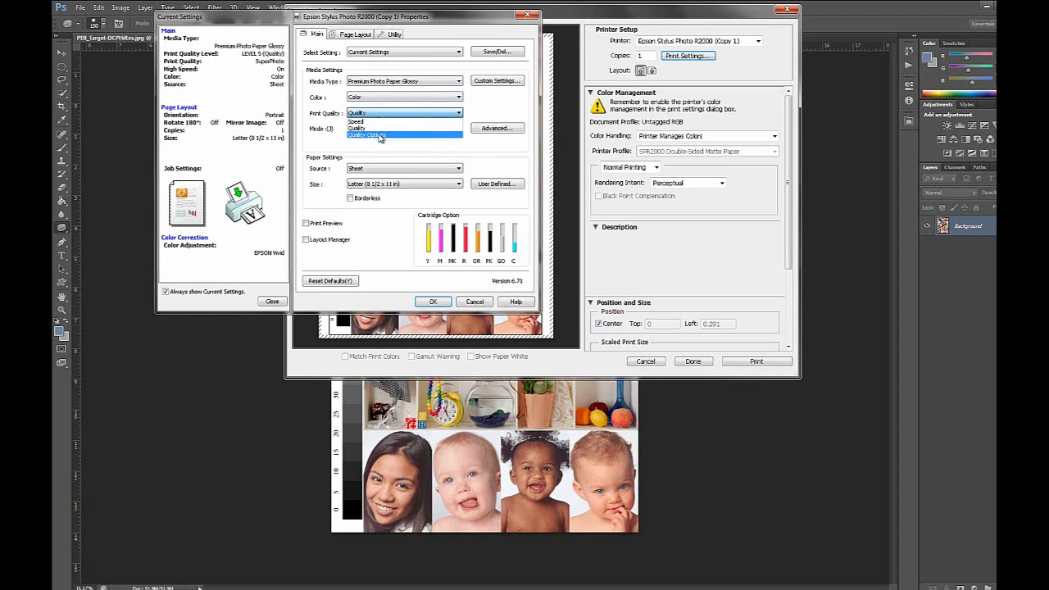
Set Quality Options to Level 4 SuperFine with Gloss Optimizer, keeping the Windows colour scheme
{"action": "left_click", "coordinate": [380, 135]}
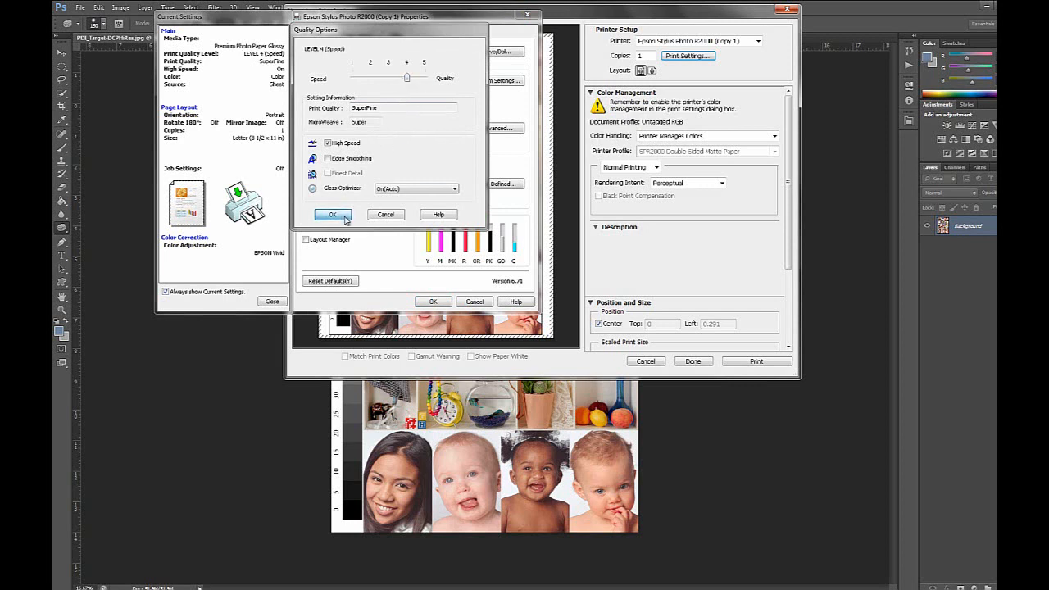
{"action": "left_click", "coordinate": [331, 213]}
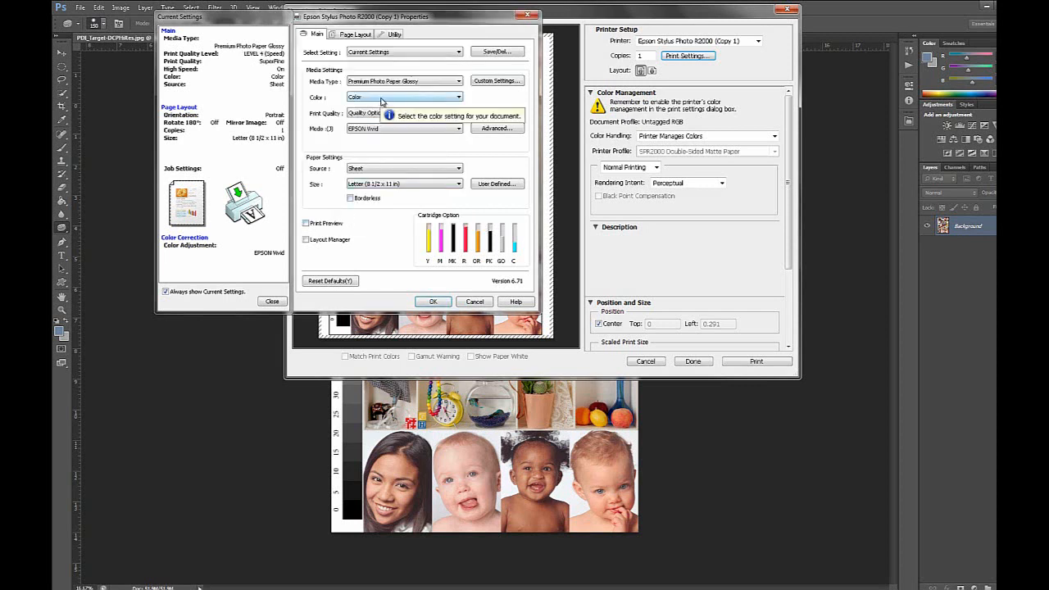
{"action": "mouse_move", "coordinate": [402, 128]}
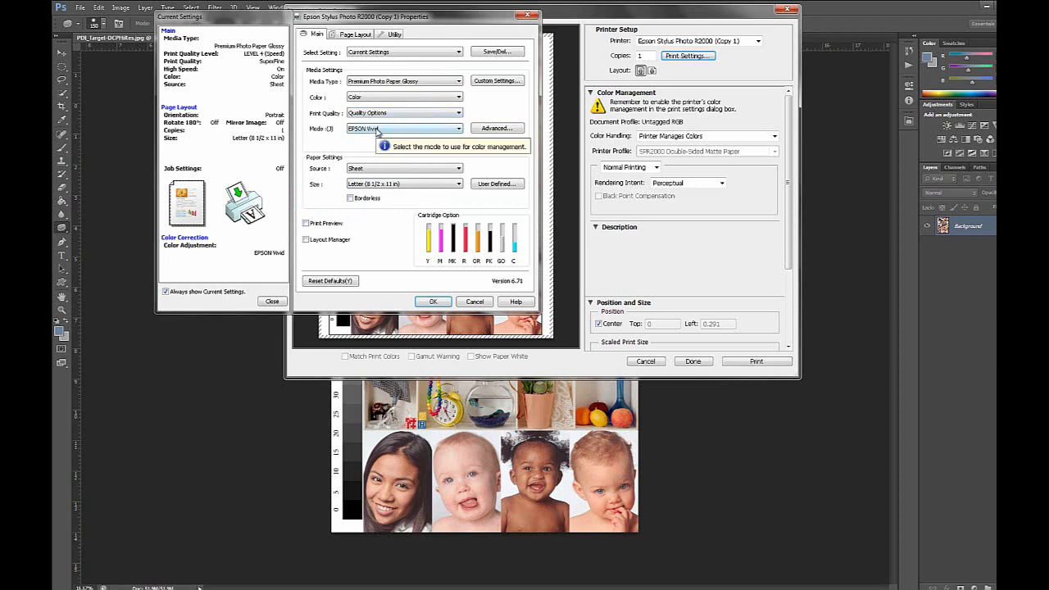
{"action": "left_click", "coordinate": [403, 111]}
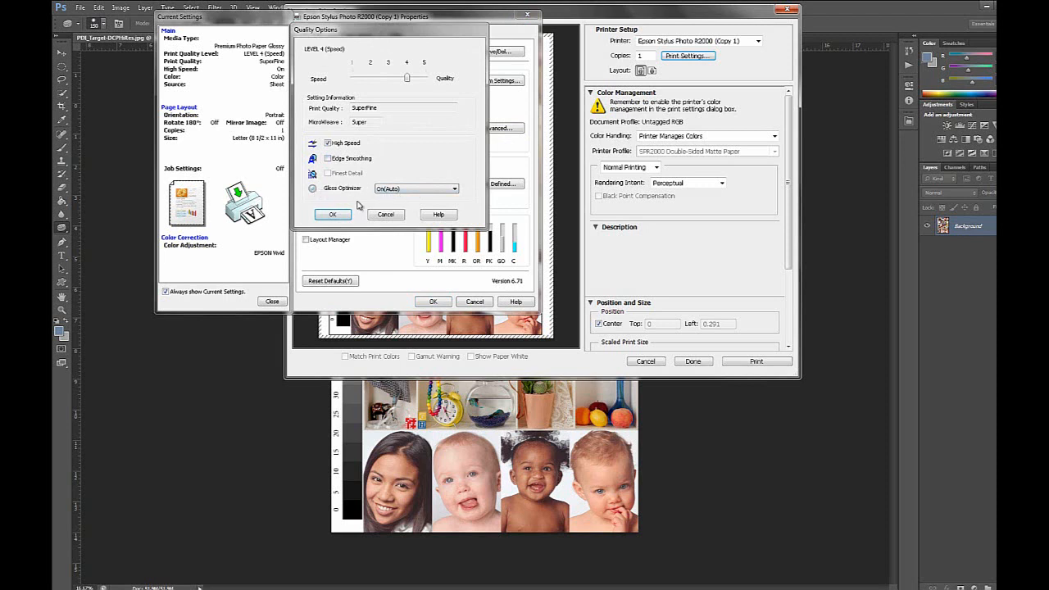
{"action": "mouse_move", "coordinate": [353, 212]}
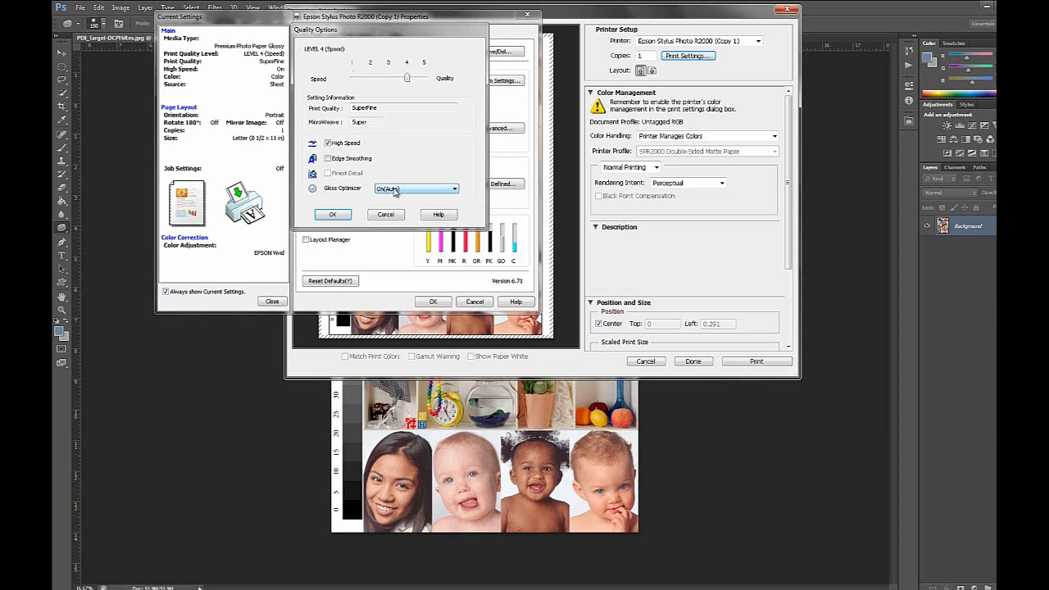
{"action": "left_click", "coordinate": [453, 188]}
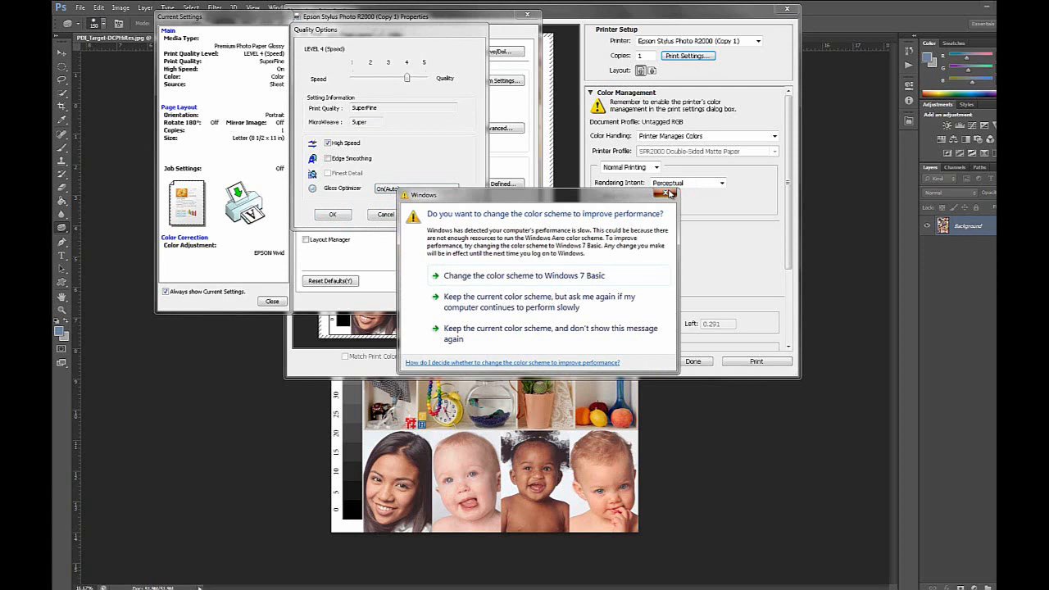
{"action": "left_click", "coordinate": [671, 193]}
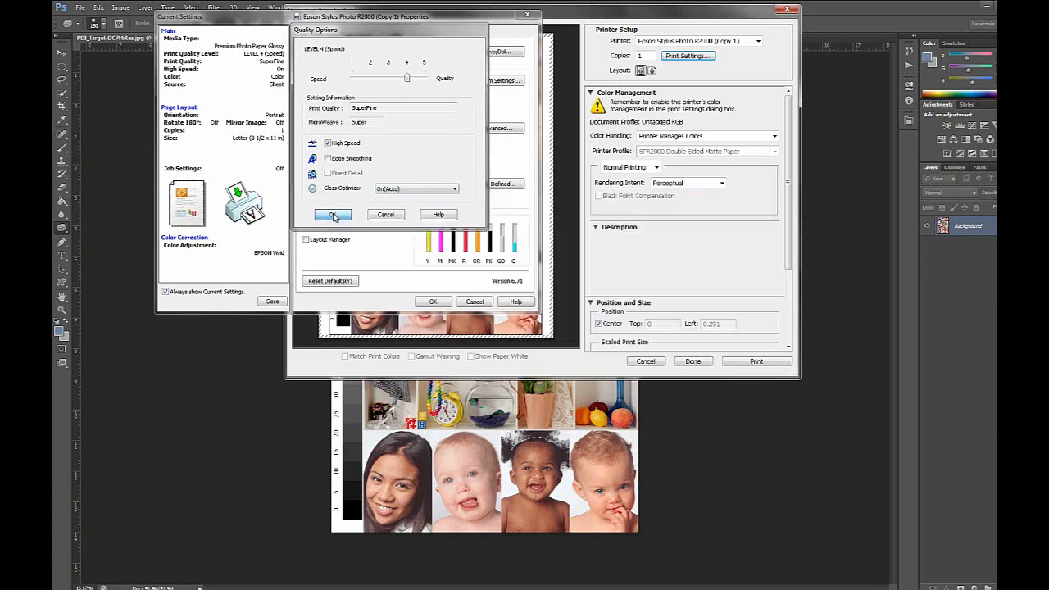
{"action": "left_click", "coordinate": [333, 213]}
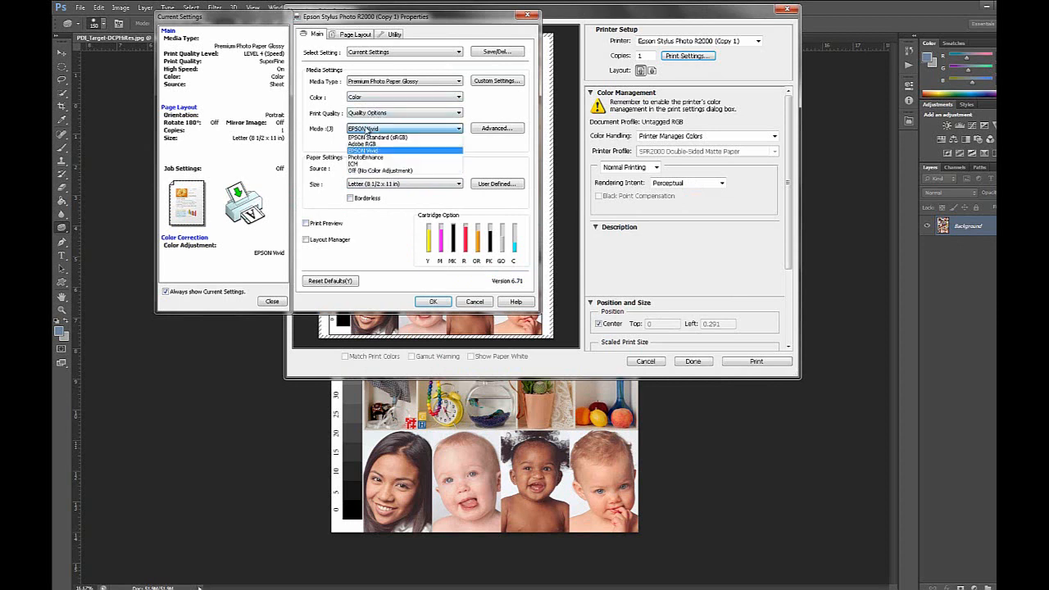
{"action": "mouse_move", "coordinate": [377, 138]}
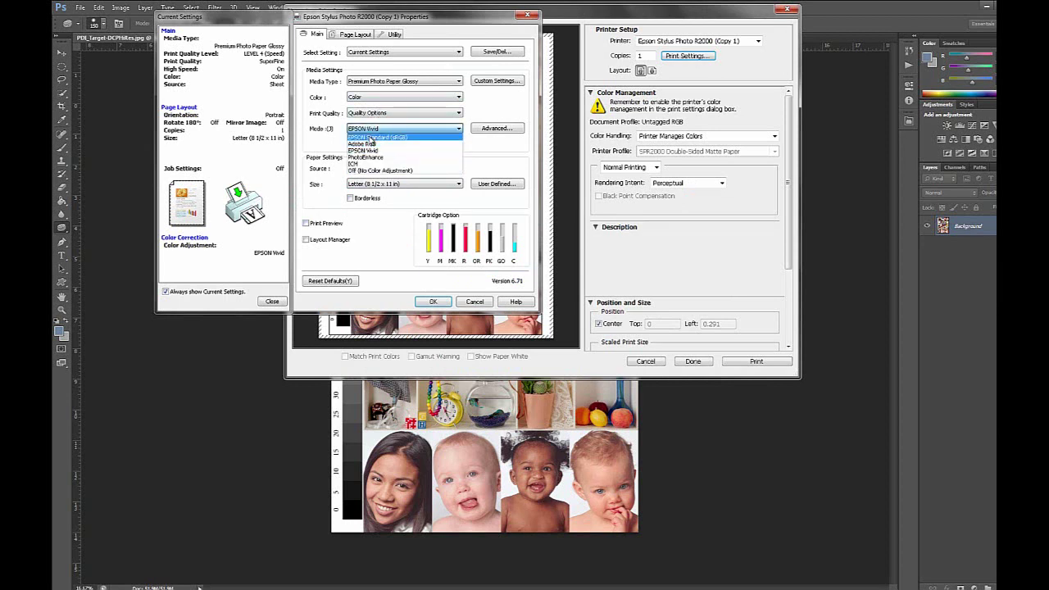
Choose EPSON Standard (sRGB) as the R2000 colour mode and confirm the driver settings
{"action": "left_click", "coordinate": [380, 136]}
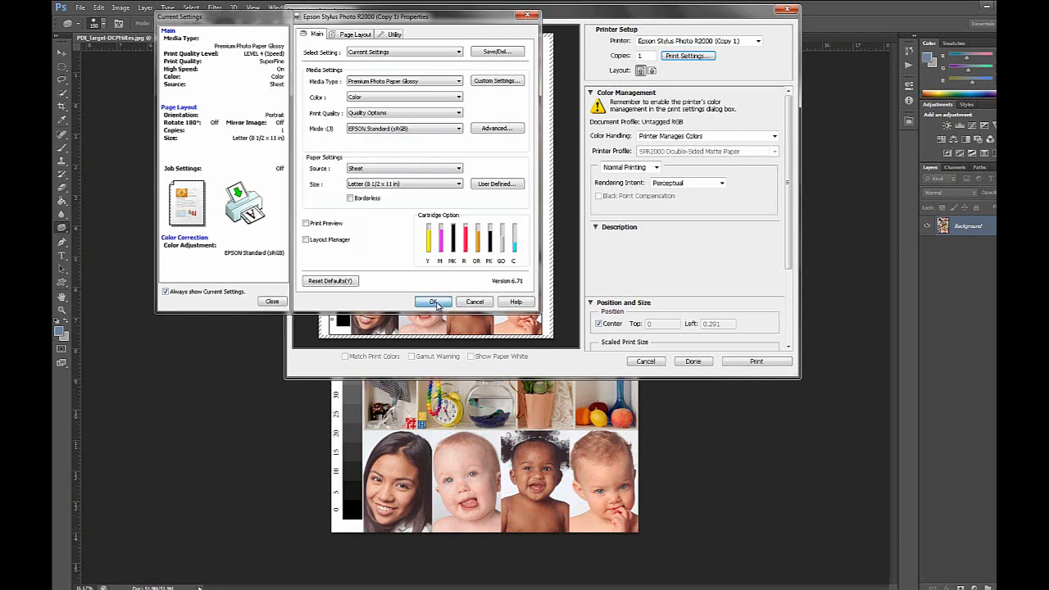
{"action": "left_click", "coordinate": [433, 301]}
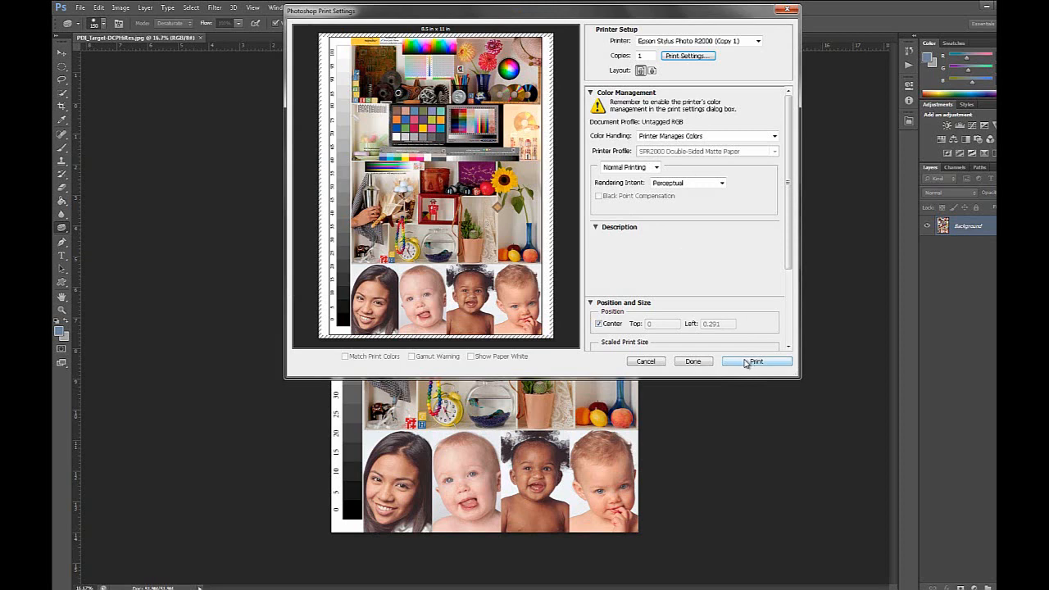
{"action": "mouse_move", "coordinate": [632, 278]}
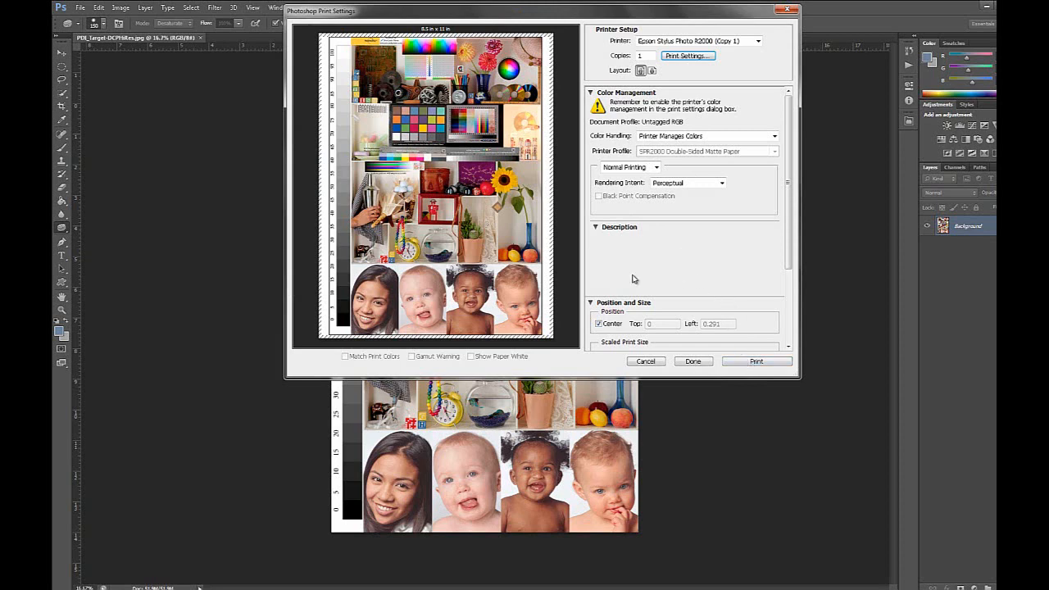
{"action": "mouse_move", "coordinate": [582, 269]}
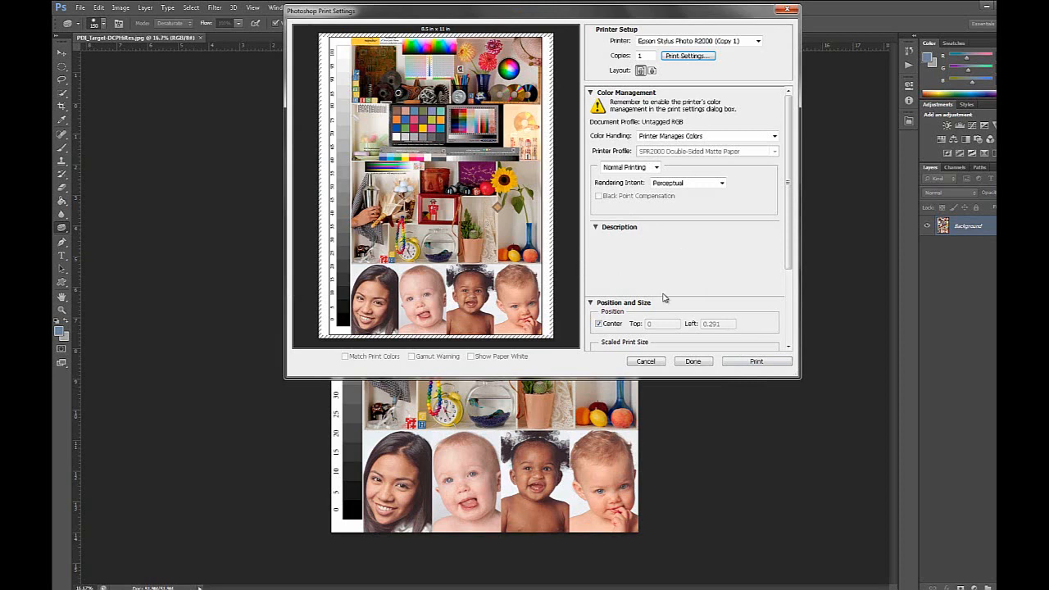
{"action": "mouse_move", "coordinate": [654, 265]}
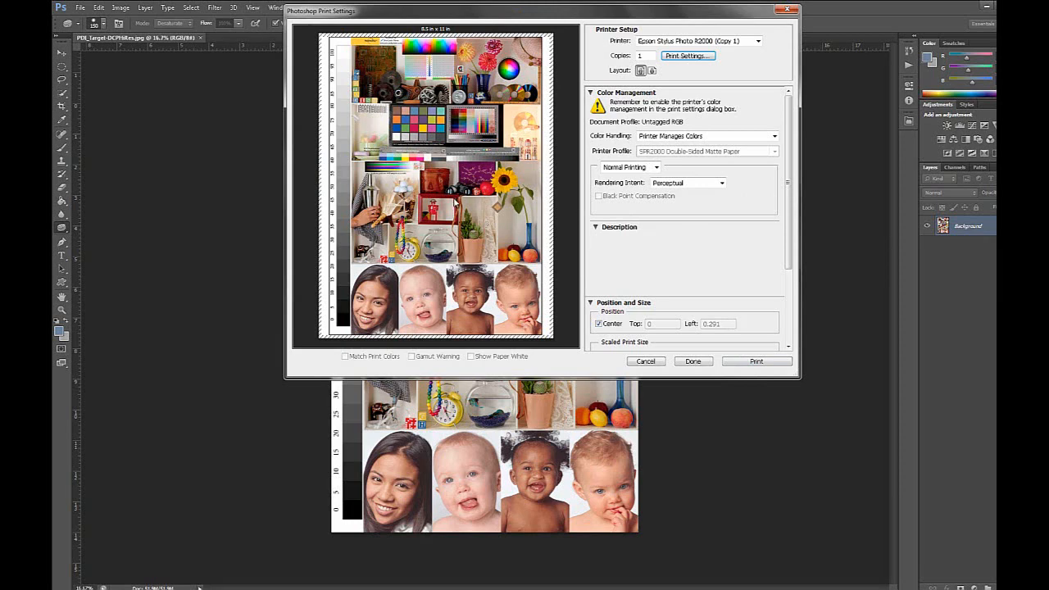
{"action": "mouse_move", "coordinate": [691, 259]}
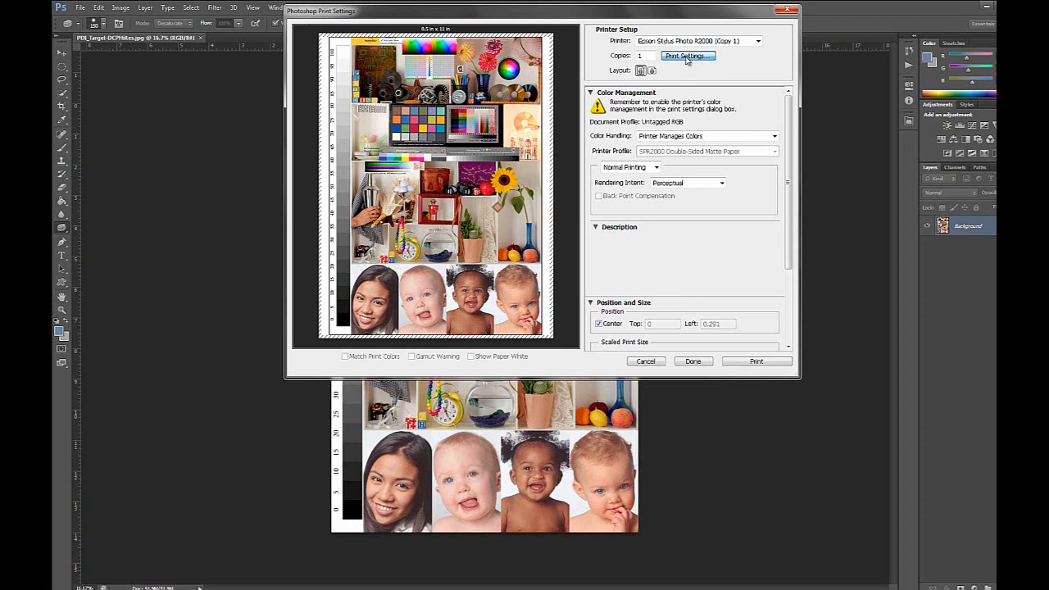
Bring up the Epson R2000 driver properties from Photoshop's print settings
{"action": "left_click", "coordinate": [687, 56]}
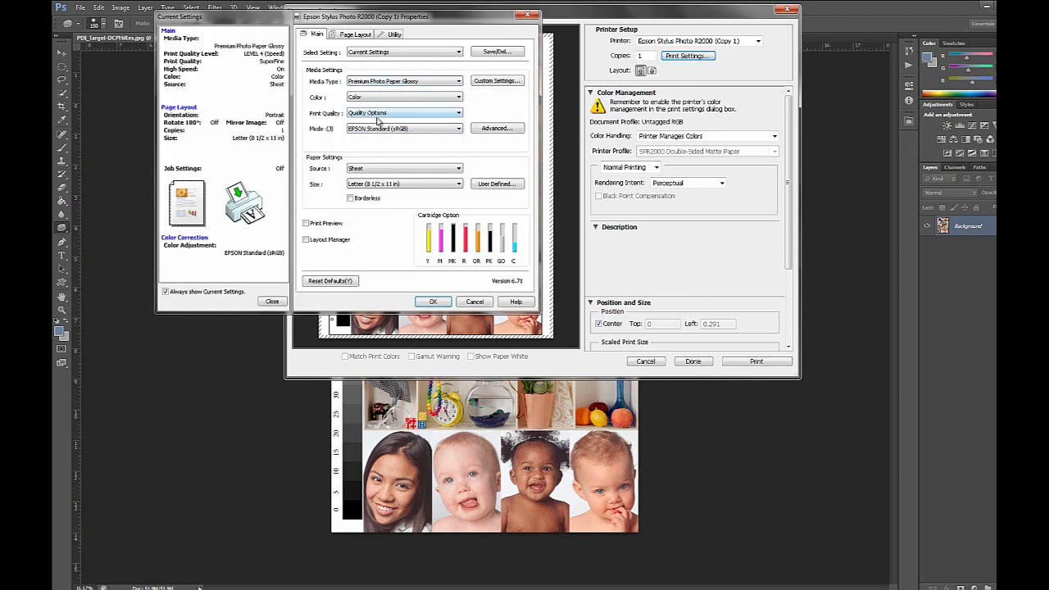
{"action": "mouse_move", "coordinate": [402, 128]}
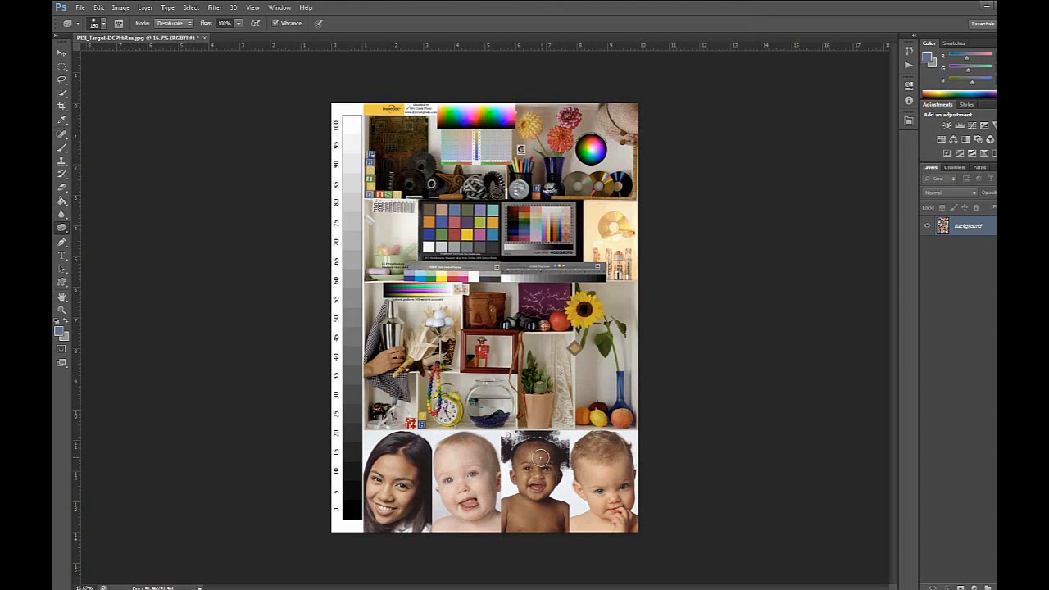
{"action": "mouse_move", "coordinate": [304, 128]}
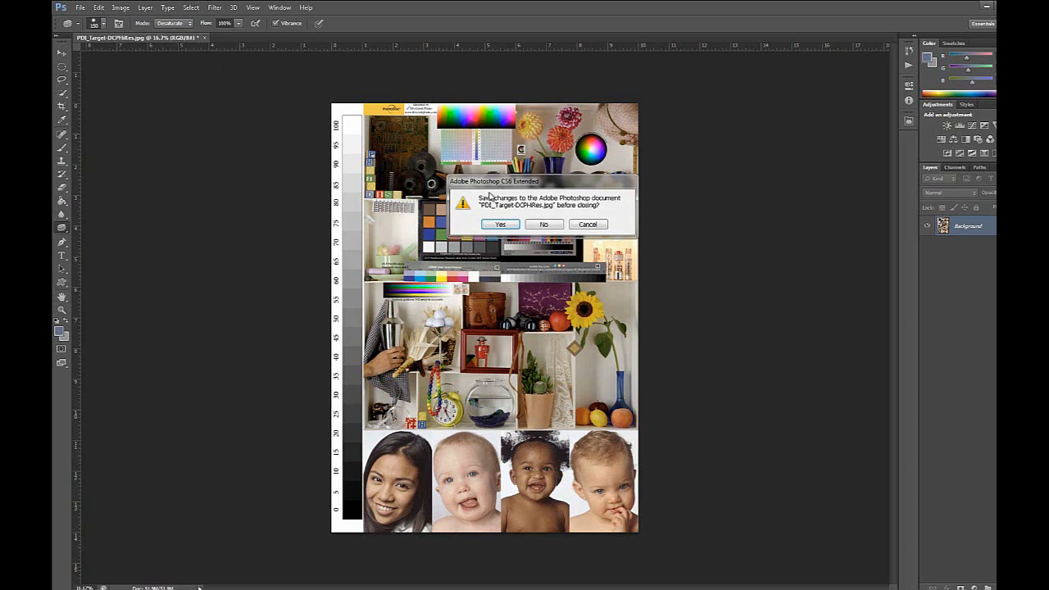
{"action": "left_click", "coordinate": [544, 223]}
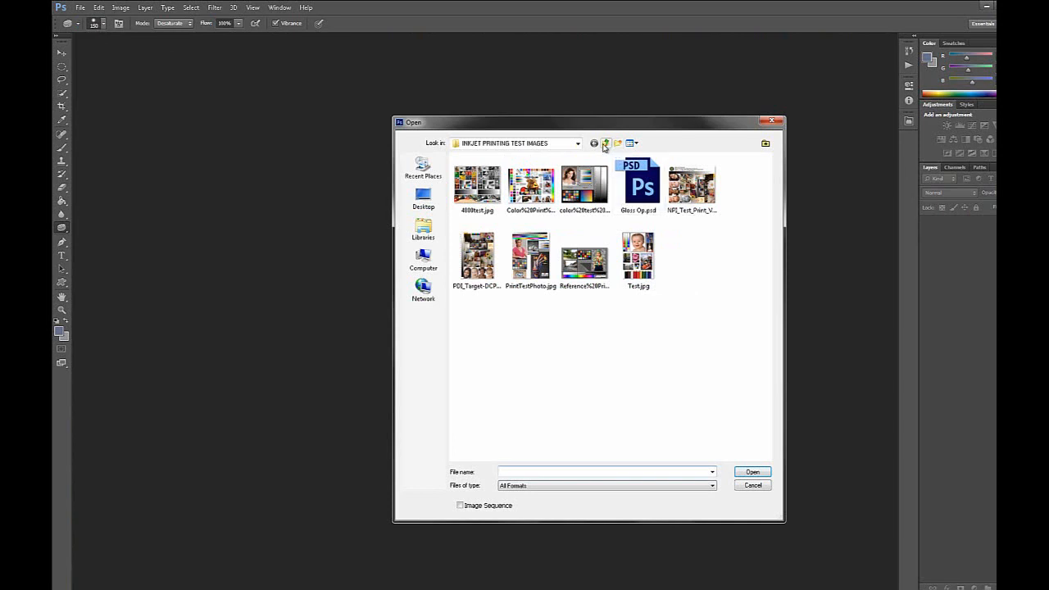
{"action": "left_click", "coordinate": [606, 143]}
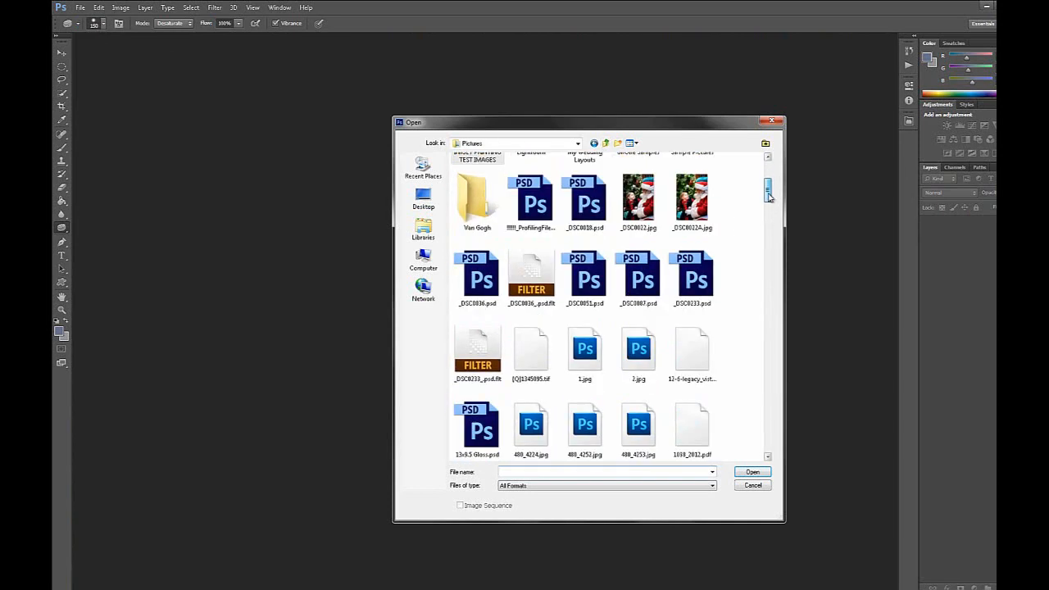
{"action": "scroll", "scroll_direction": "down", "scroll_amount": 3}
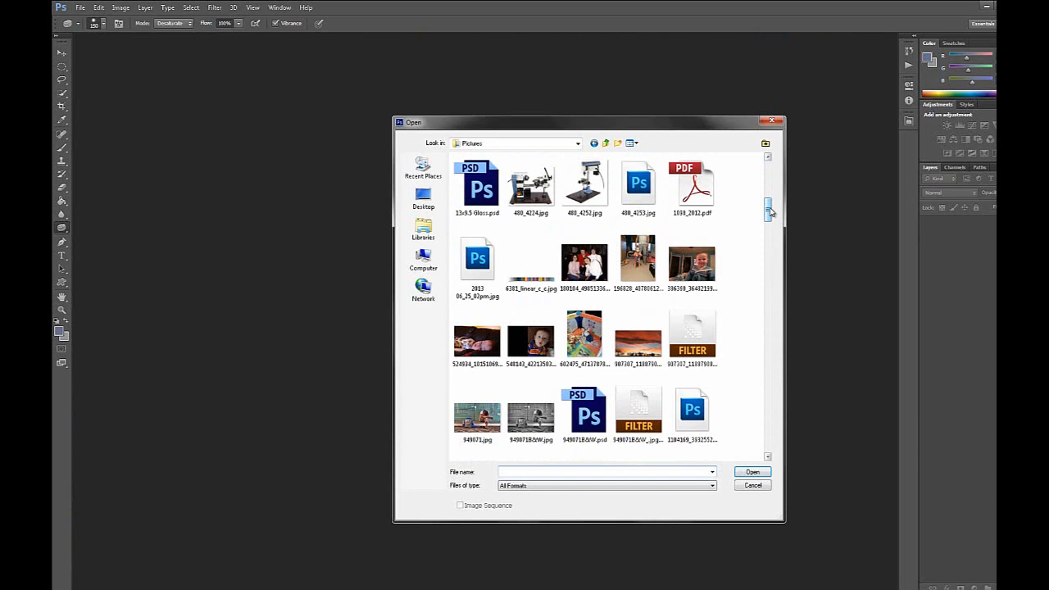
{"action": "scroll", "scroll_direction": "down", "scroll_amount": 3}
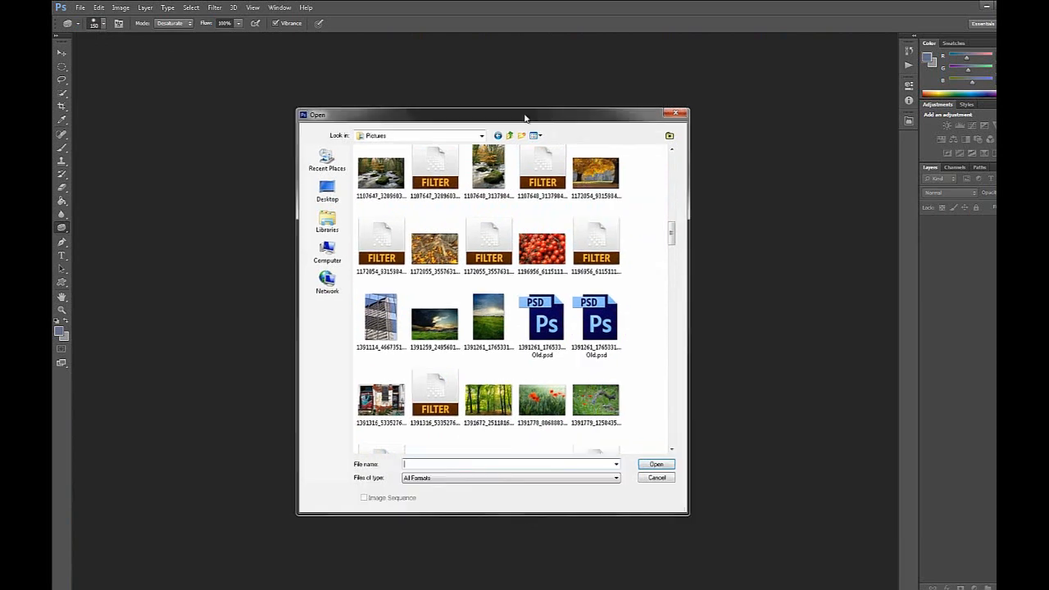
{"action": "mouse_move", "coordinate": [663, 217]}
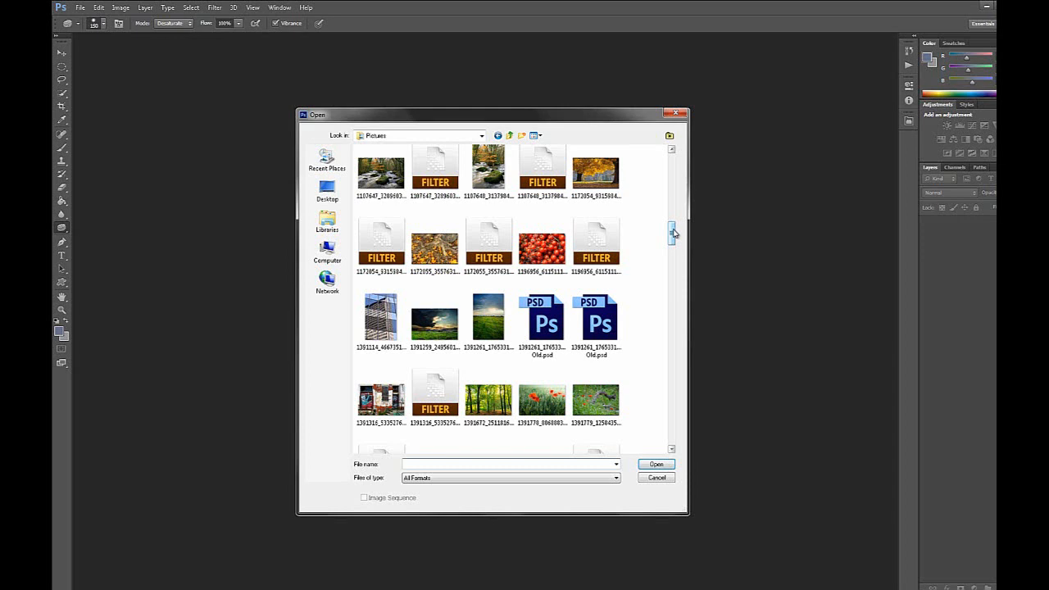
{"action": "scroll", "scroll_direction": "down", "scroll_amount": 3}
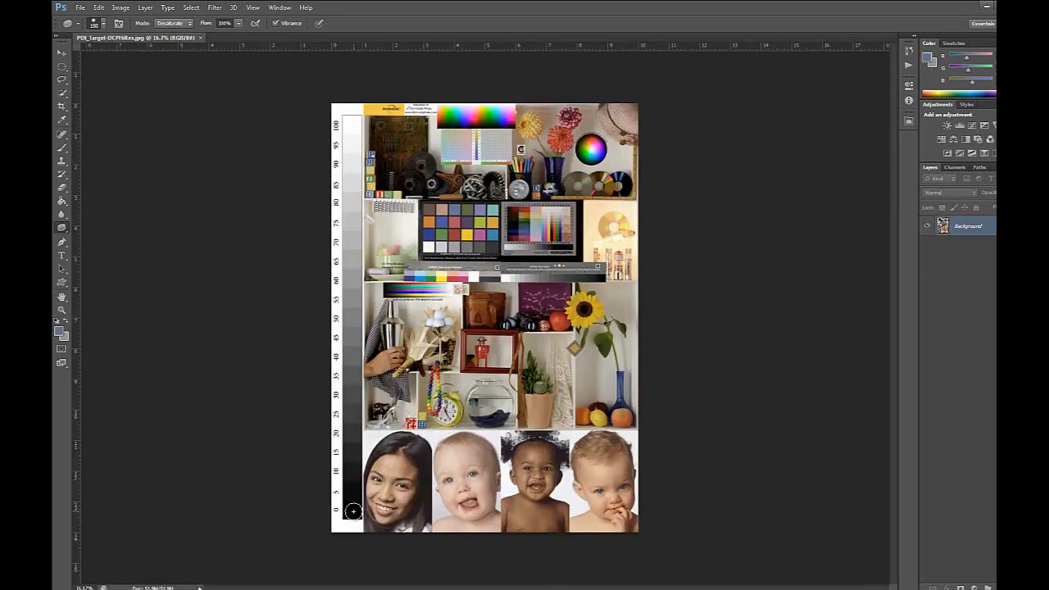
{"action": "mouse_move", "coordinate": [328, 453]}
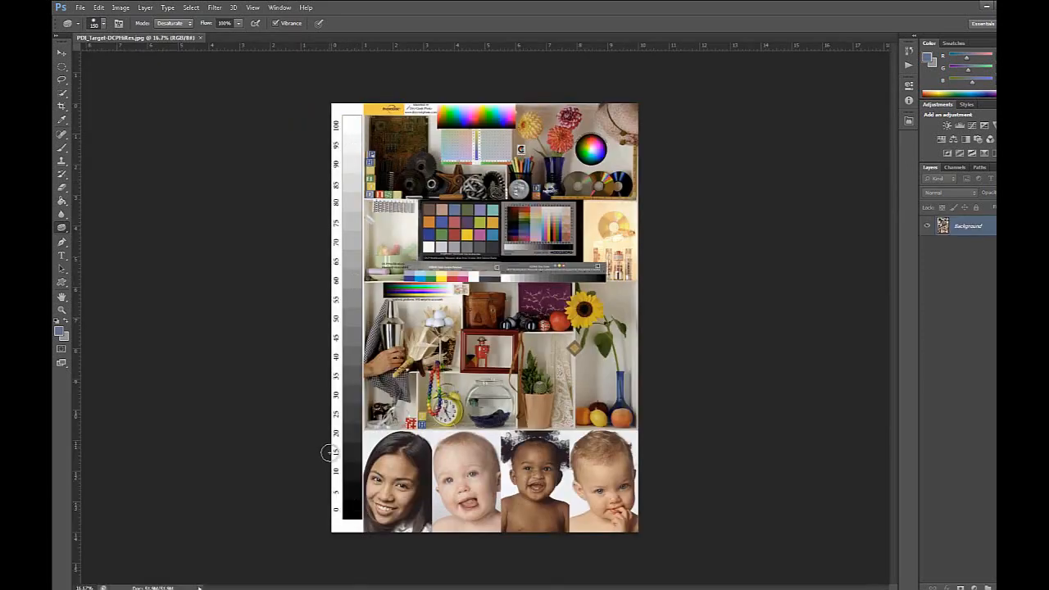
{"action": "mouse_move", "coordinate": [360, 512]}
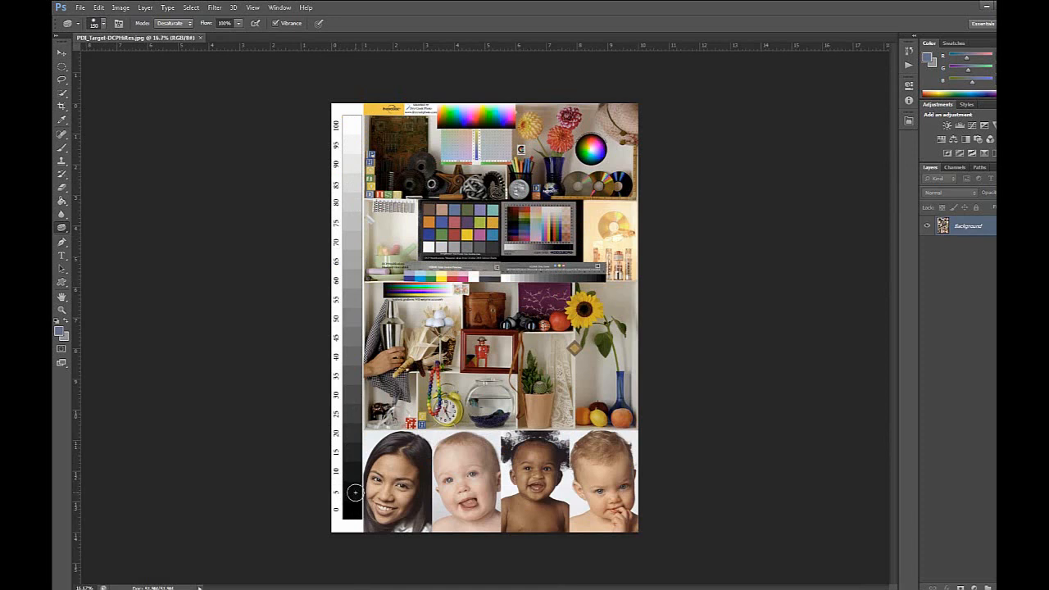
{"action": "mouse_move", "coordinate": [354, 479]}
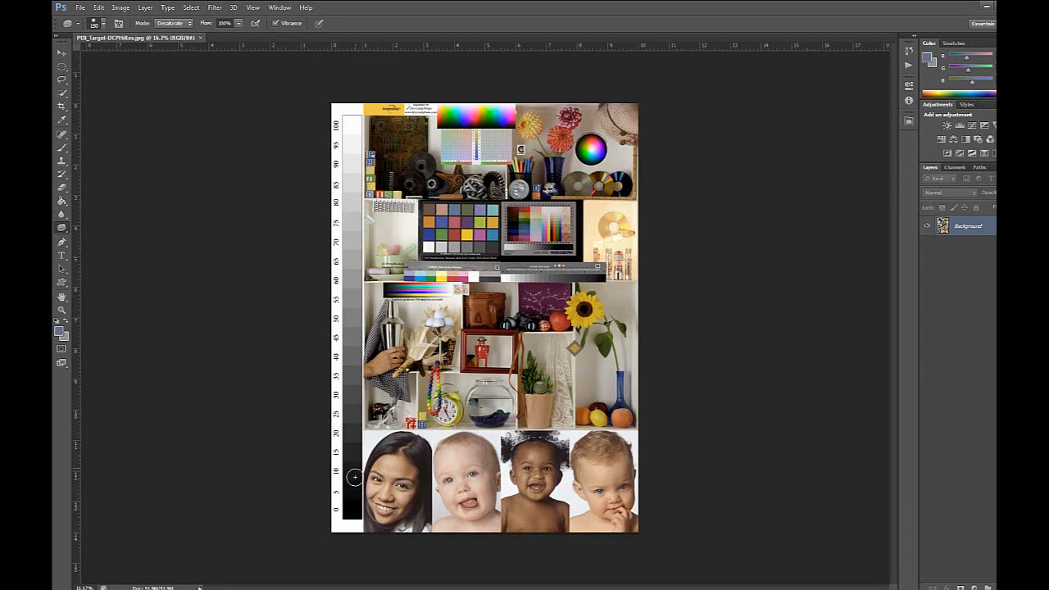
{"action": "mouse_move", "coordinate": [351, 420]}
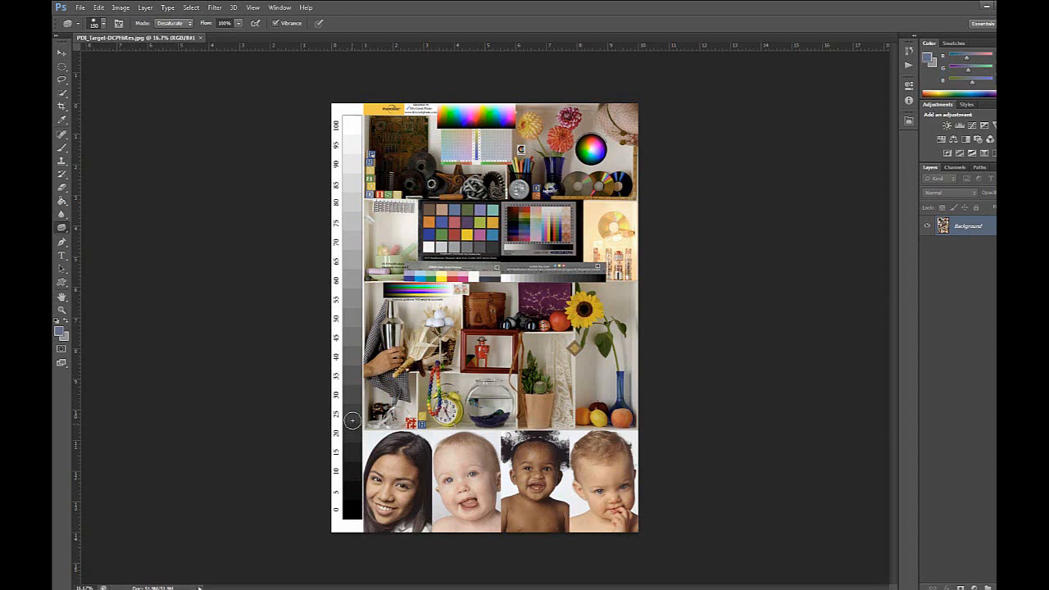
{"action": "mouse_move", "coordinate": [357, 262]}
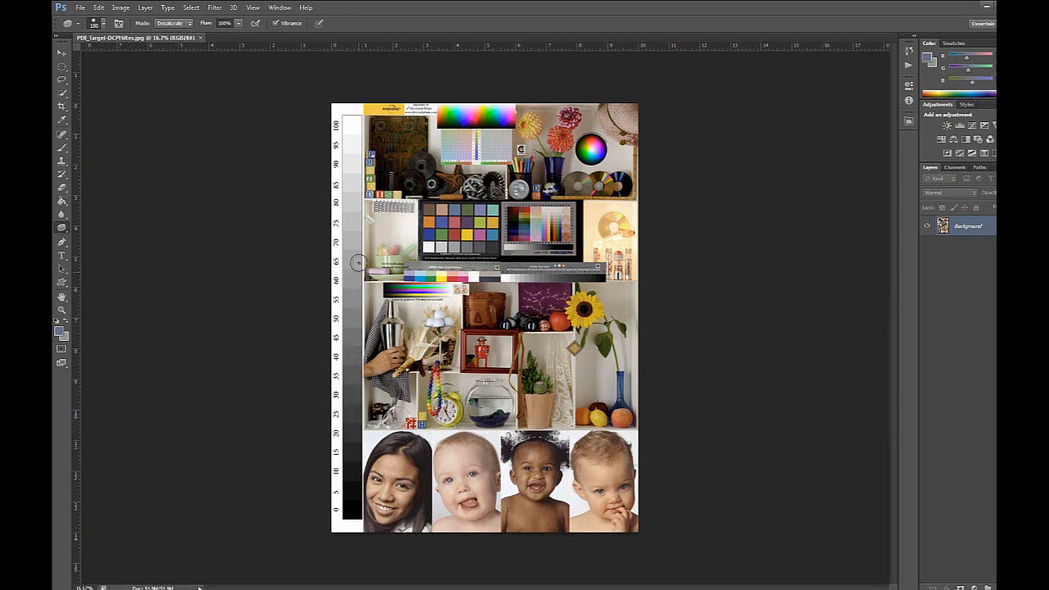
{"action": "mouse_move", "coordinate": [350, 259]}
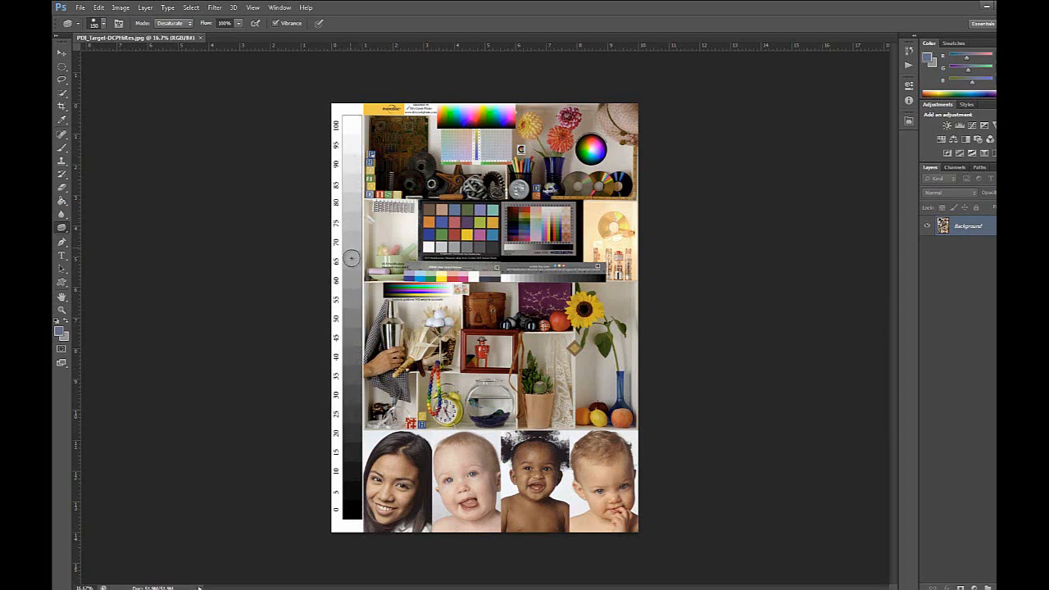
{"action": "mouse_move", "coordinate": [348, 449]}
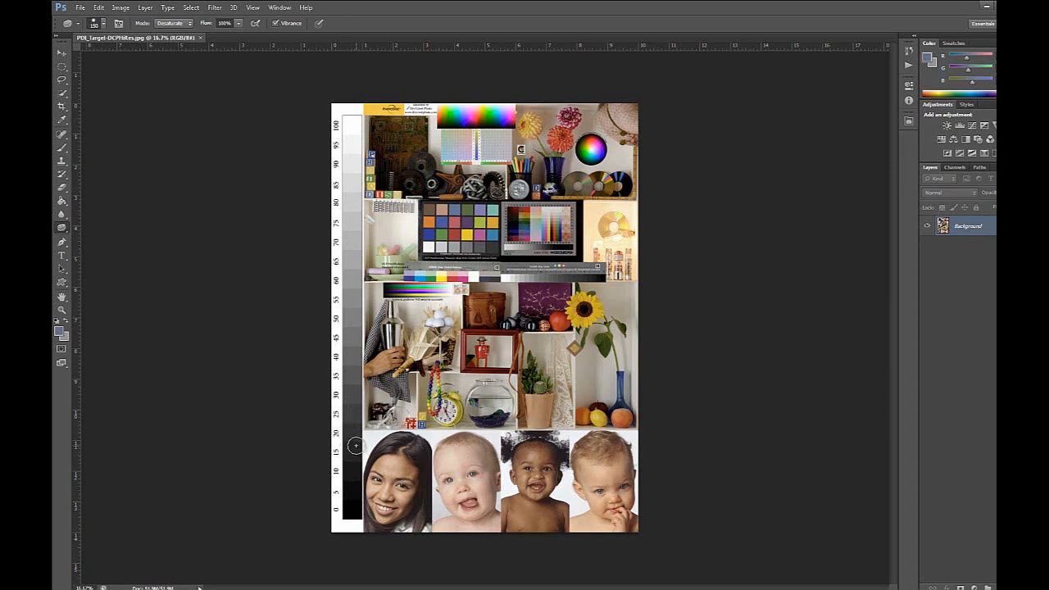
{"action": "mouse_move", "coordinate": [309, 327]}
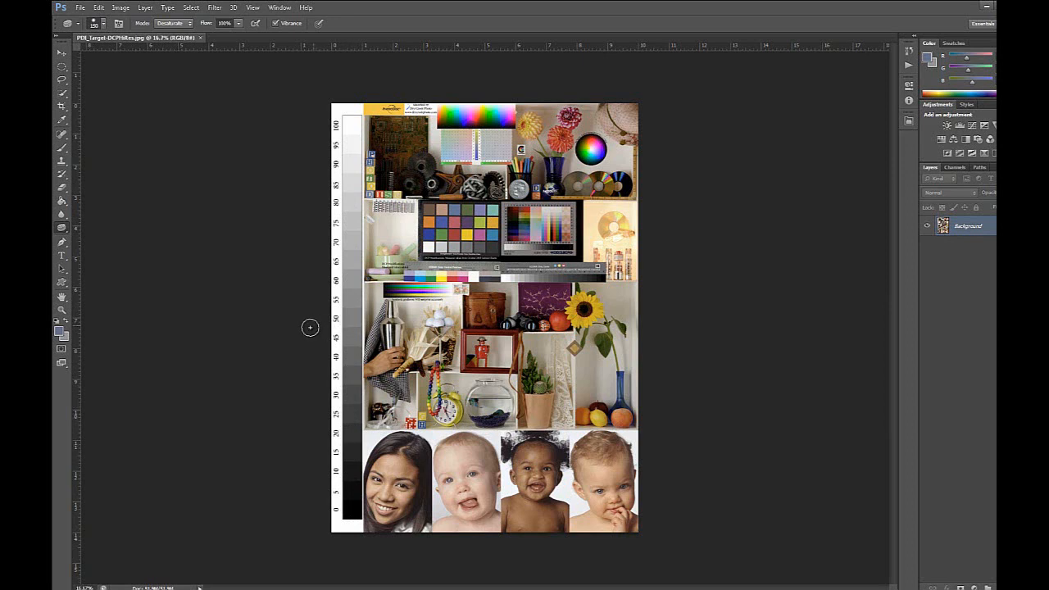
{"action": "mouse_move", "coordinate": [341, 328]}
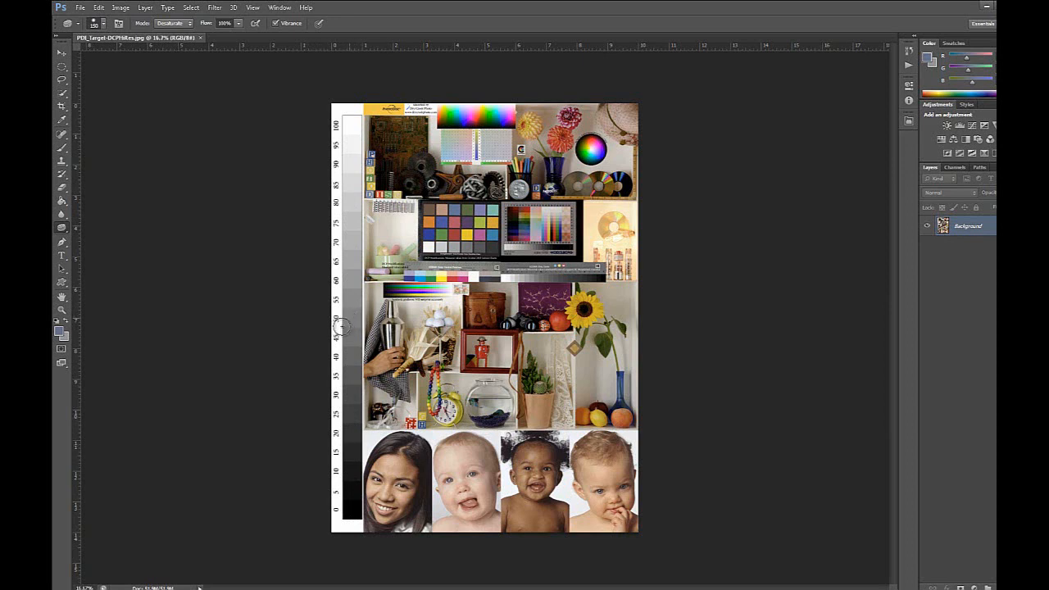
{"action": "mouse_move", "coordinate": [636, 242]}
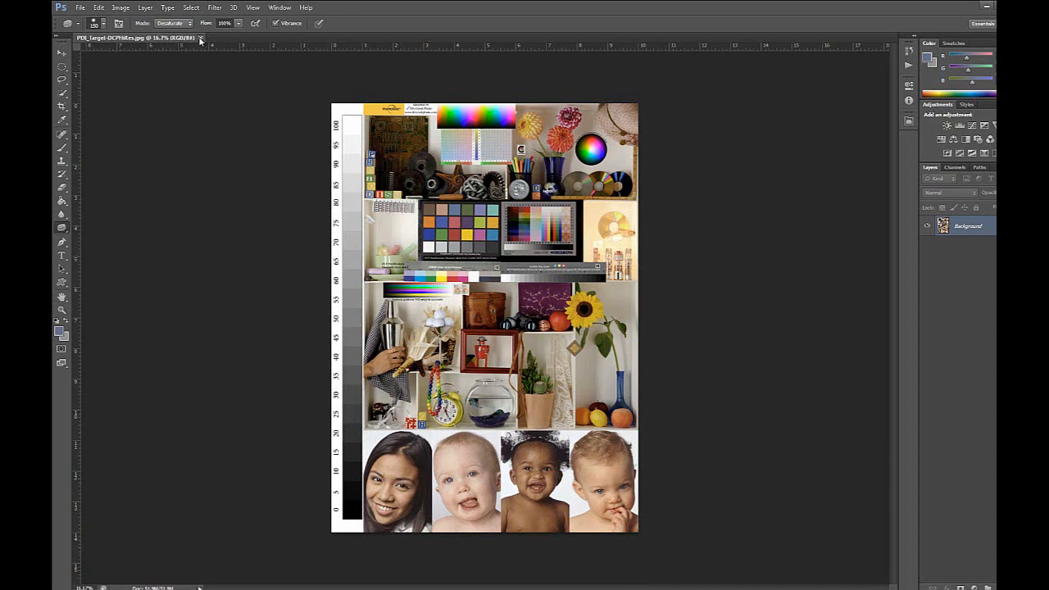
{"action": "mouse_move", "coordinate": [200, 43]}
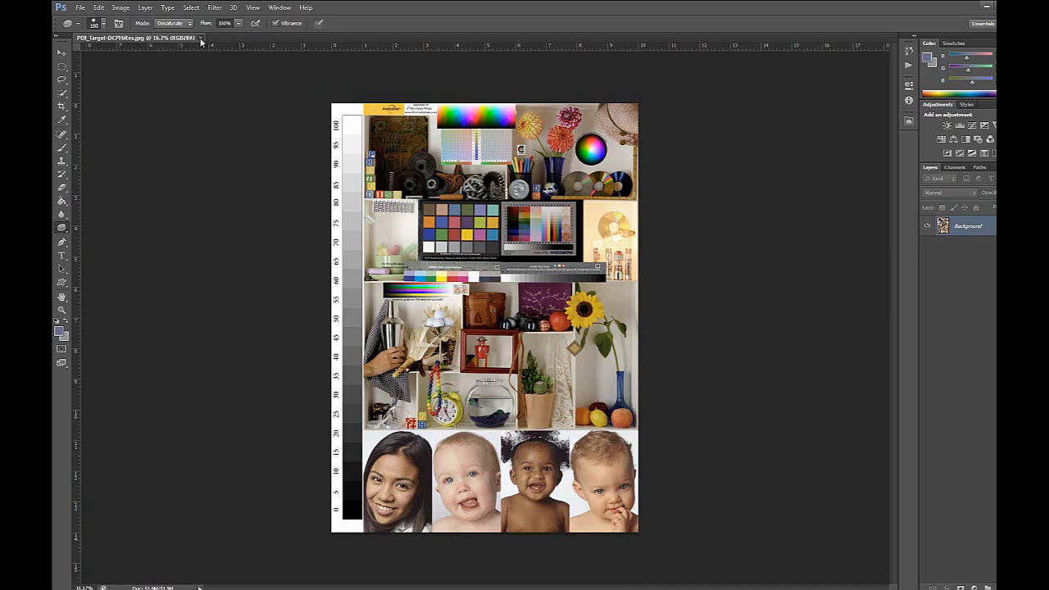
Close the colour test chart document, leaving the workspace empty
{"action": "left_click", "coordinate": [80, 6]}
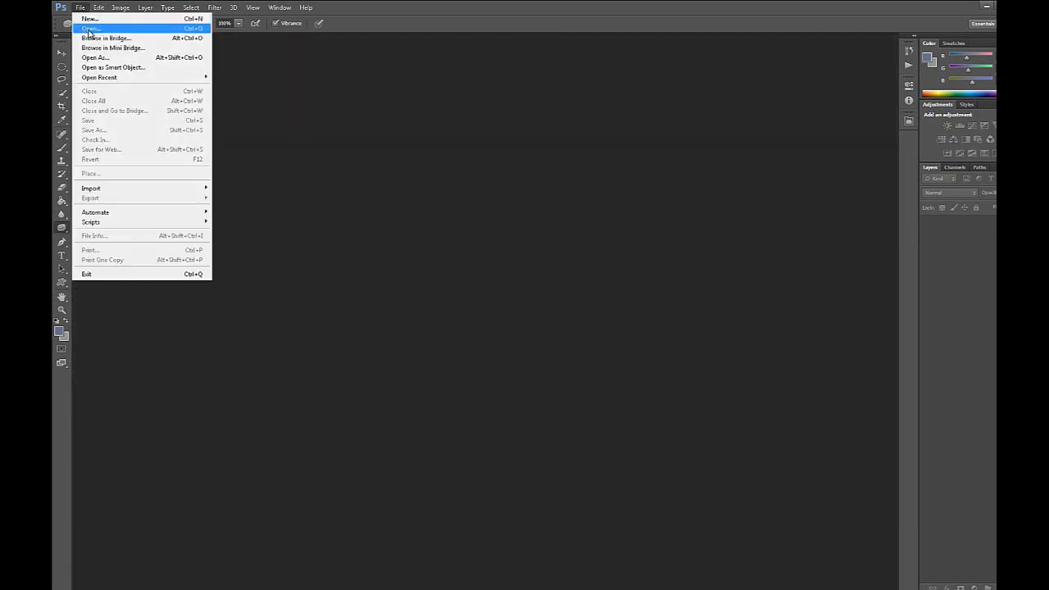
Open the classroom JPEG from the Pictures folder via File > Open
{"action": "left_click", "coordinate": [90, 30]}
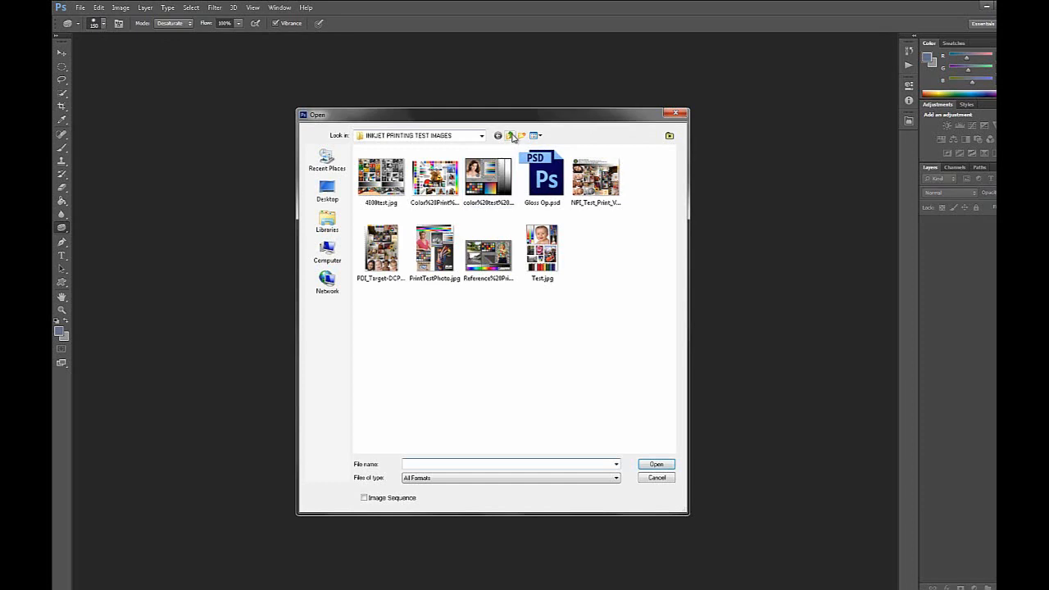
{"action": "left_click", "coordinate": [509, 134]}
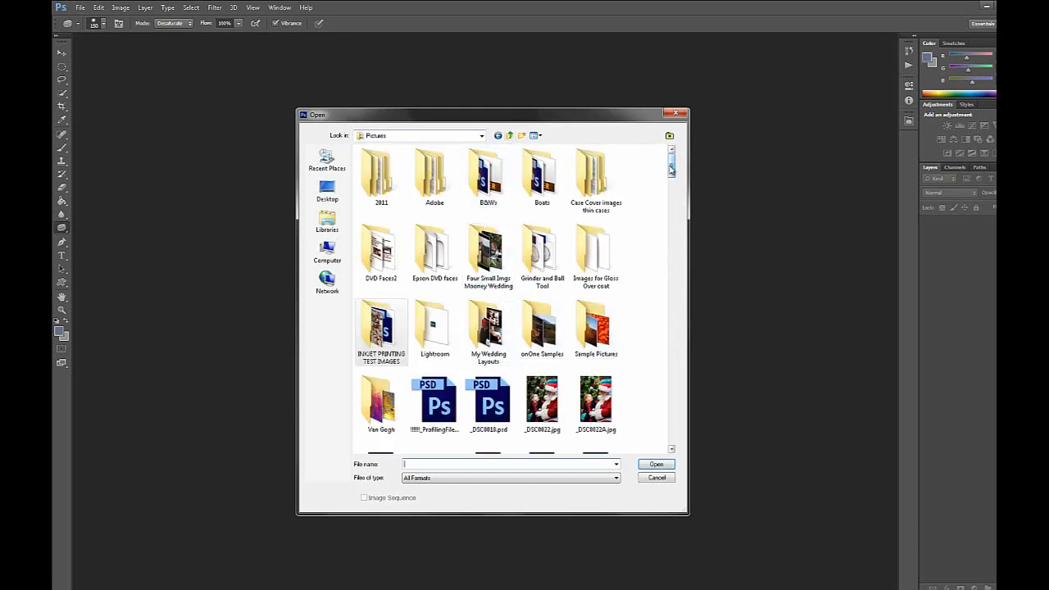
{"action": "scroll", "scroll_direction": "down", "scroll_amount": 3}
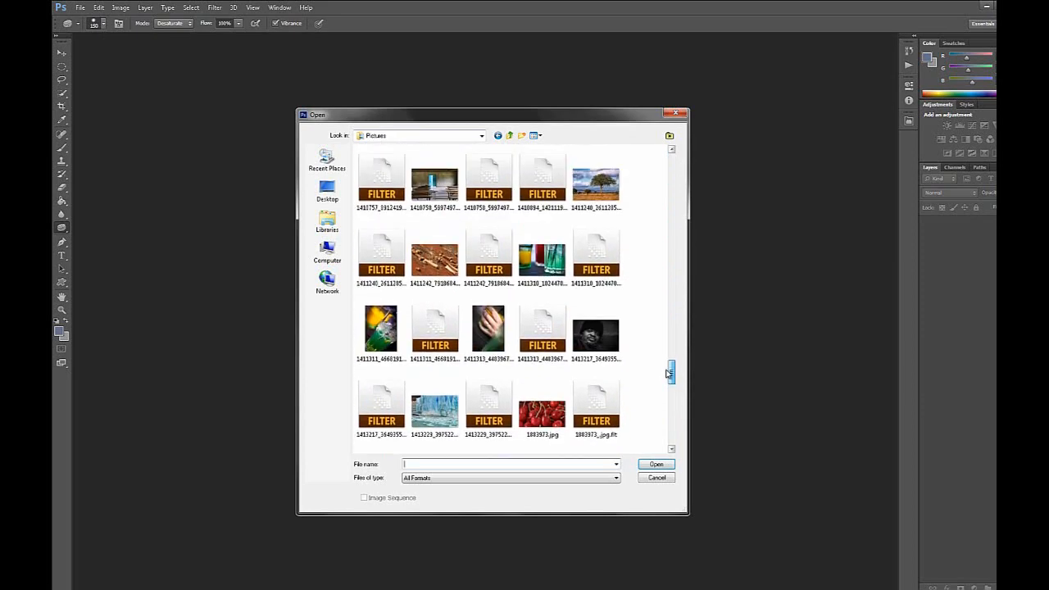
{"action": "scroll", "scroll_direction": "up", "scroll_amount": 3}
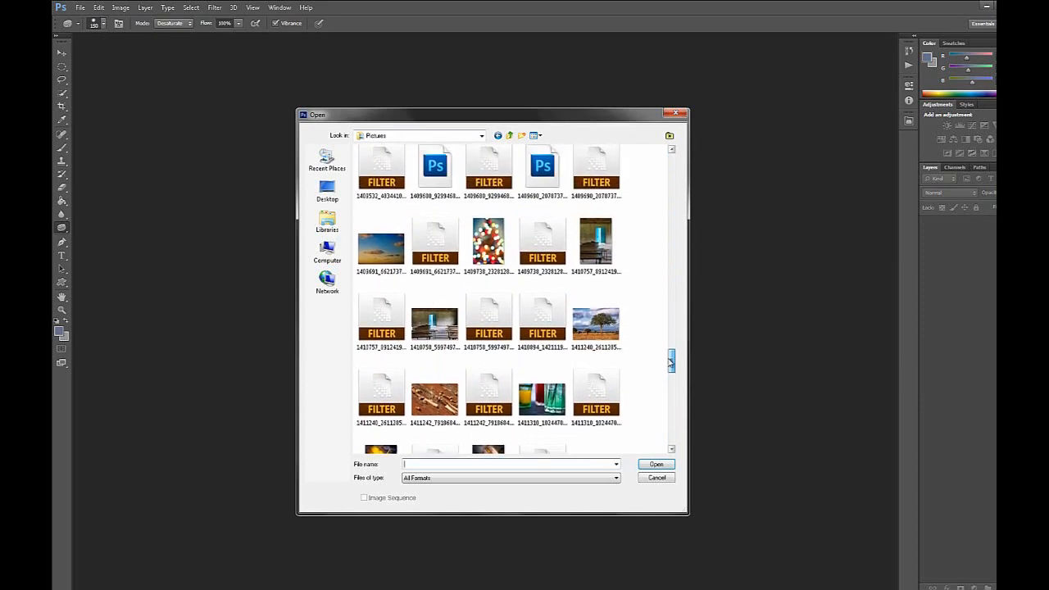
{"action": "left_click", "coordinate": [435, 325]}
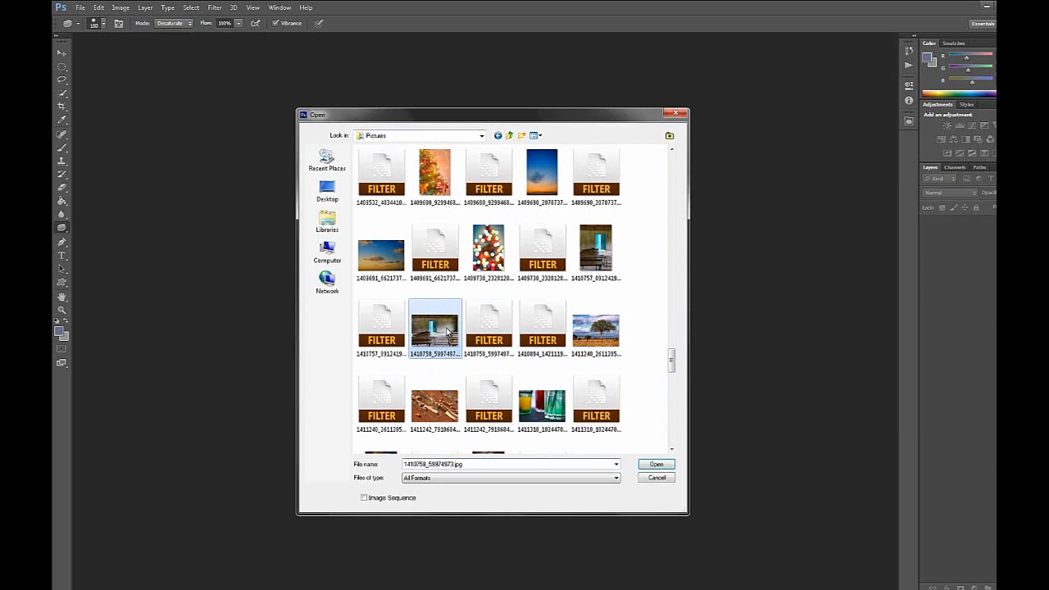
{"action": "left_click", "coordinate": [656, 464]}
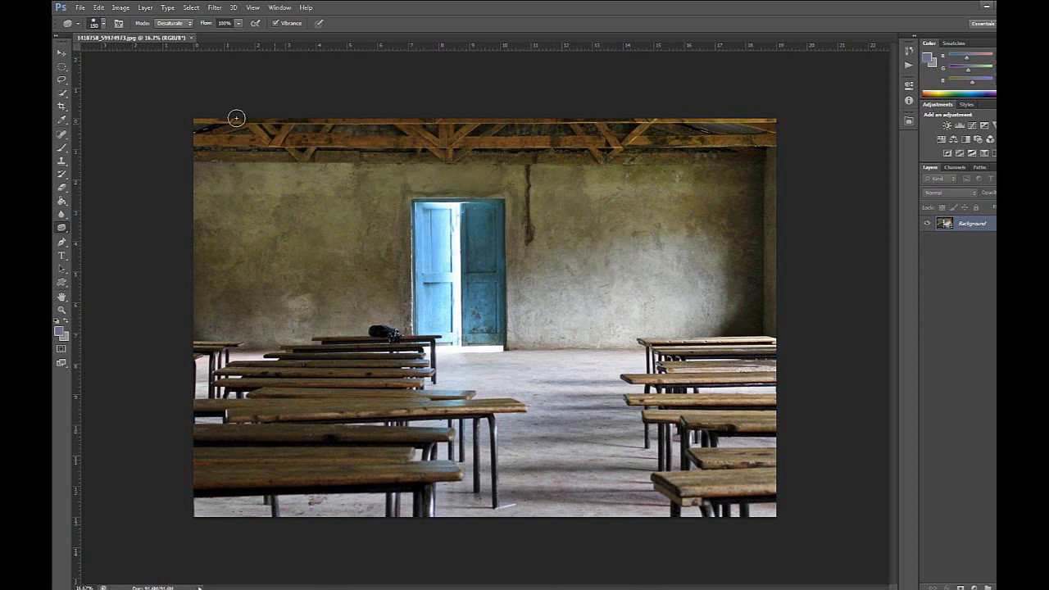
{"action": "mouse_move", "coordinate": [580, 334]}
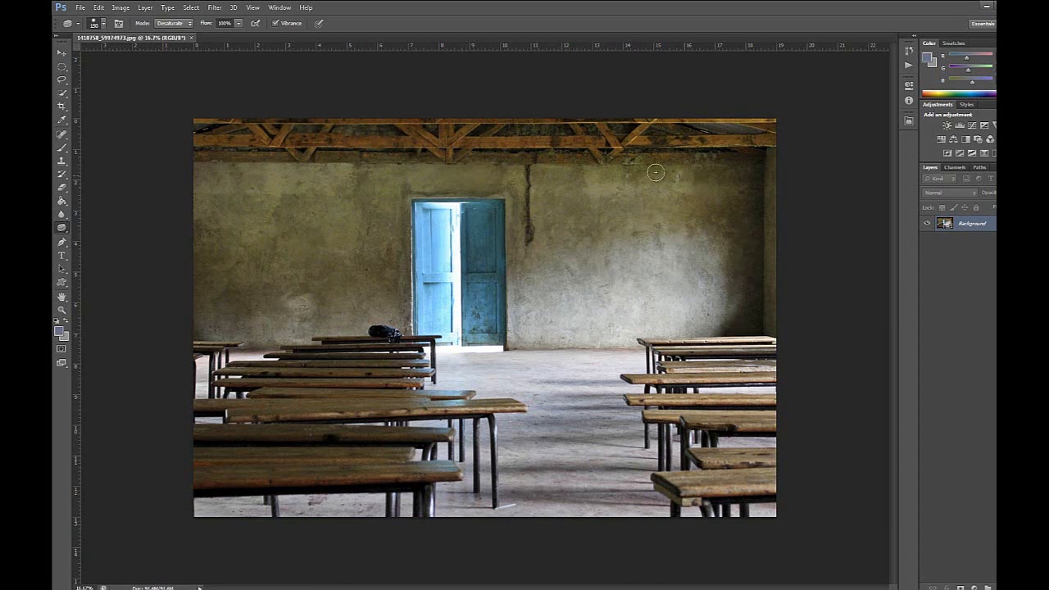
{"action": "mouse_move", "coordinate": [524, 282]}
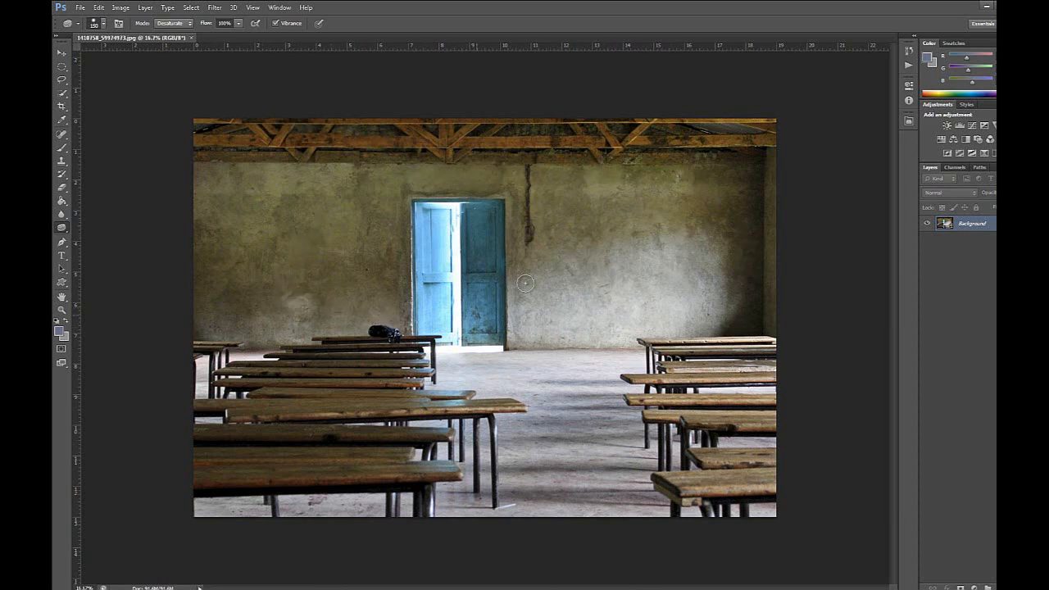
{"action": "mouse_move", "coordinate": [537, 225]}
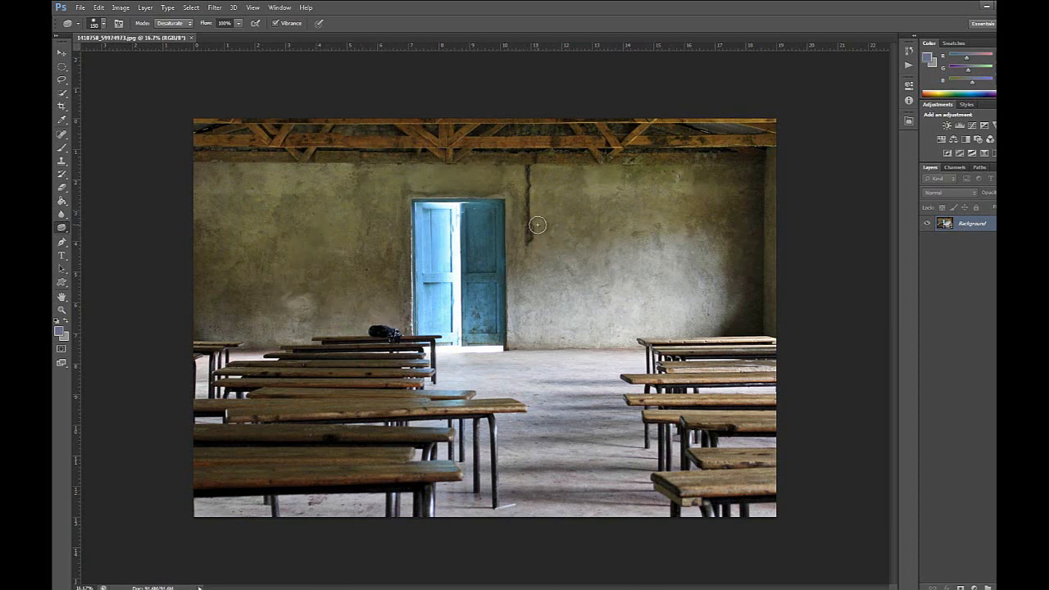
{"action": "mouse_move", "coordinate": [524, 230]}
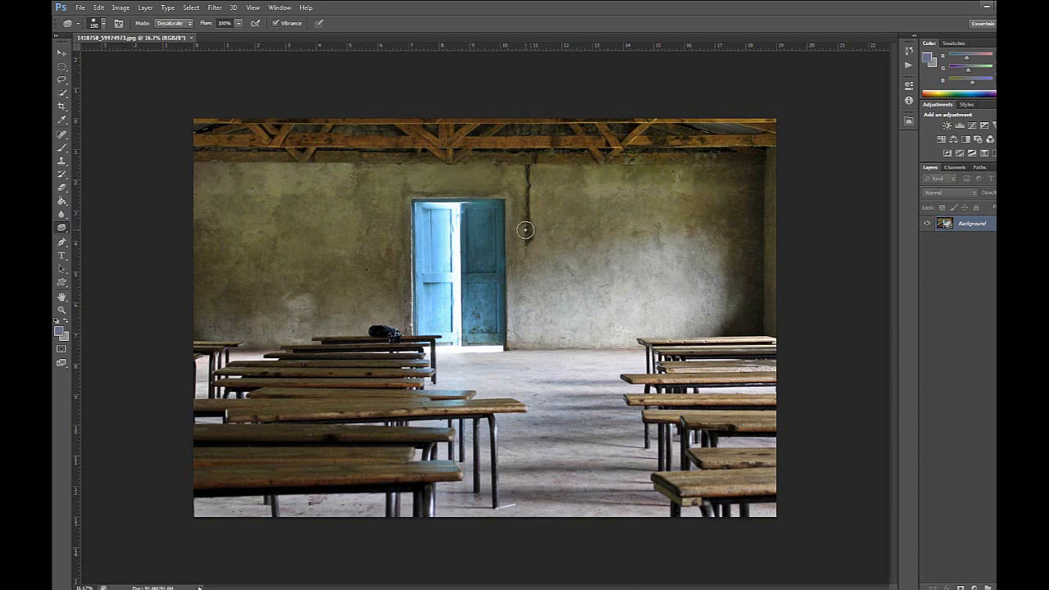
{"action": "mouse_move", "coordinate": [334, 113]}
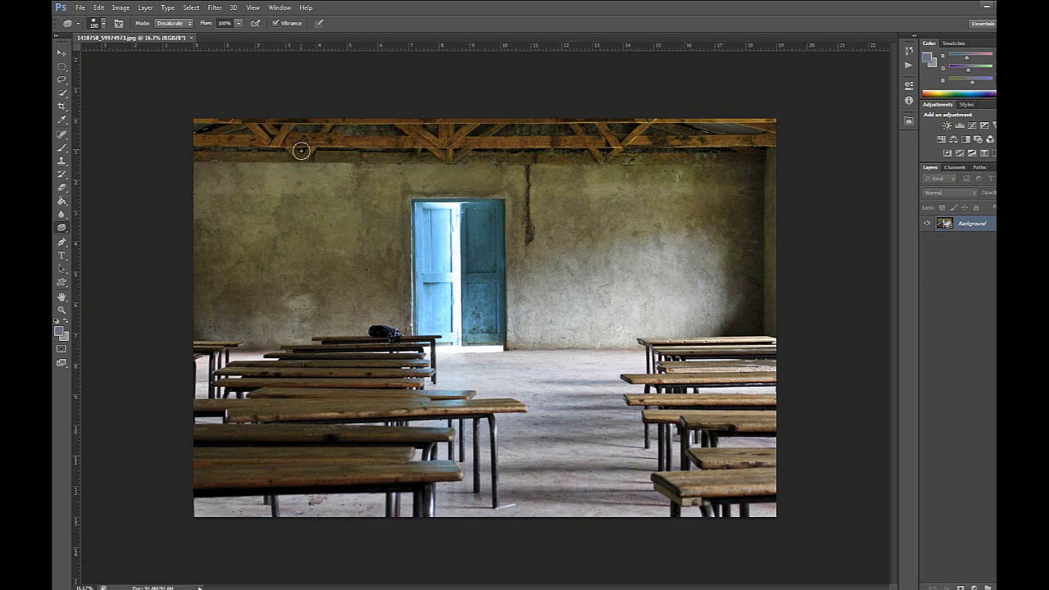
{"action": "mouse_move", "coordinate": [326, 205]}
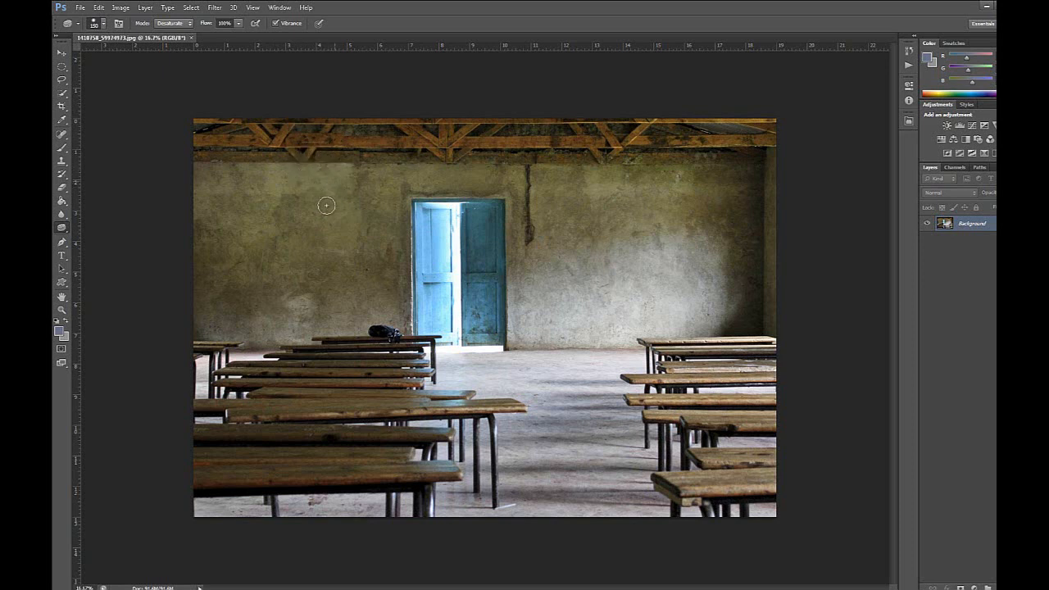
{"action": "mouse_move", "coordinate": [285, 154]}
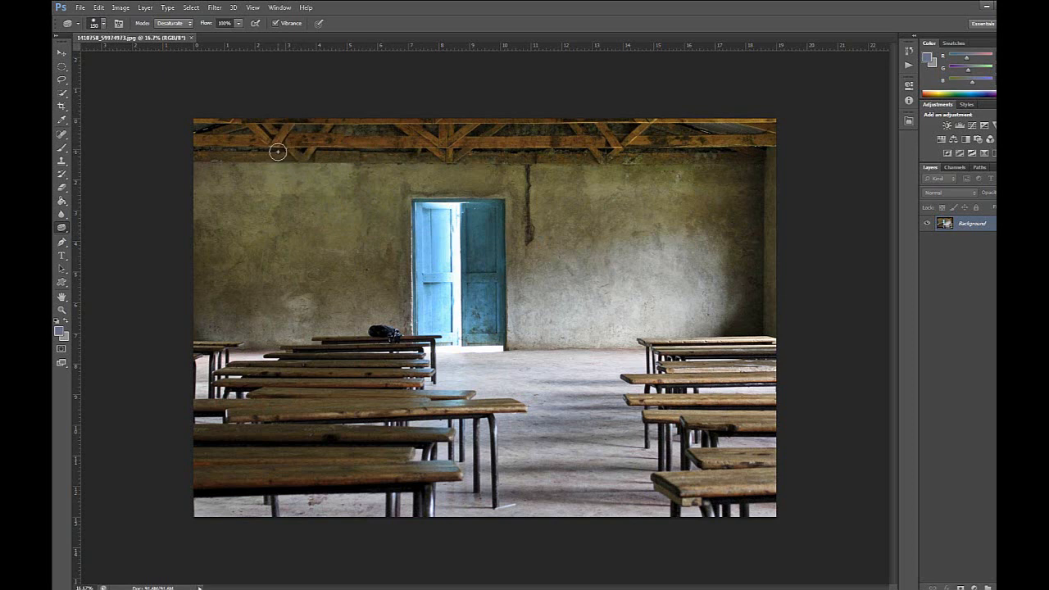
{"action": "mouse_move", "coordinate": [343, 226]}
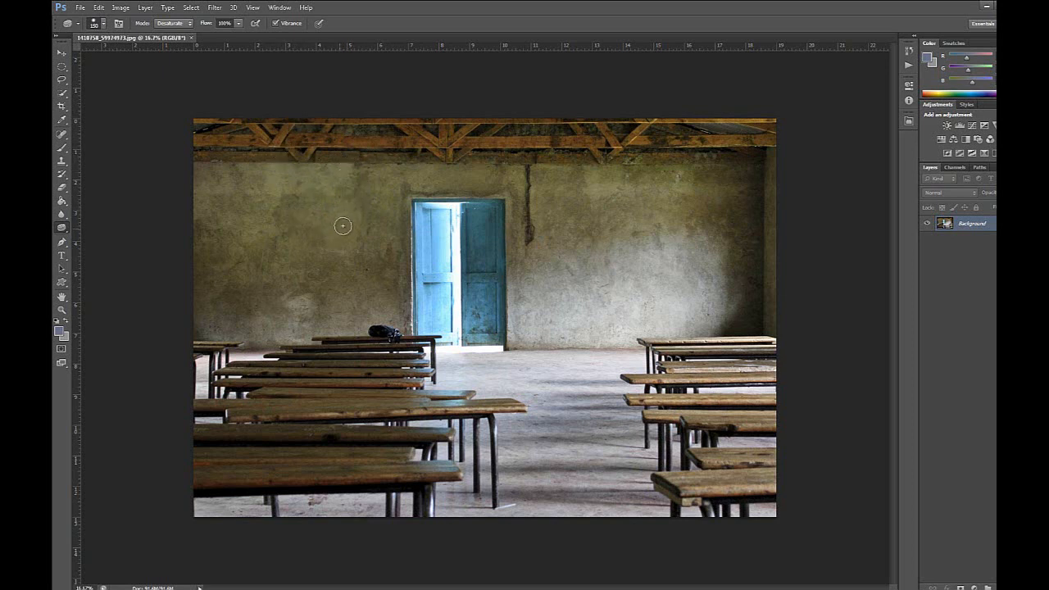
{"action": "mouse_move", "coordinate": [364, 213]}
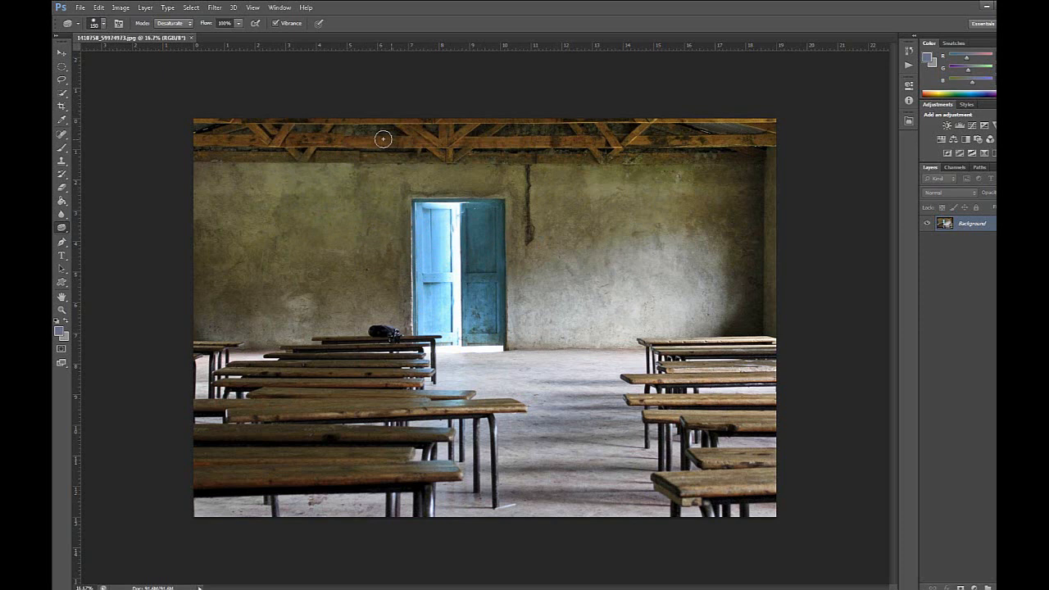
{"action": "mouse_move", "coordinate": [646, 166]}
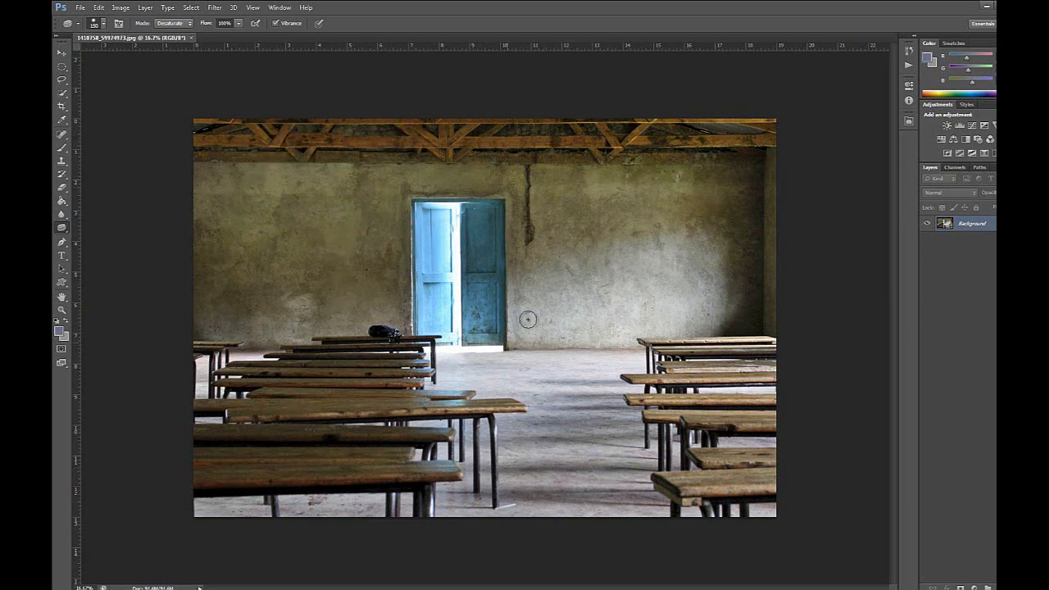
{"action": "mouse_move", "coordinate": [357, 187]}
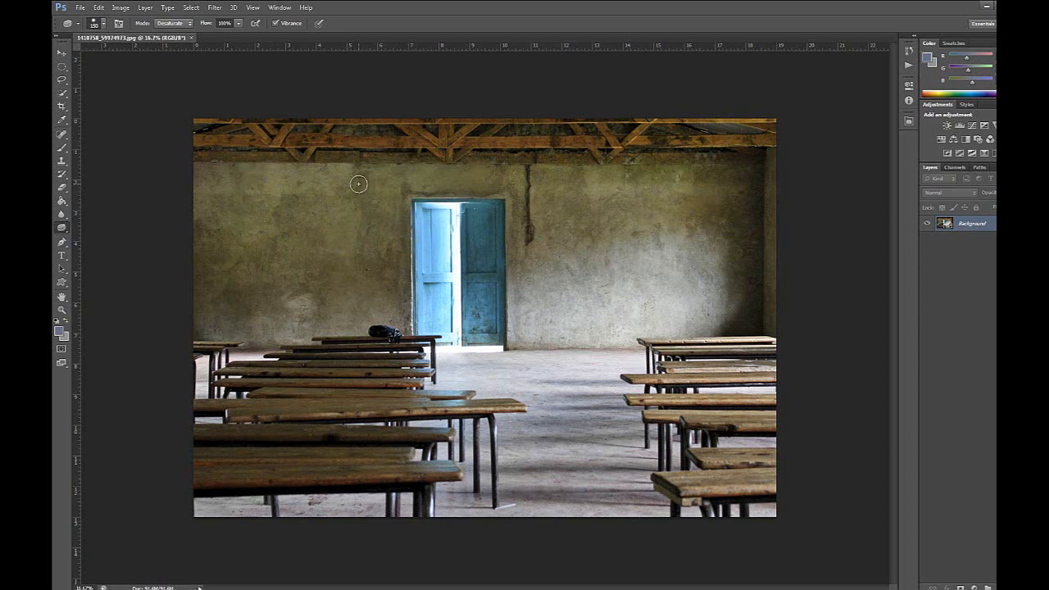
{"action": "mouse_move", "coordinate": [383, 184]}
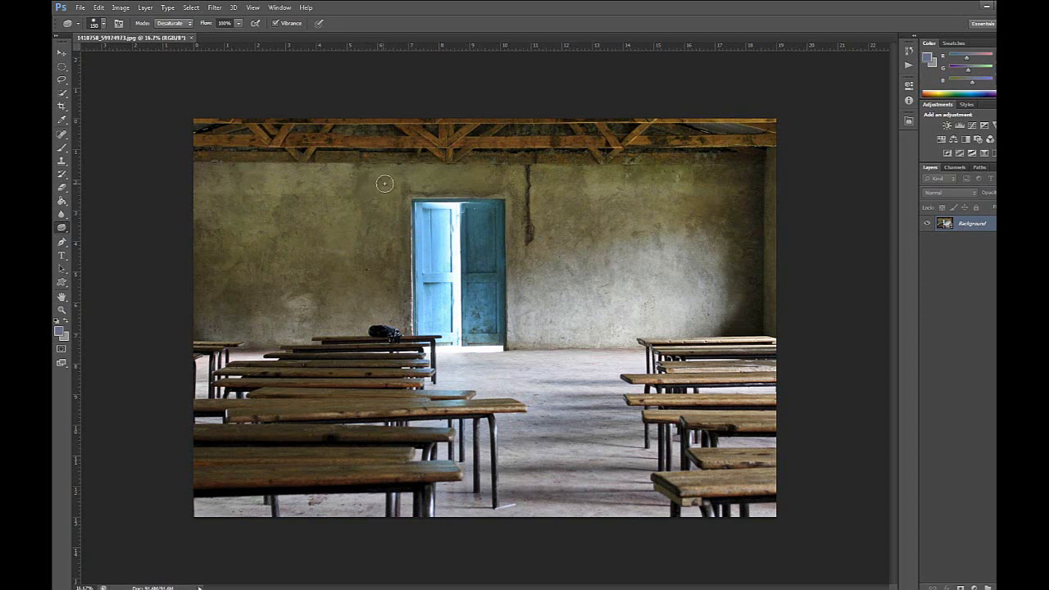
{"action": "mouse_move", "coordinate": [387, 180]}
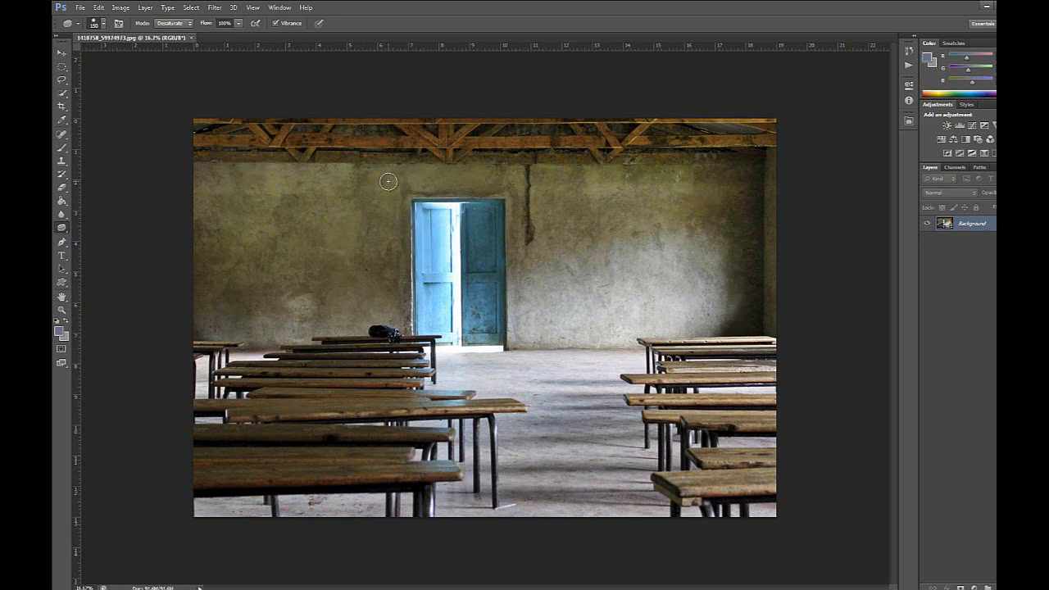
{"action": "mouse_move", "coordinate": [361, 172]}
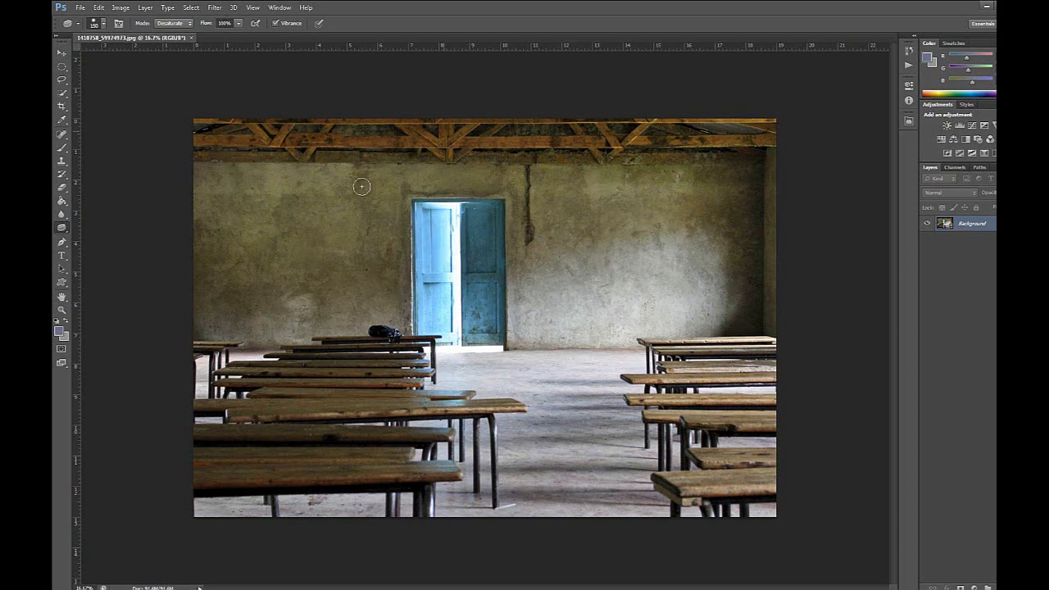
{"action": "mouse_move", "coordinate": [269, 97]}
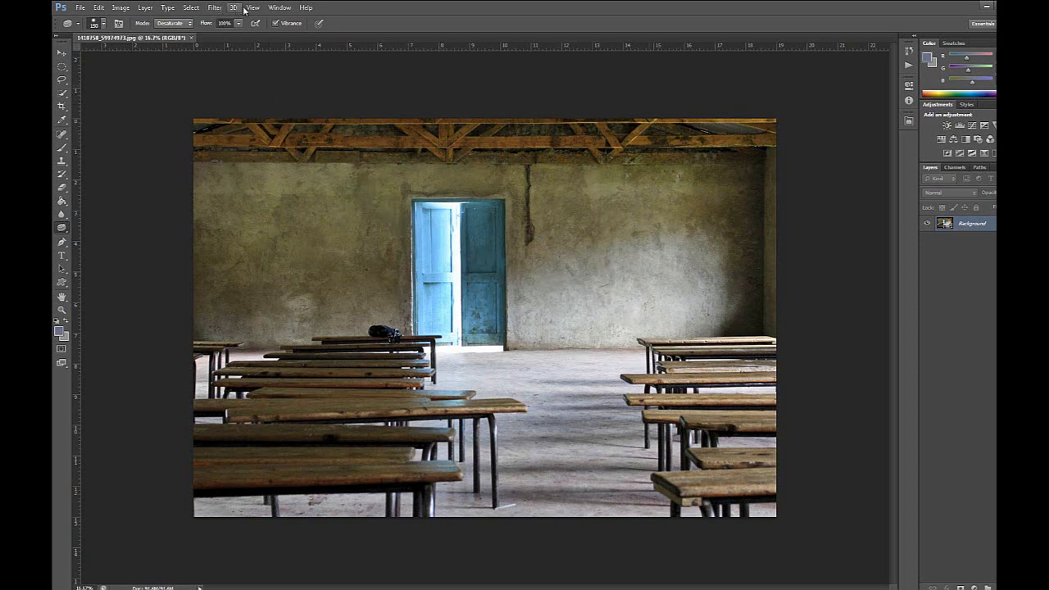
Show the View menu to reach the Proof Setup options
{"action": "left_click", "coordinate": [252, 7]}
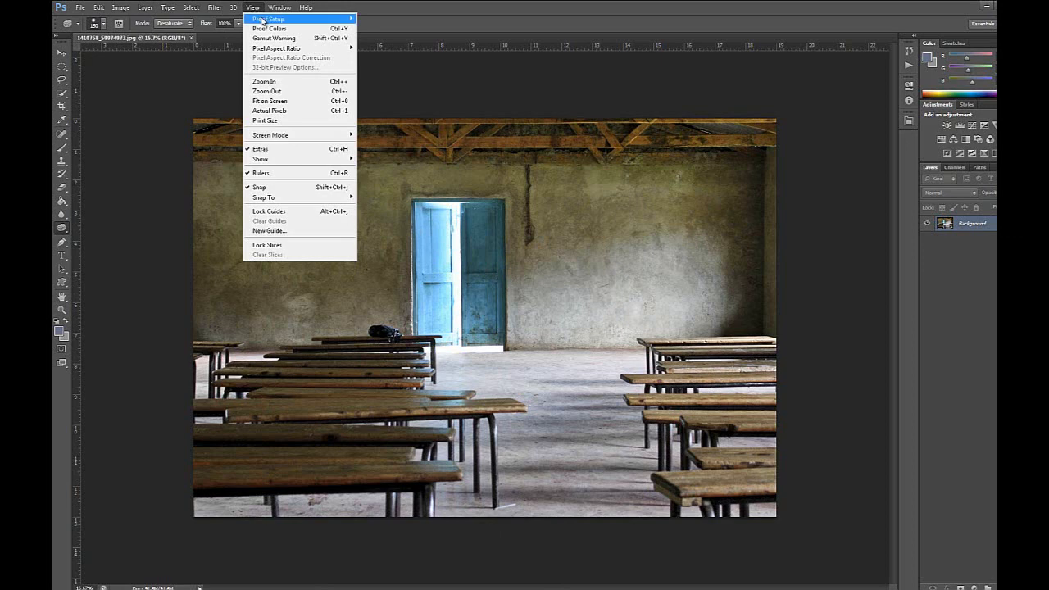
{"action": "mouse_move", "coordinate": [269, 20]}
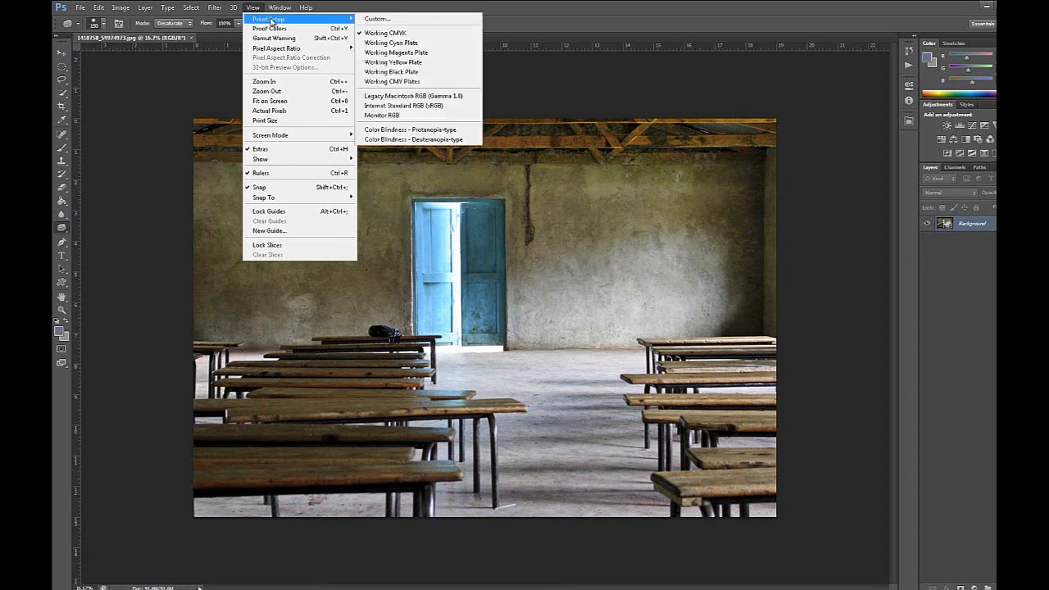
Start a custom proof condition and browse Device to Simulate for the R2000 Premium Glossy profile
{"action": "left_click", "coordinate": [377, 20]}
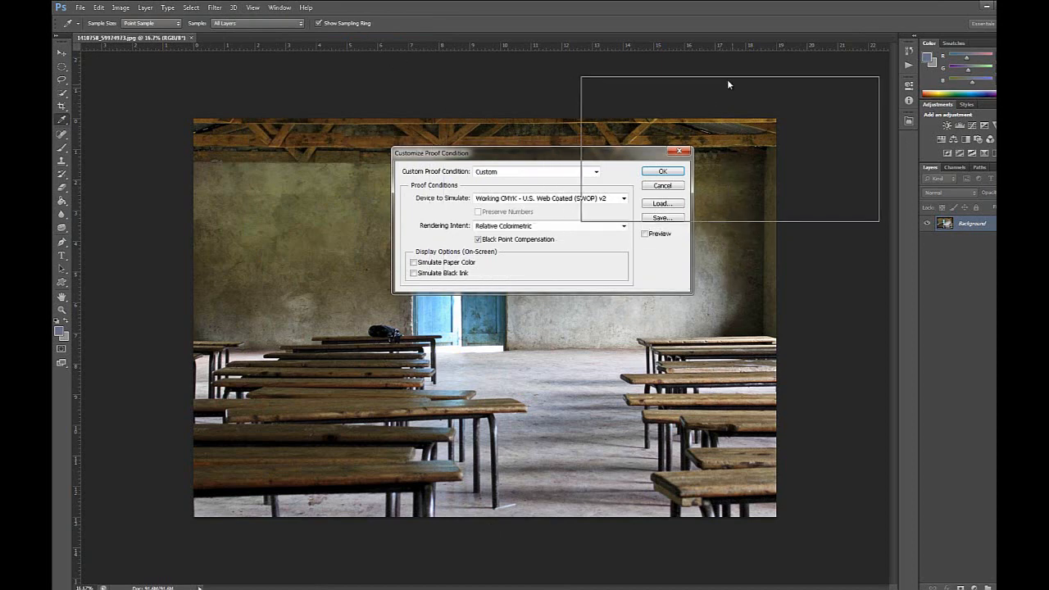
{"action": "left_click", "coordinate": [797, 118]}
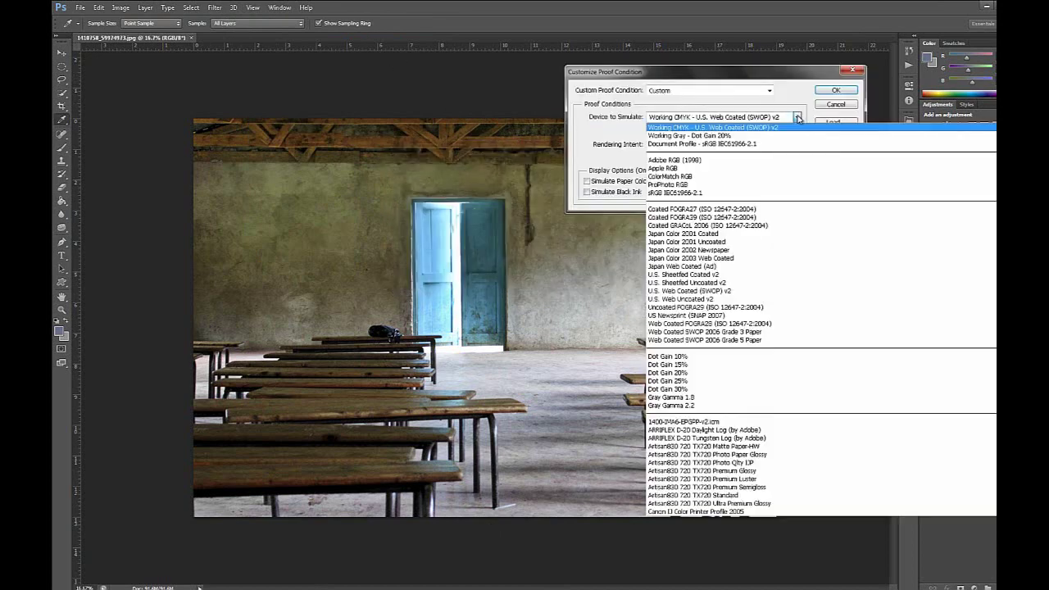
{"action": "mouse_move", "coordinate": [685, 275]}
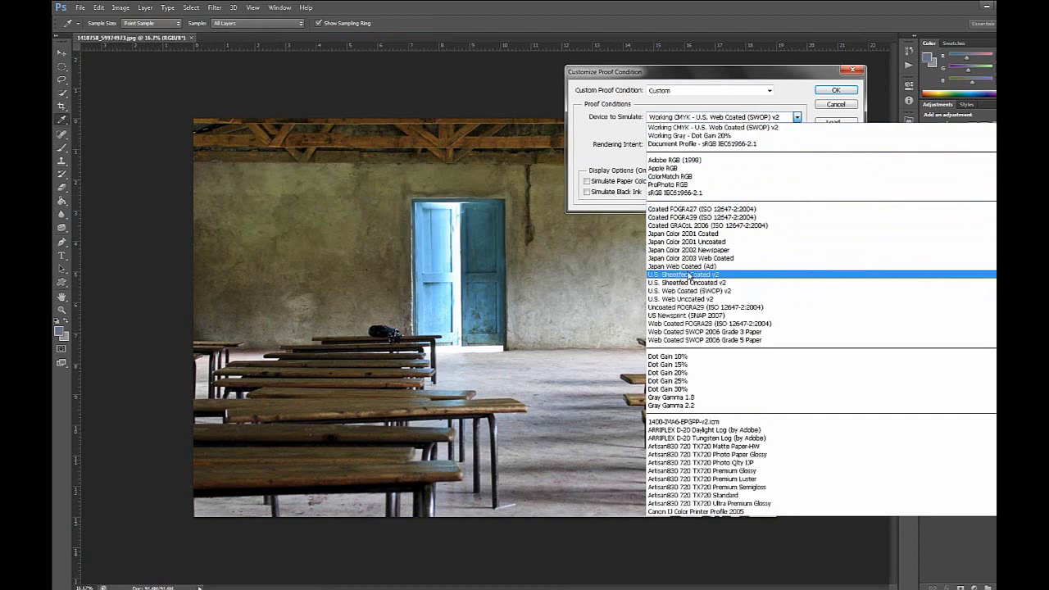
{"action": "scroll", "scroll_direction": "down", "scroll_amount": 3}
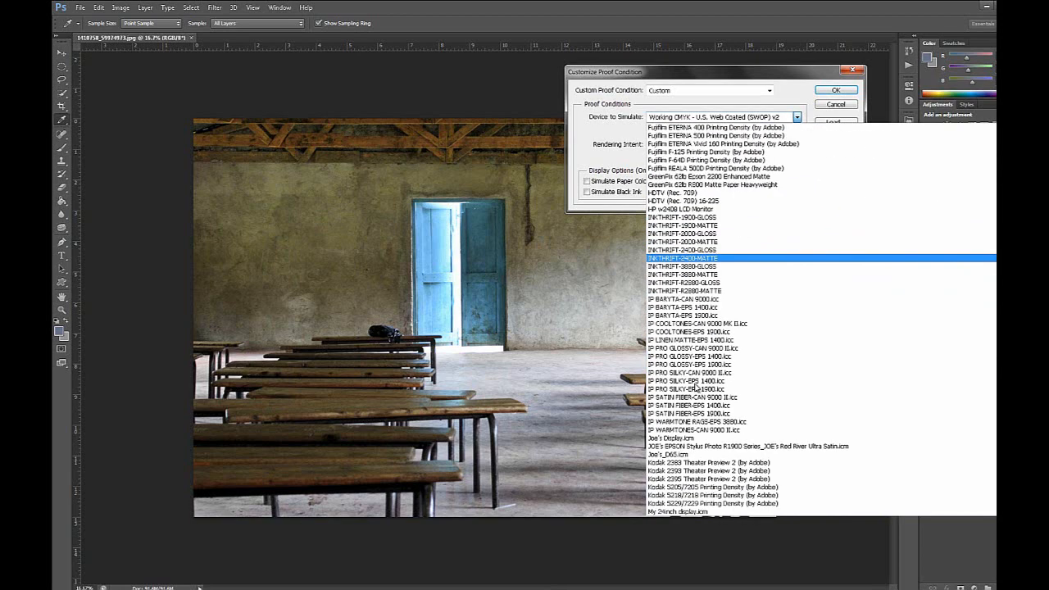
{"action": "scroll", "scroll_direction": "down", "scroll_amount": 3}
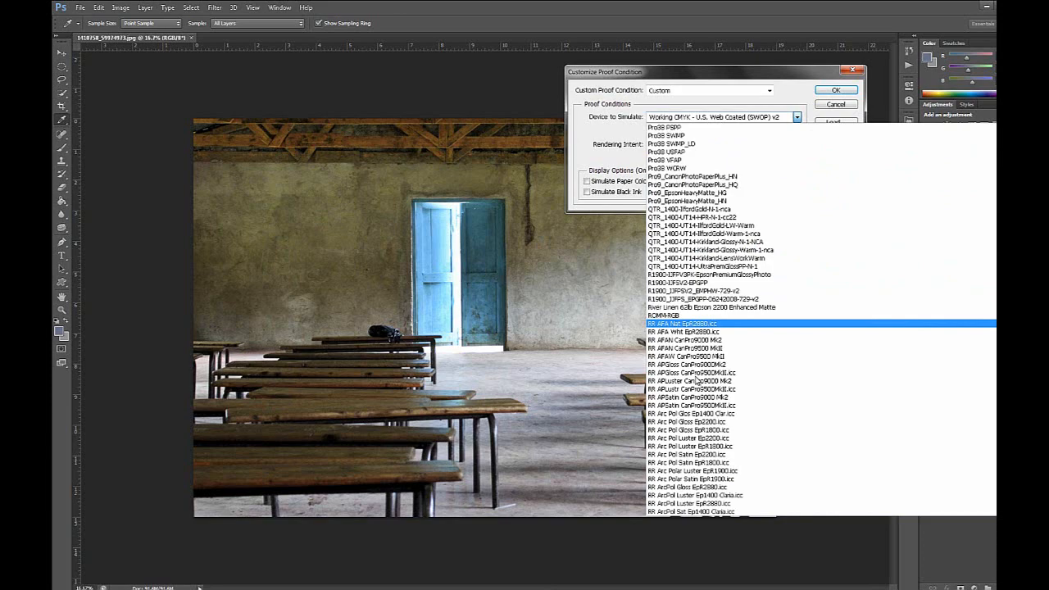
{"action": "scroll", "scroll_direction": "down", "scroll_amount": 3}
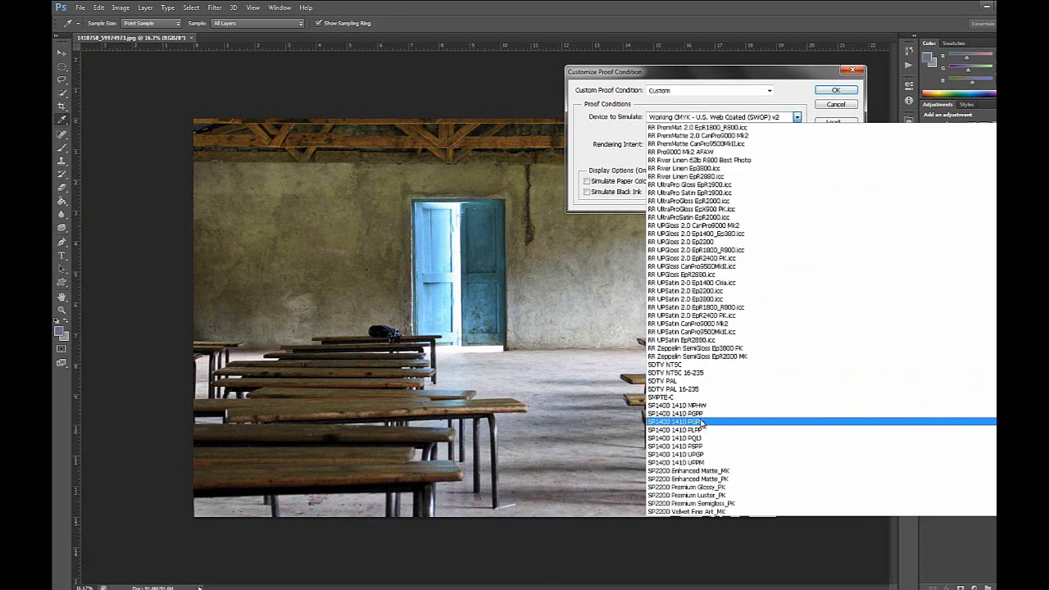
{"action": "scroll", "scroll_direction": "down", "scroll_amount": 3}
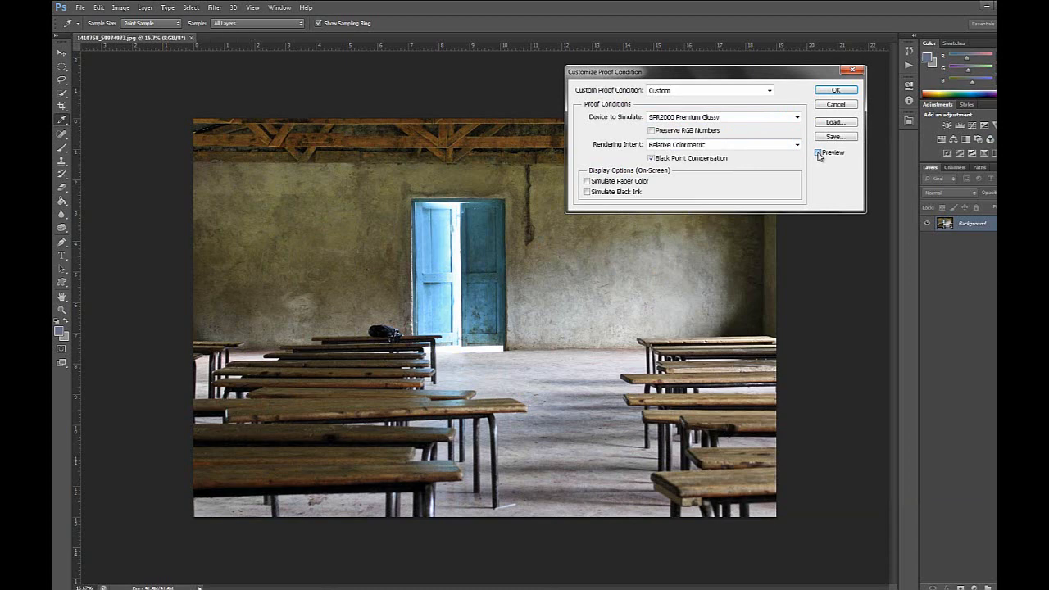
{"action": "left_click", "coordinate": [817, 153]}
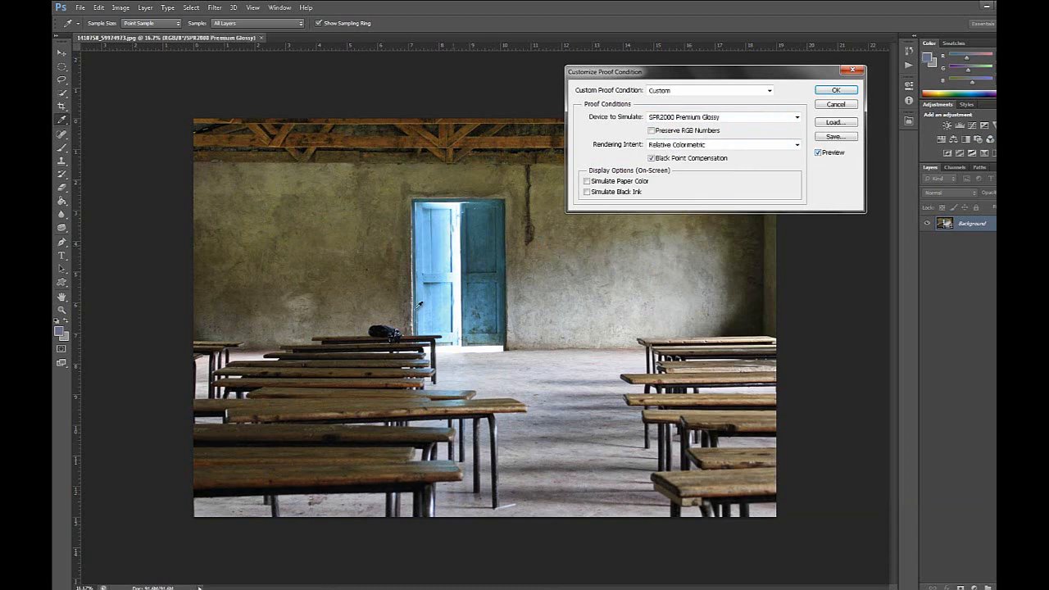
{"action": "mouse_move", "coordinate": [828, 206]}
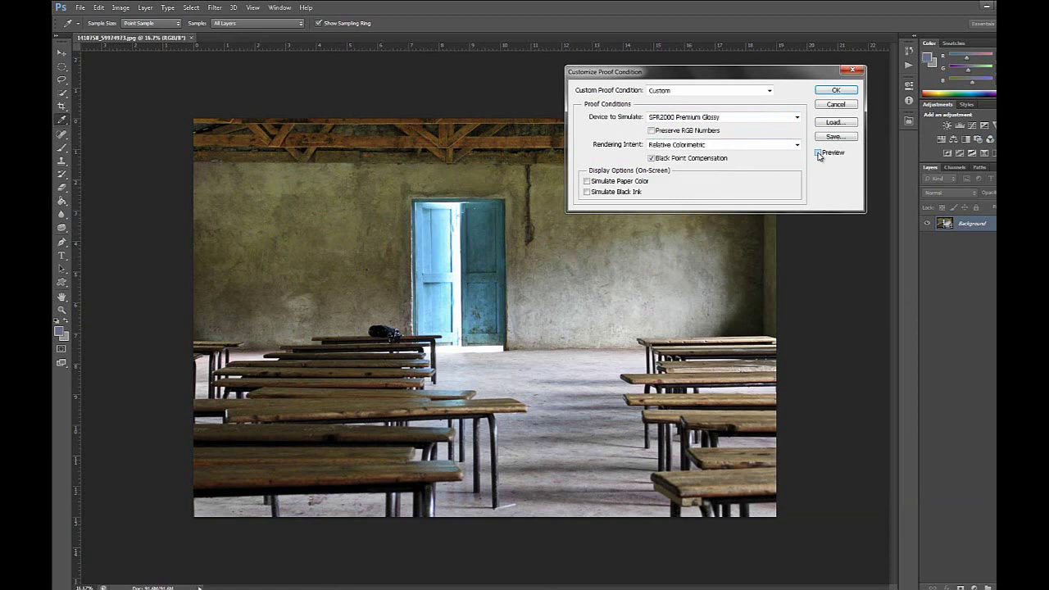
{"action": "left_click", "coordinate": [816, 152]}
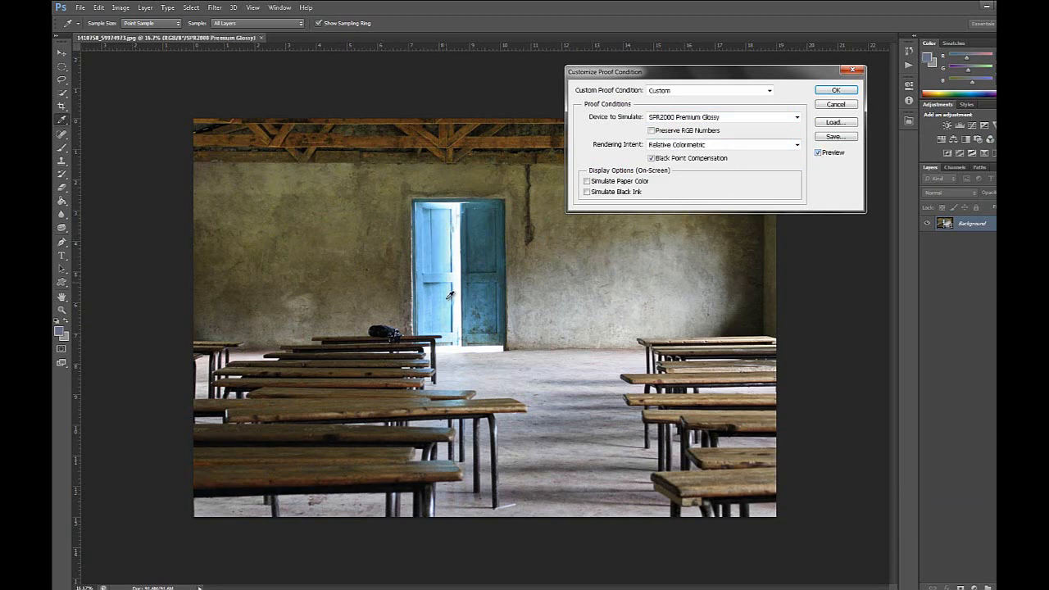
{"action": "mouse_move", "coordinate": [455, 259]}
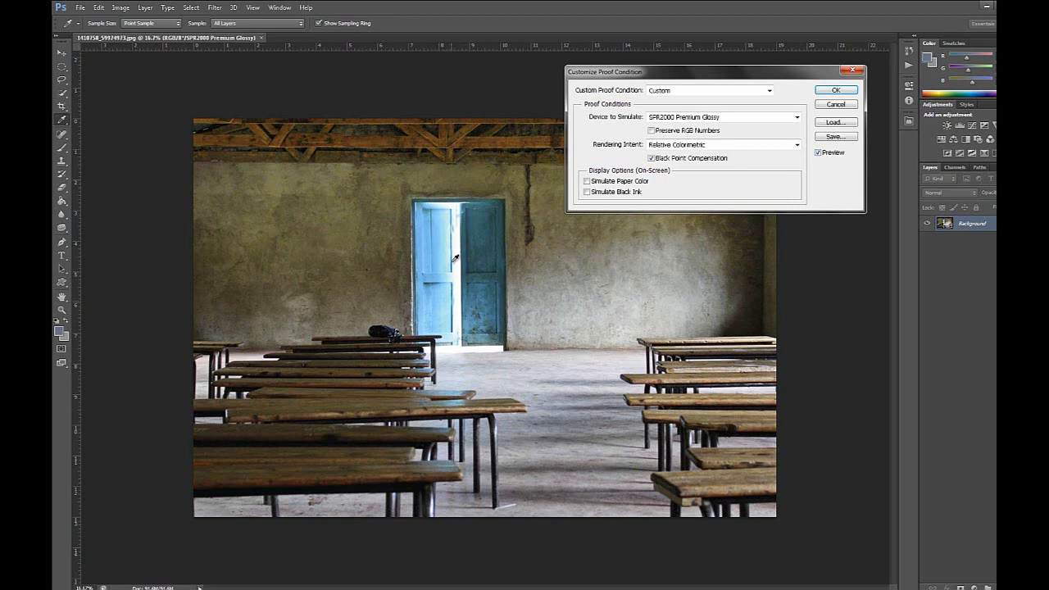
{"action": "left_click", "coordinate": [816, 152]}
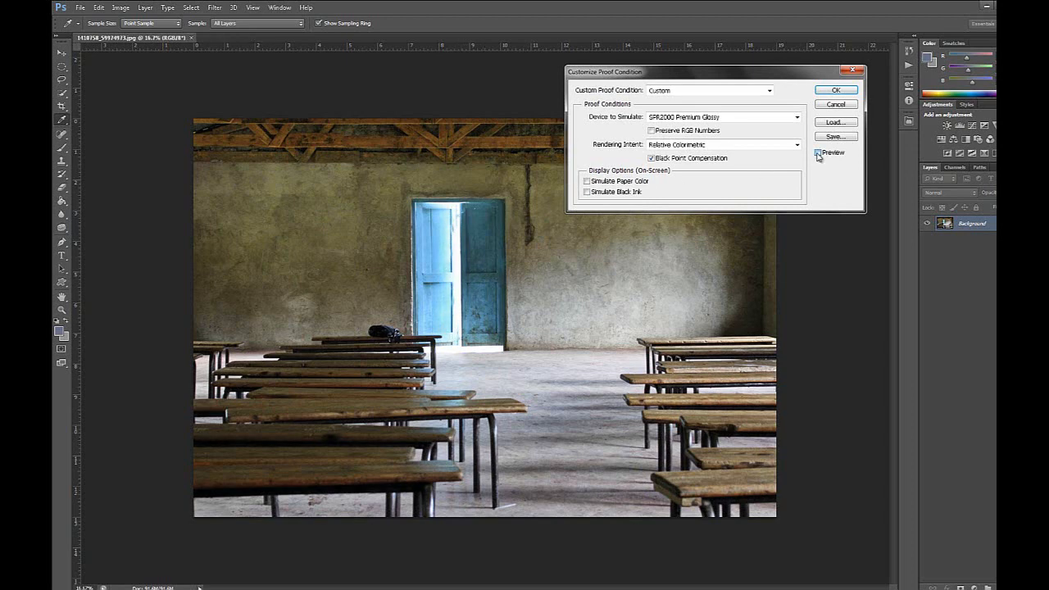
{"action": "left_click", "coordinate": [816, 154]}
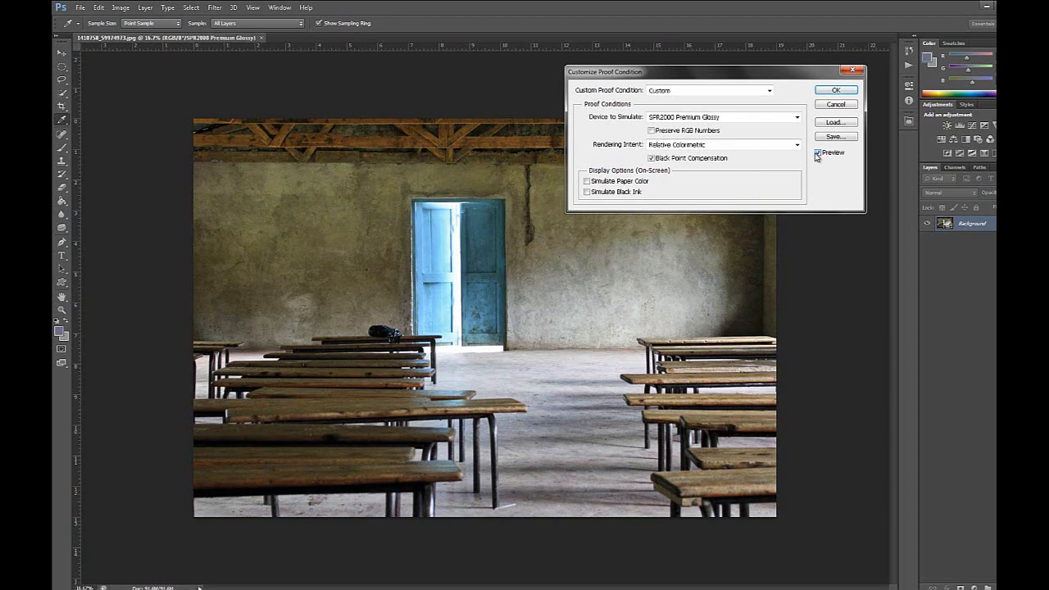
Set the proof rendering intent to Perceptual with Black Point Compensation on
{"action": "left_click", "coordinate": [795, 144]}
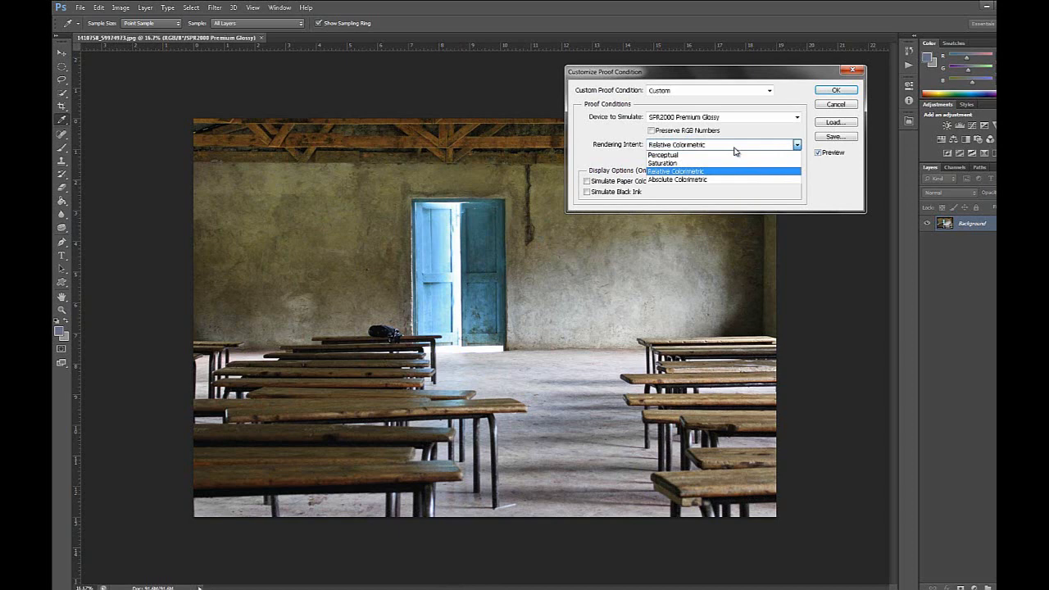
{"action": "left_click", "coordinate": [662, 154]}
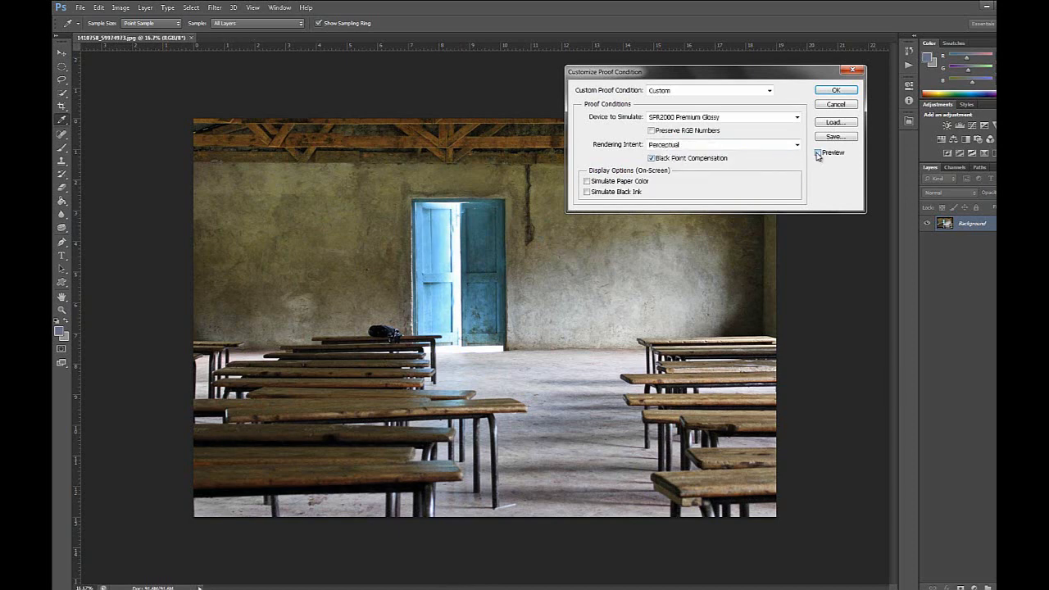
{"action": "left_click", "coordinate": [816, 152]}
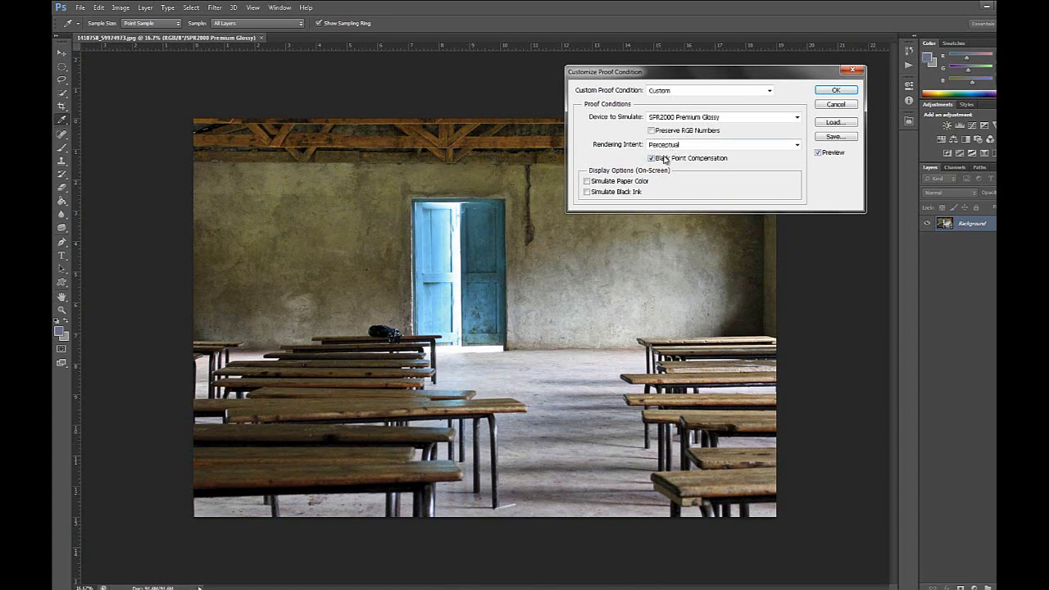
{"action": "mouse_move", "coordinate": [698, 151]}
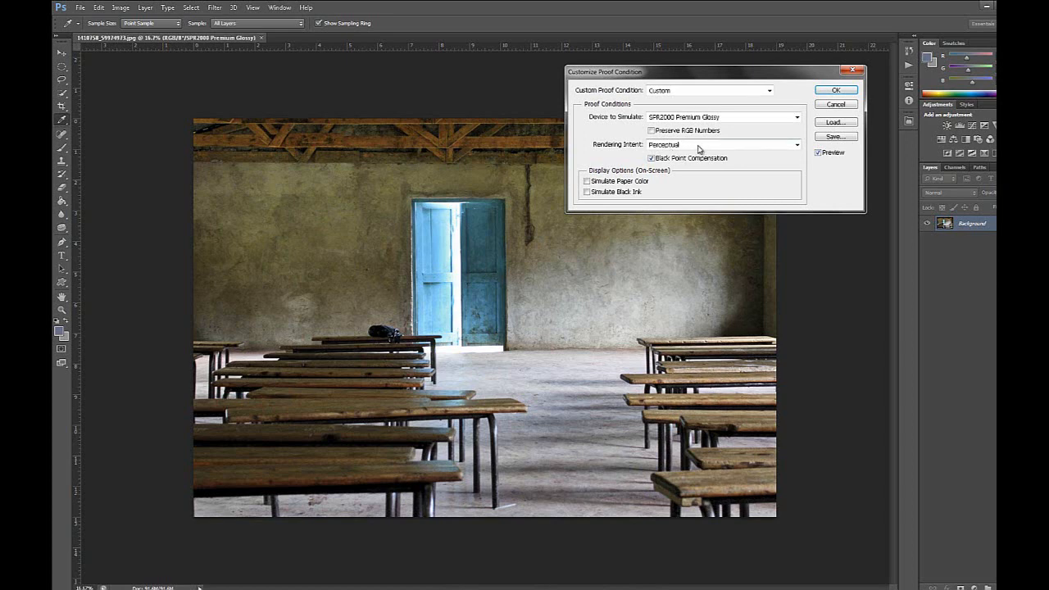
{"action": "mouse_move", "coordinate": [700, 148]}
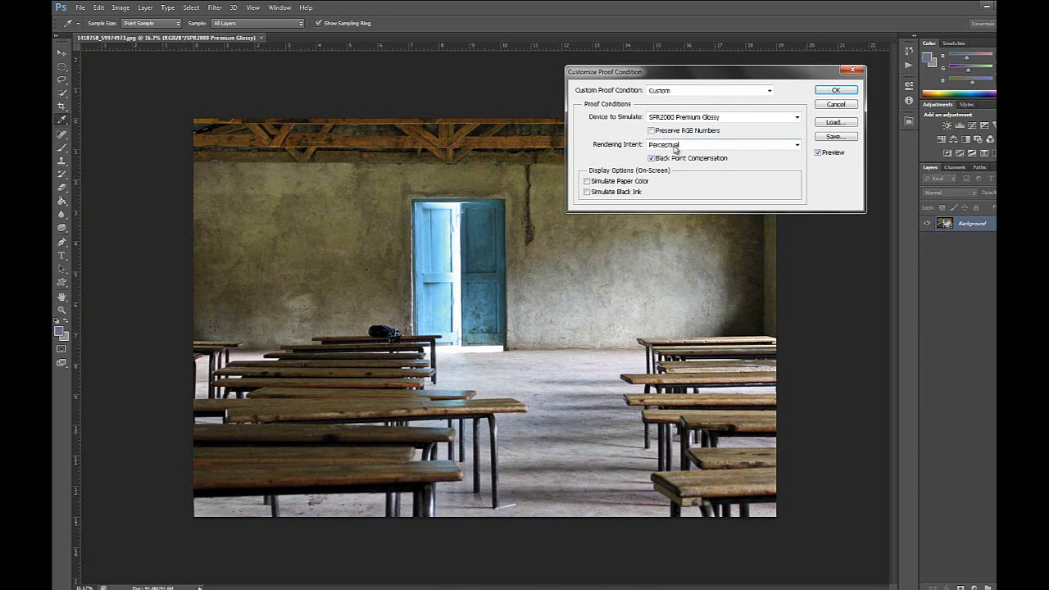
{"action": "mouse_move", "coordinate": [675, 147]}
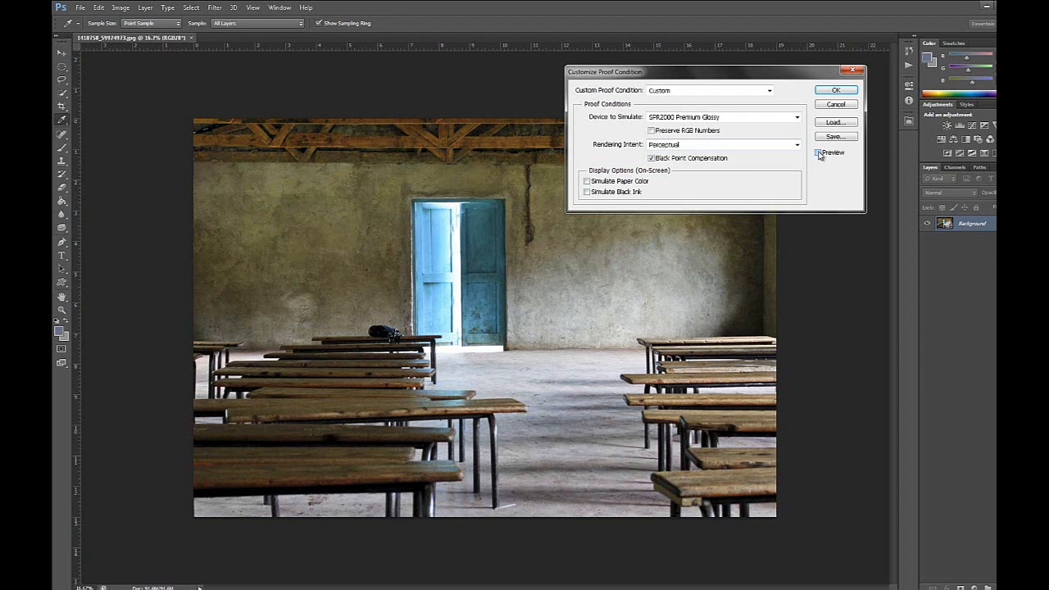
Toggle the soft-proof preview on and off to compare, leaving it on
{"action": "left_click", "coordinate": [818, 154]}
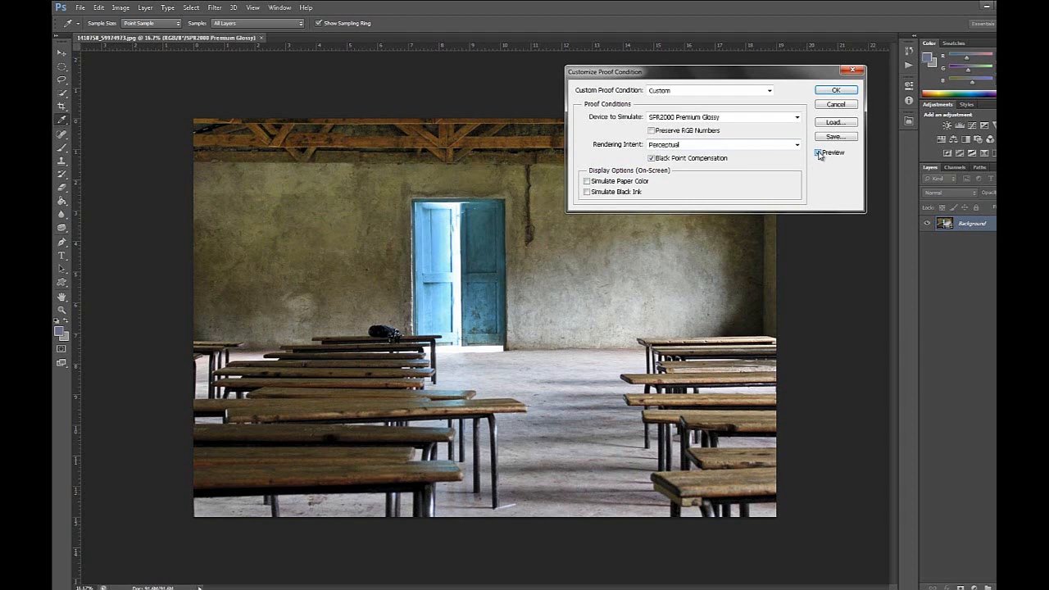
{"action": "left_click", "coordinate": [816, 152]}
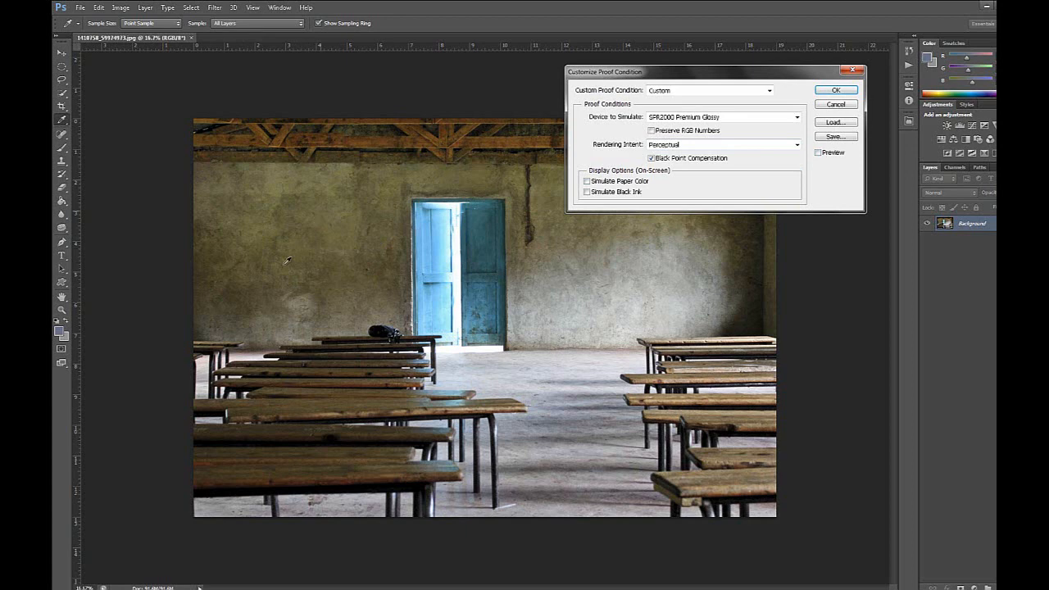
{"action": "mouse_move", "coordinate": [780, 190]}
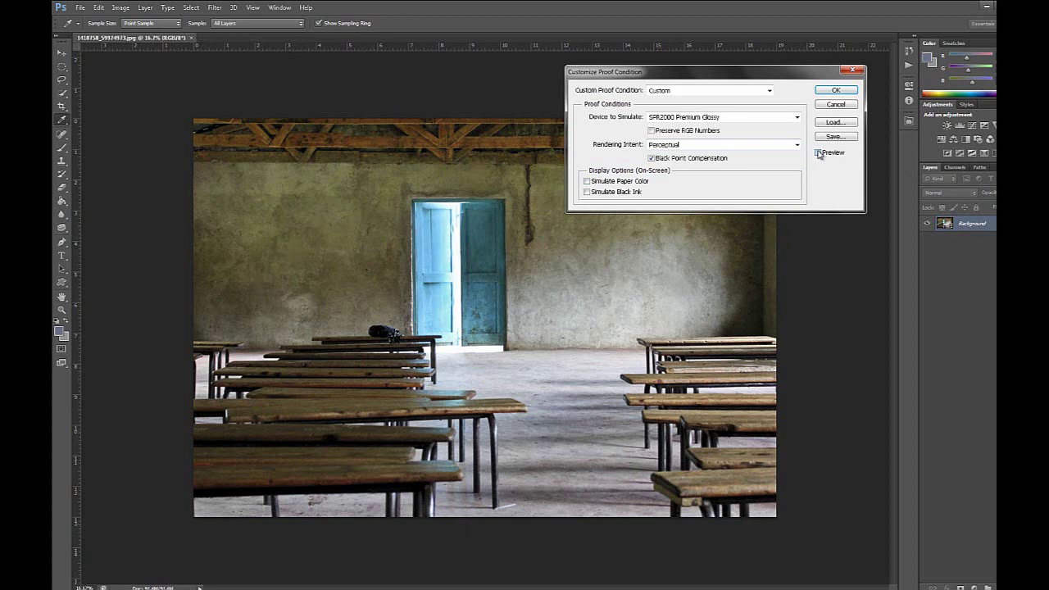
{"action": "left_click", "coordinate": [816, 152]}
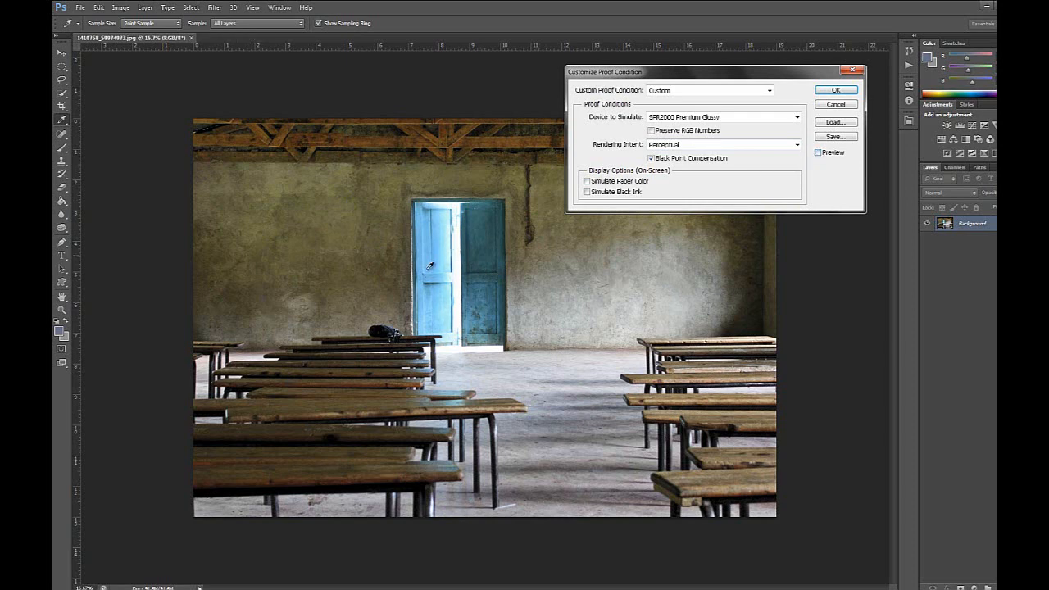
{"action": "left_click", "coordinate": [817, 152]}
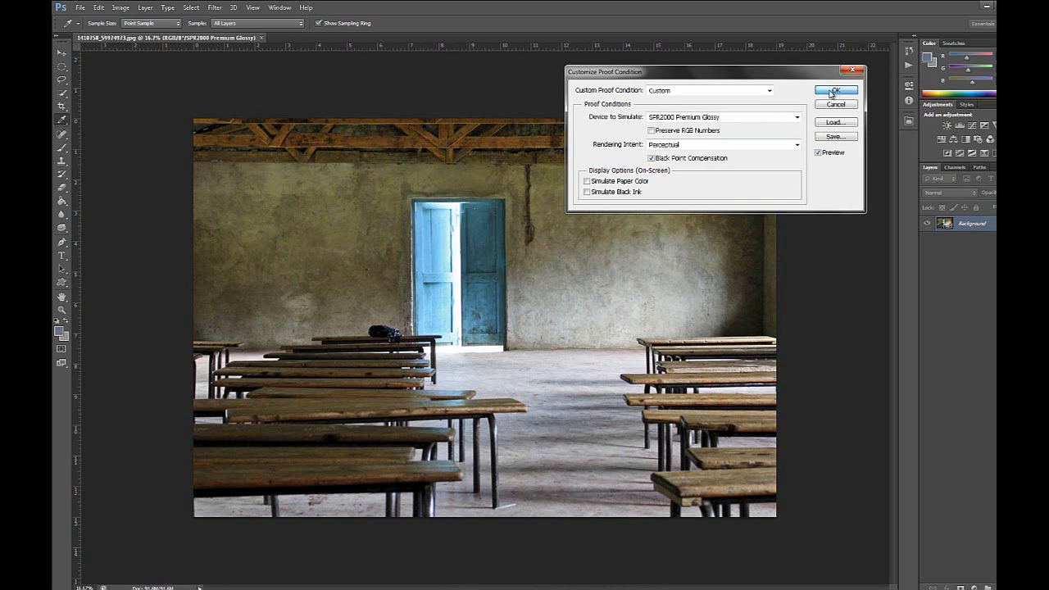
Confirm the proof setup and bring up File > Print with the Color Handling choices listed
{"action": "left_click", "coordinate": [836, 90]}
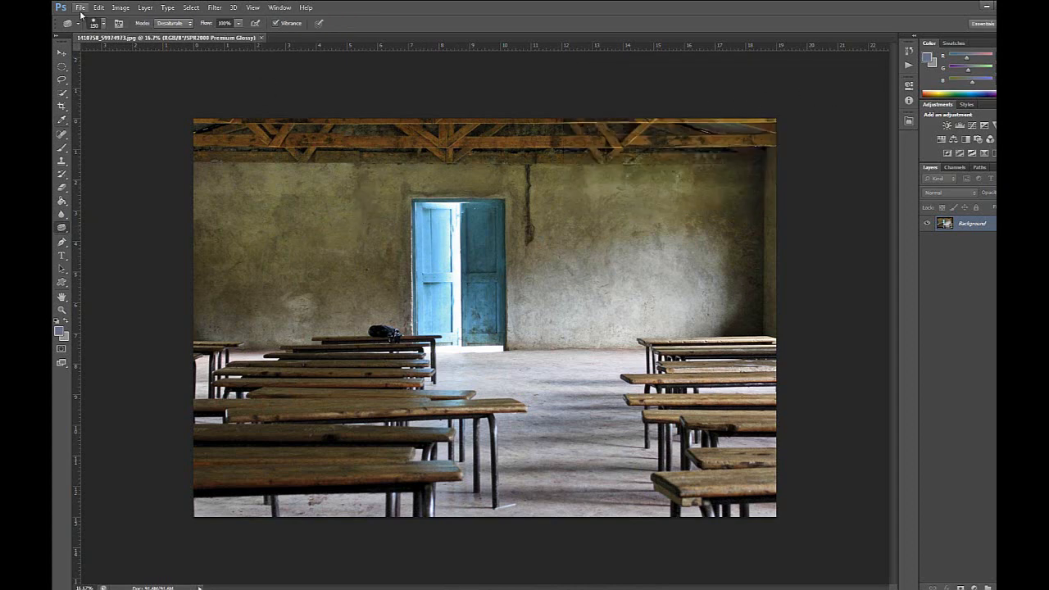
{"action": "left_click", "coordinate": [81, 6]}
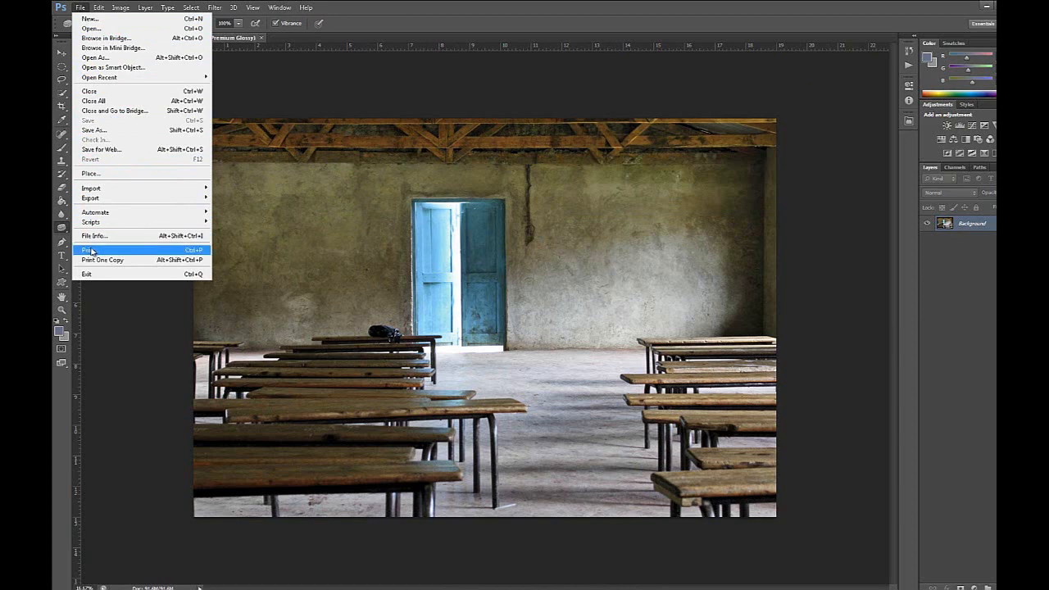
{"action": "left_click", "coordinate": [87, 250]}
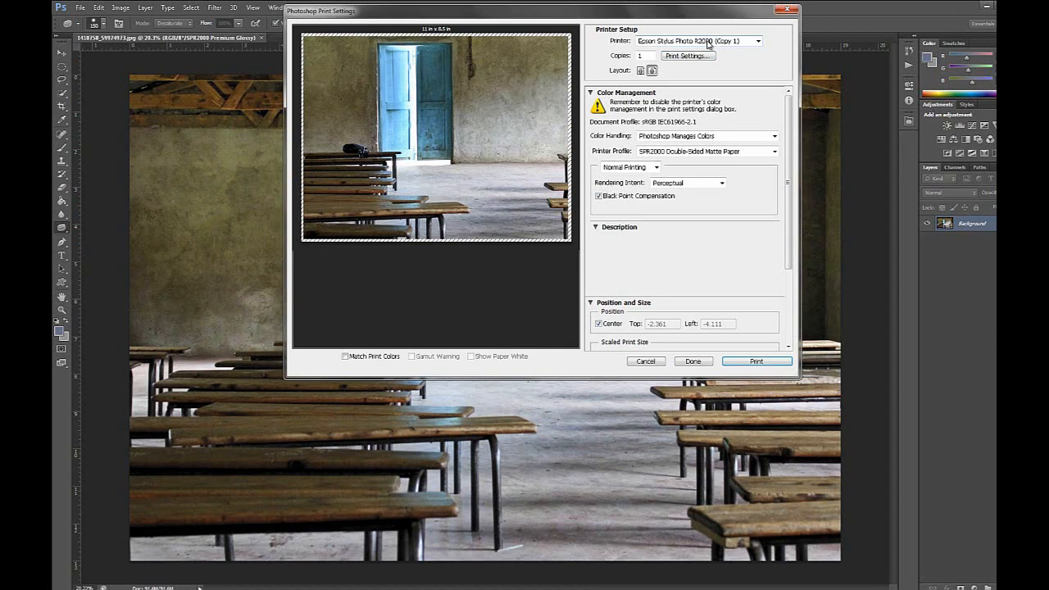
{"action": "mouse_move", "coordinate": [675, 182]}
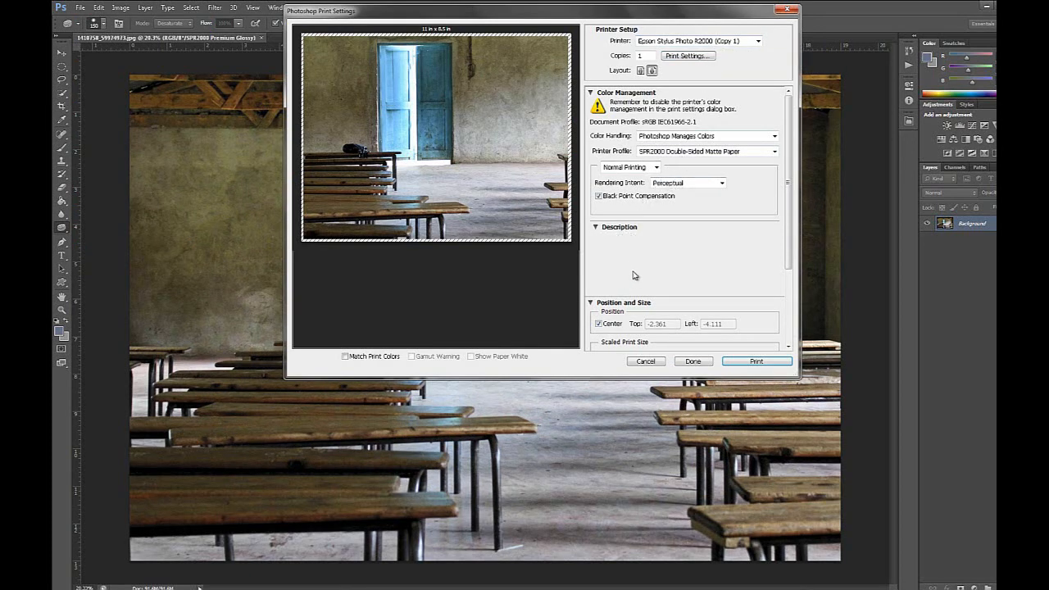
{"action": "left_click", "coordinate": [771, 136]}
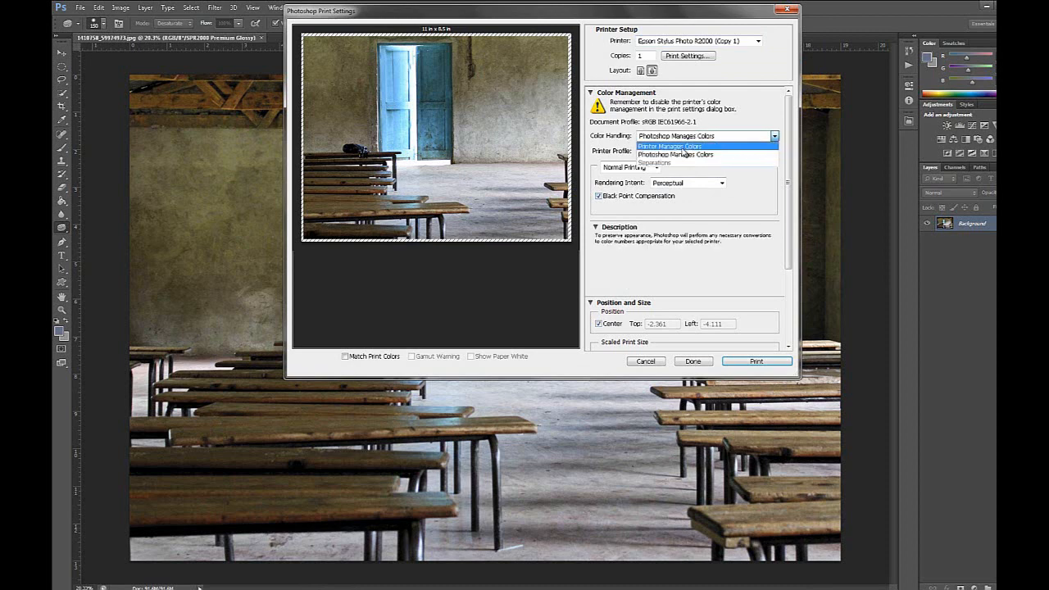
{"action": "mouse_move", "coordinate": [675, 154]}
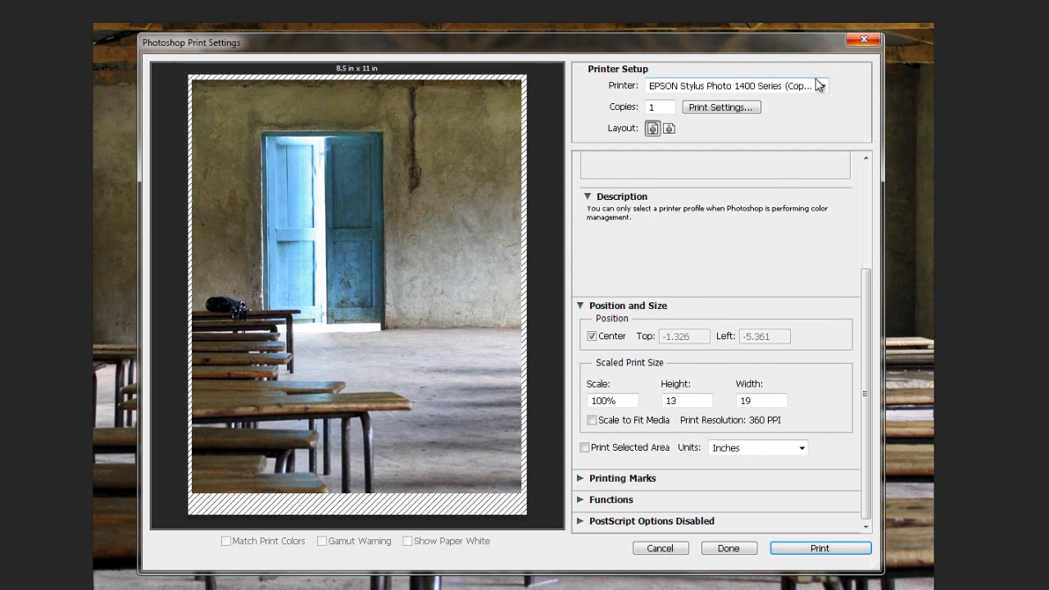
Select the Epson Stylus Photo R2000 (Copy 1) printer and go into its driver settings
{"action": "left_click", "coordinate": [823, 85]}
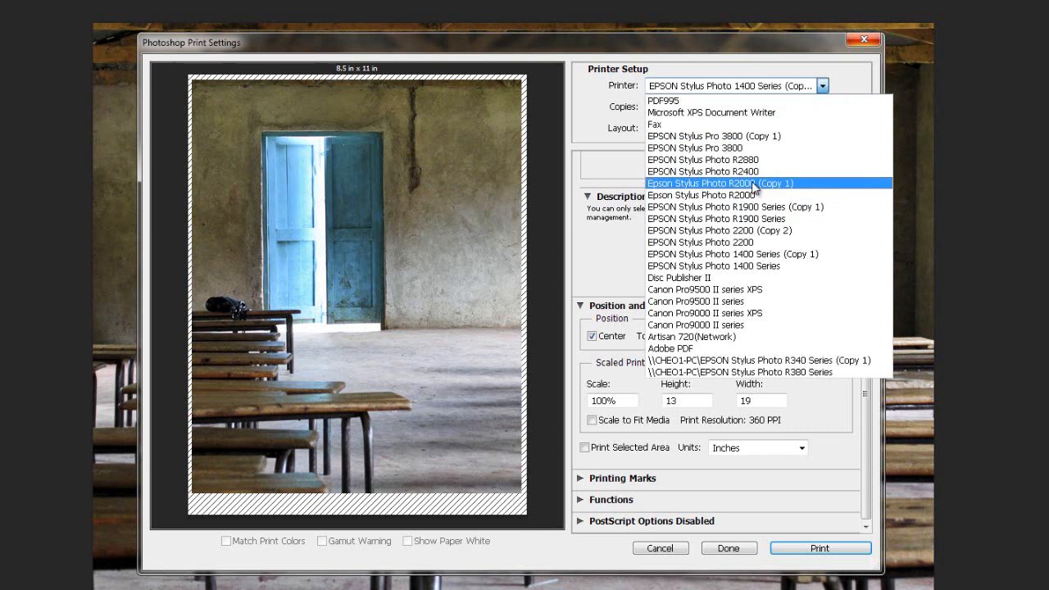
{"action": "left_click", "coordinate": [720, 183]}
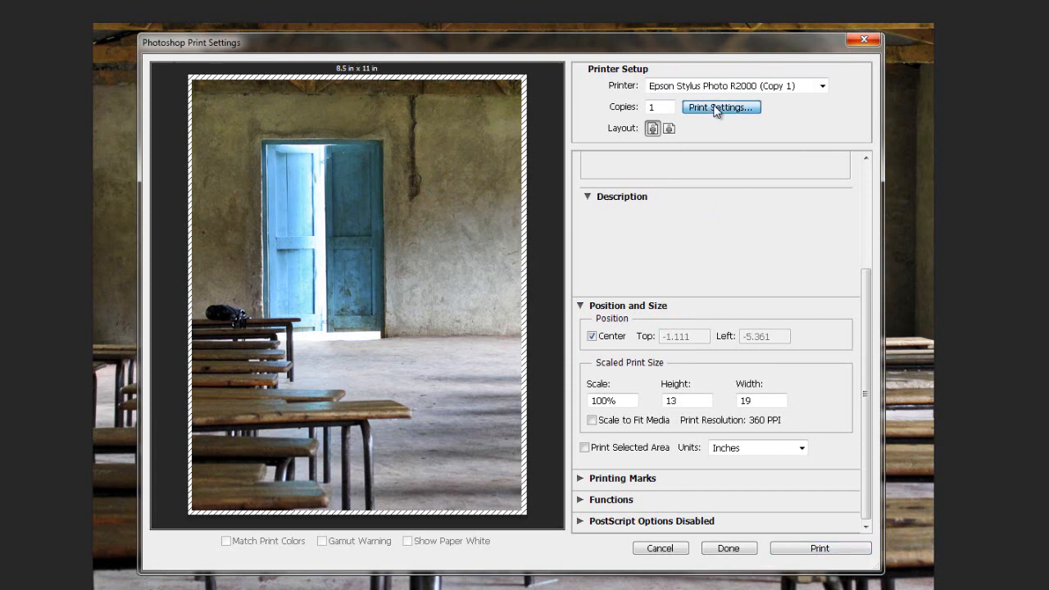
{"action": "left_click", "coordinate": [721, 107]}
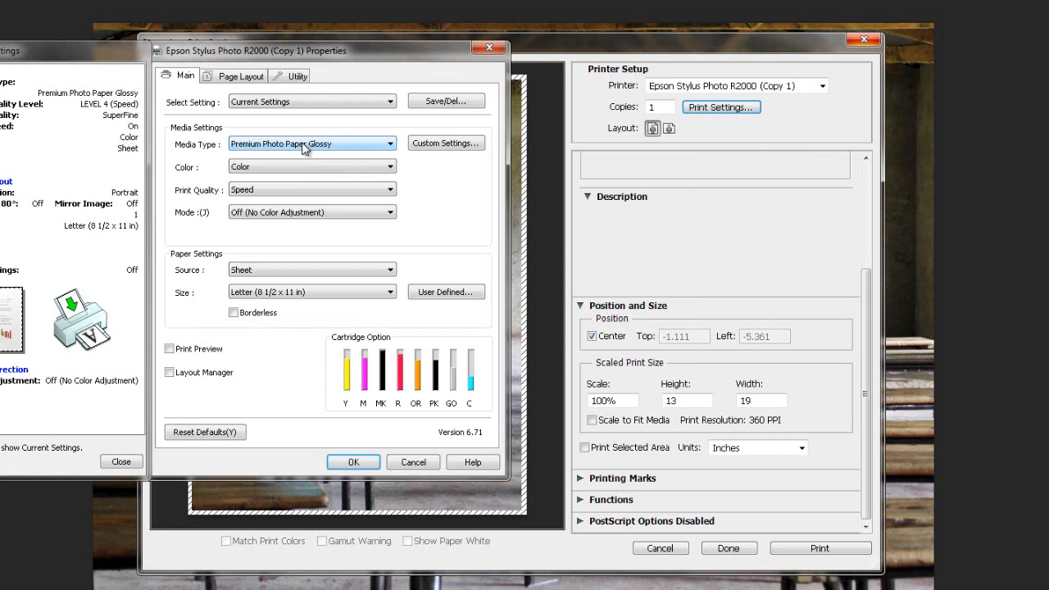
{"action": "mouse_move", "coordinate": [289, 177]}
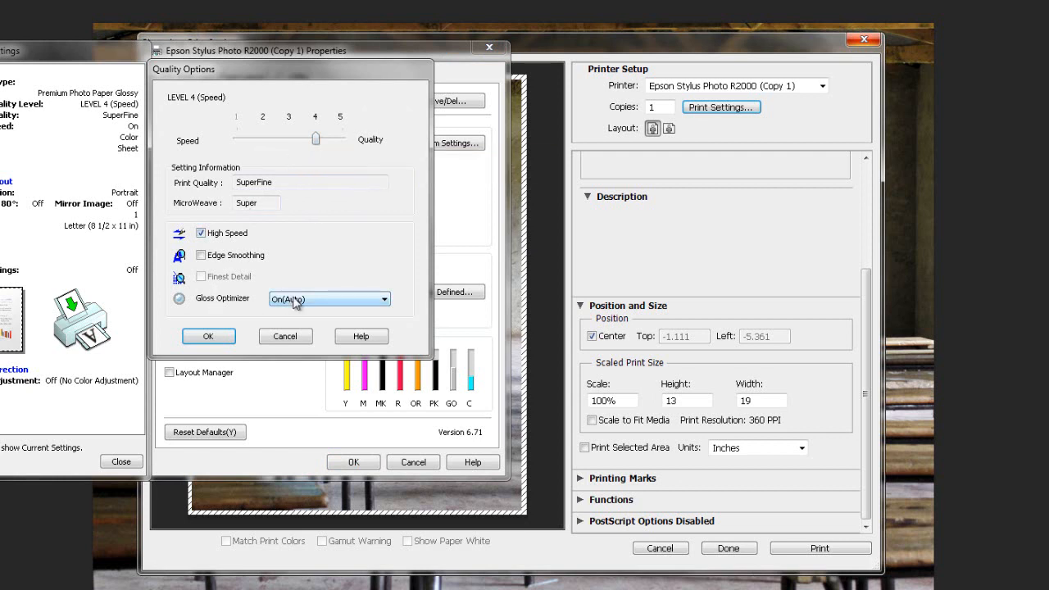
Confirm quality options, set colour mode to Off (No Color Adjustment), and apply the driver settings
{"action": "left_click", "coordinate": [208, 336]}
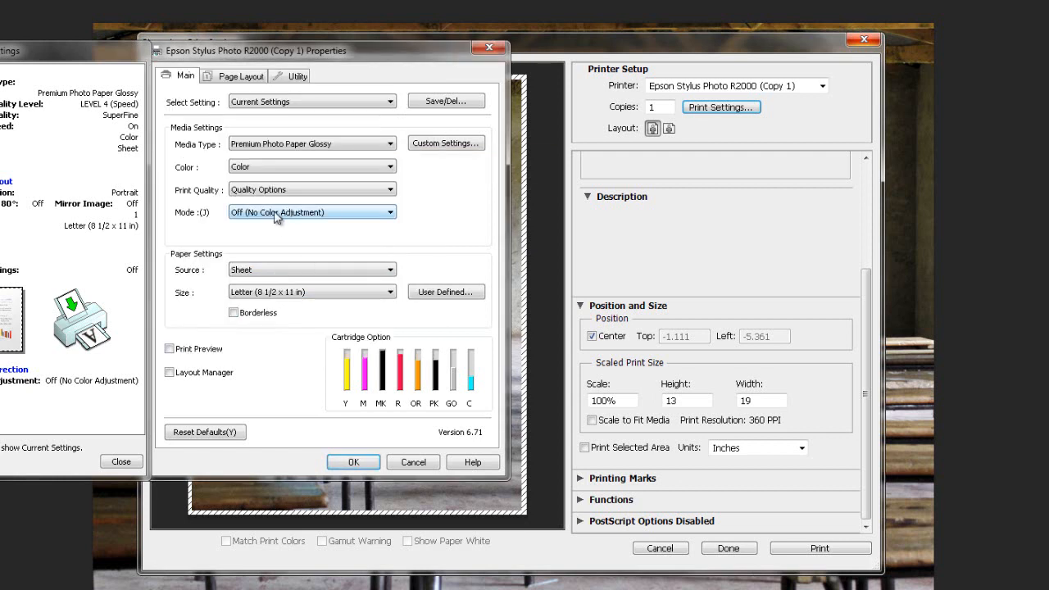
{"action": "left_click", "coordinate": [390, 211]}
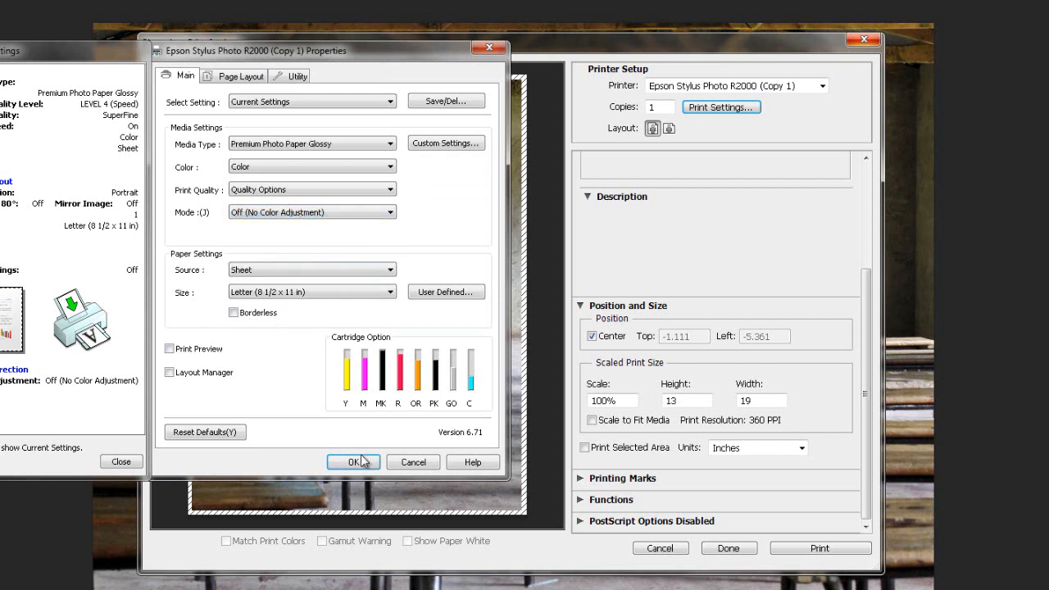
{"action": "left_click", "coordinate": [354, 462]}
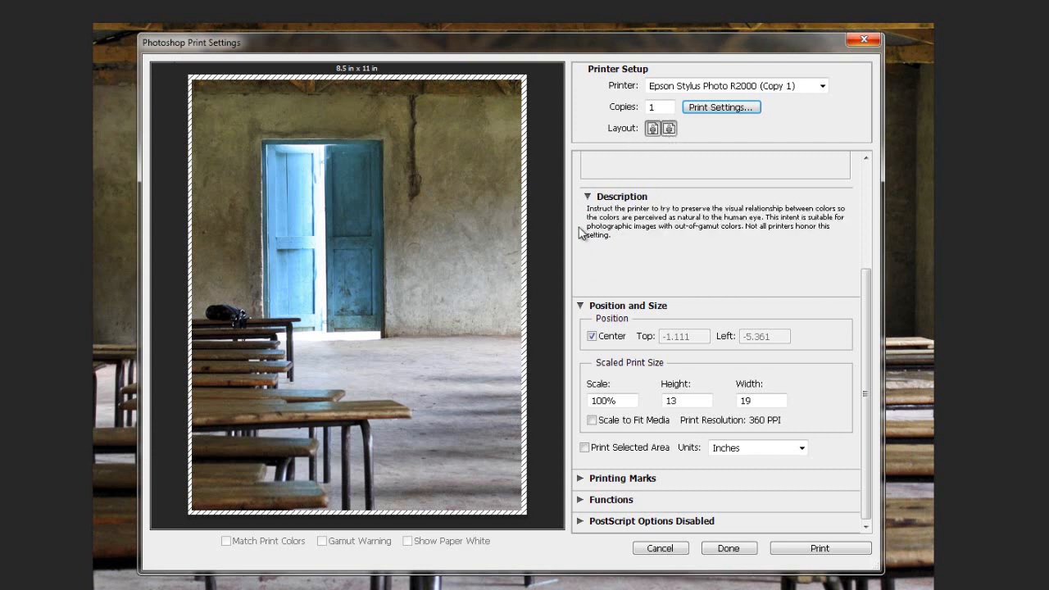
Set landscape layout and Scale to Fit Media (about 57%)
{"action": "left_click", "coordinate": [669, 127]}
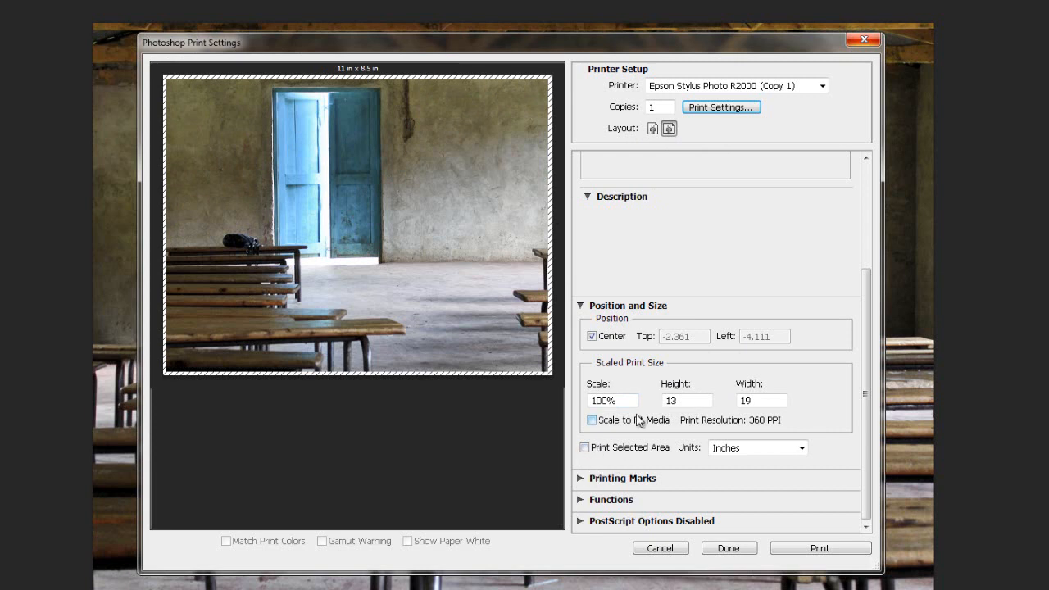
{"action": "left_click", "coordinate": [590, 420]}
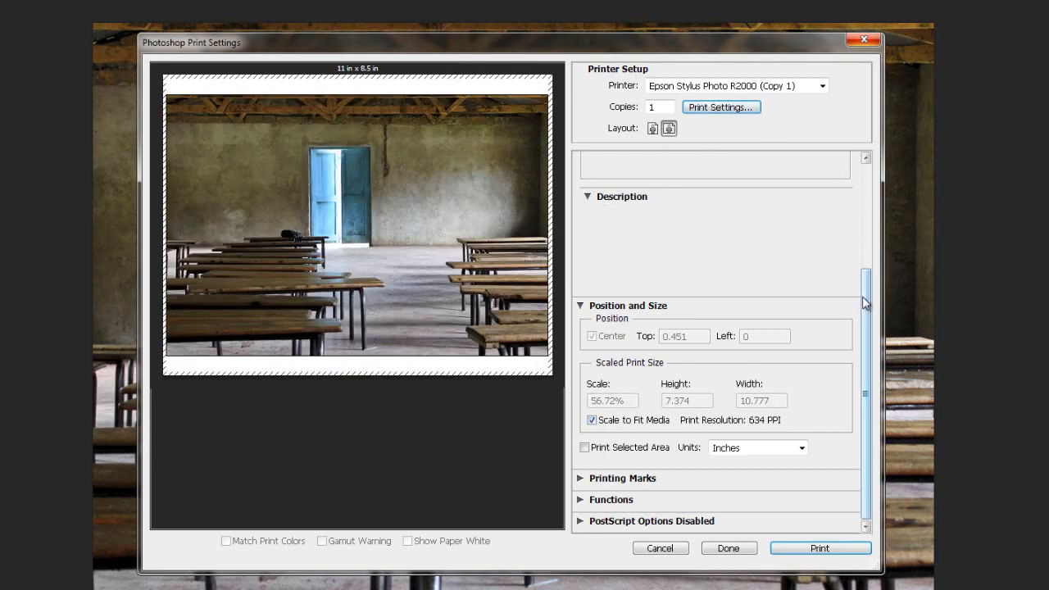
Set colour handling so Photoshop manages the print colours
{"action": "scroll", "scroll_direction": "up", "scroll_amount": 3}
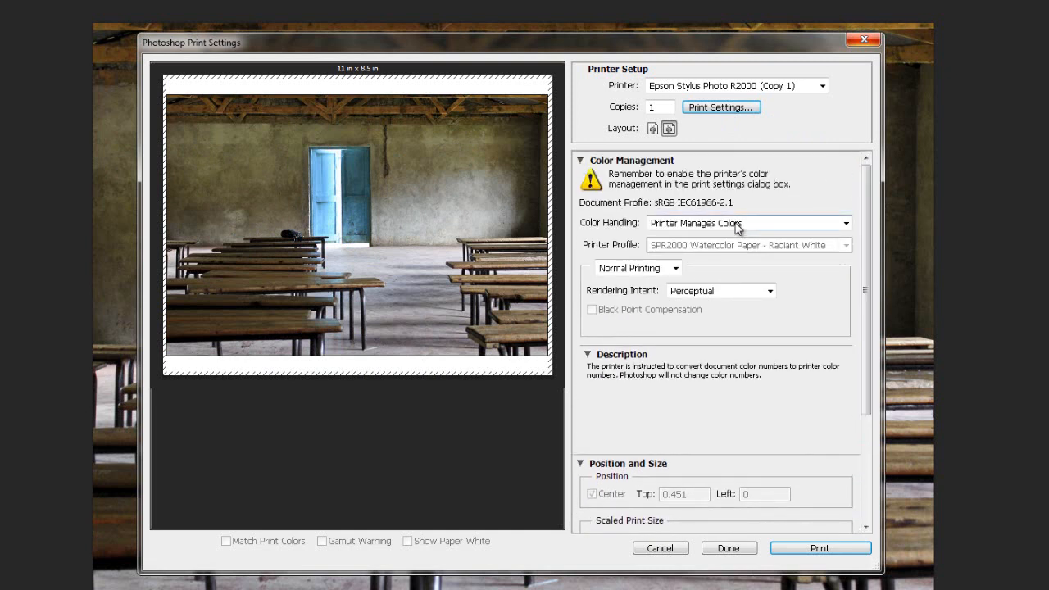
{"action": "left_click", "coordinate": [846, 223]}
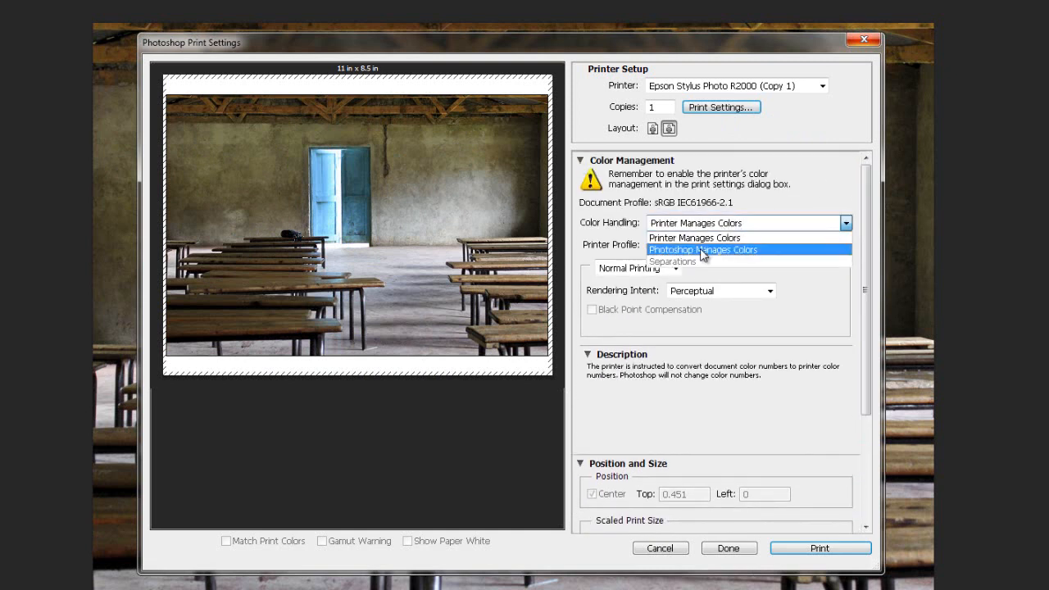
{"action": "left_click", "coordinate": [702, 249]}
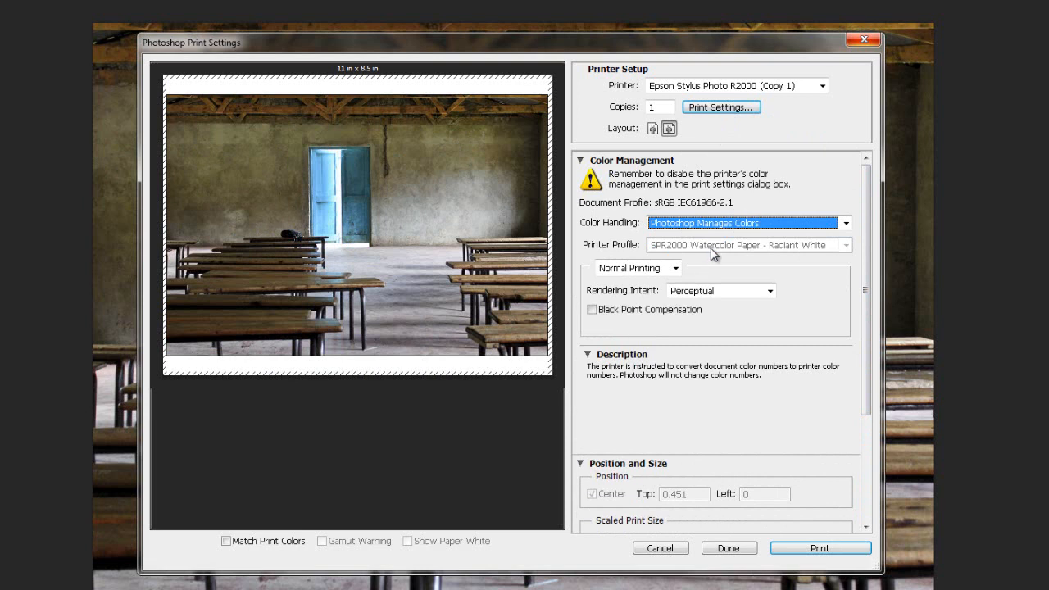
{"action": "left_click", "coordinate": [592, 308]}
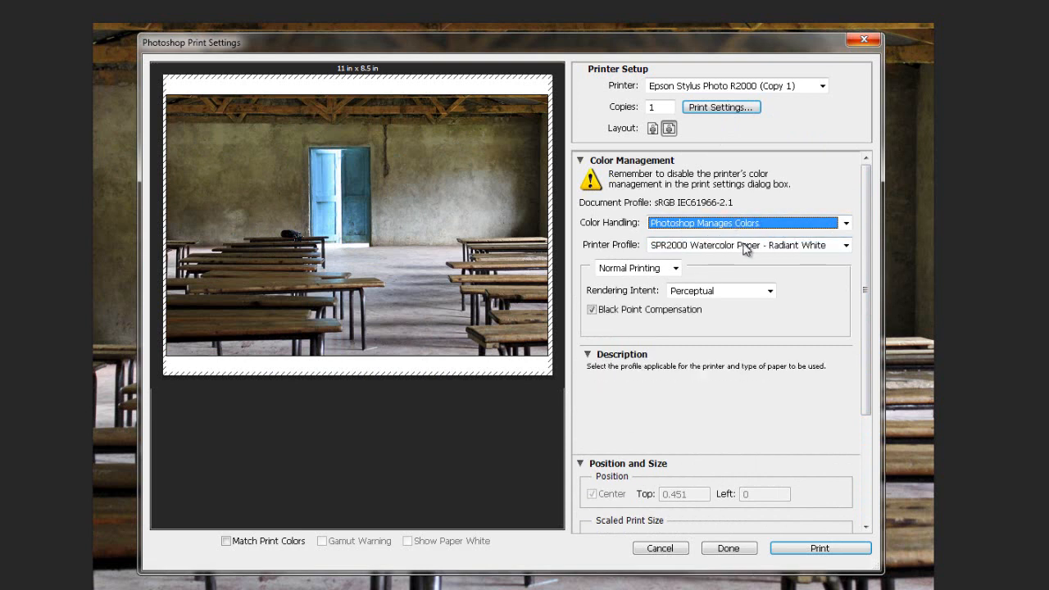
{"action": "mouse_move", "coordinate": [842, 246]}
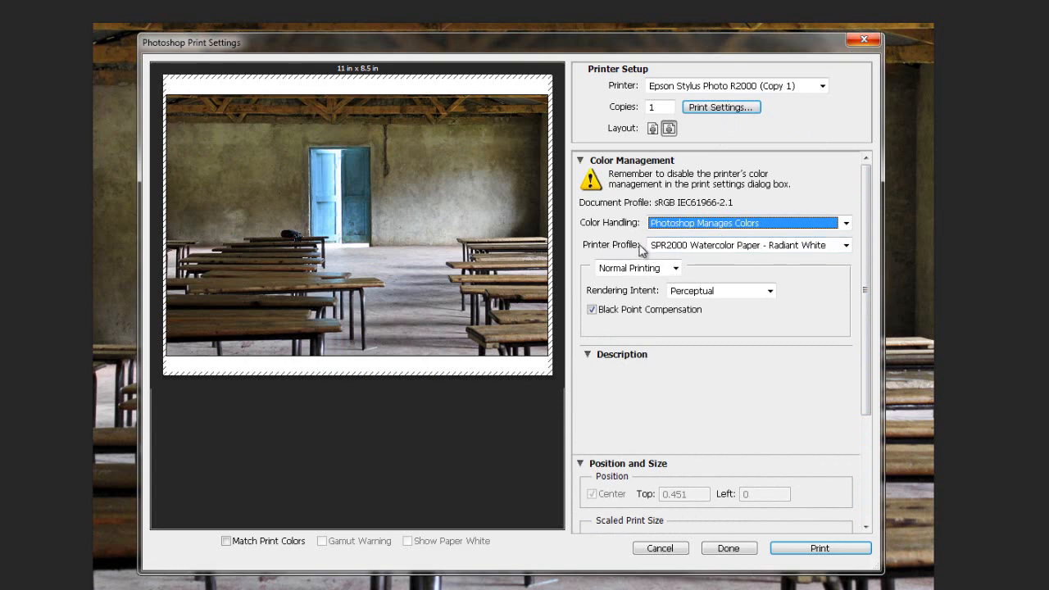
Choose SPR2000 Premium Glossy as the printer profile
{"action": "left_click", "coordinate": [846, 244]}
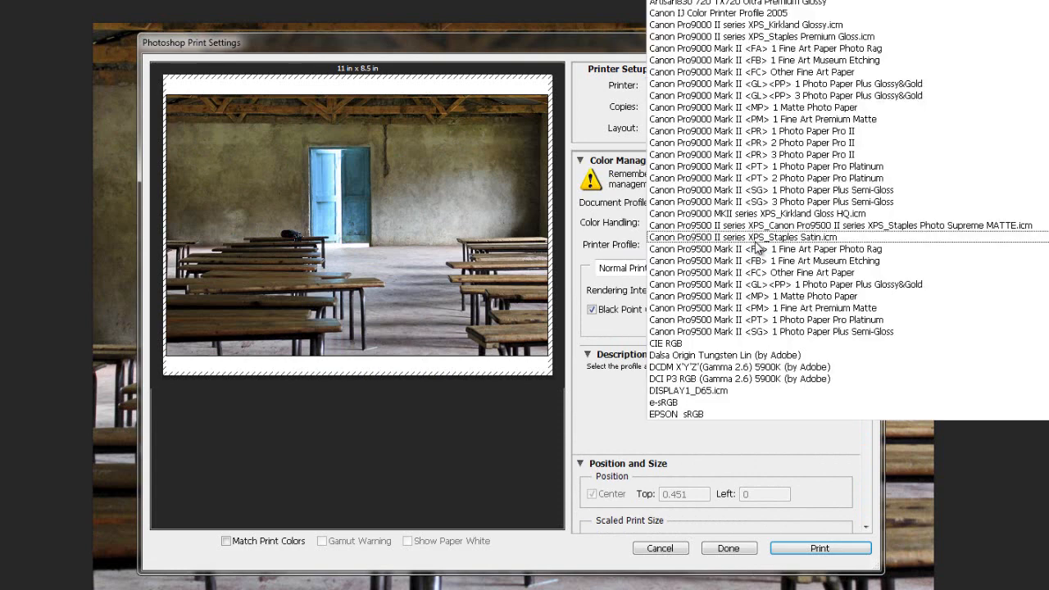
{"action": "scroll", "scroll_direction": "up", "scroll_amount": 3}
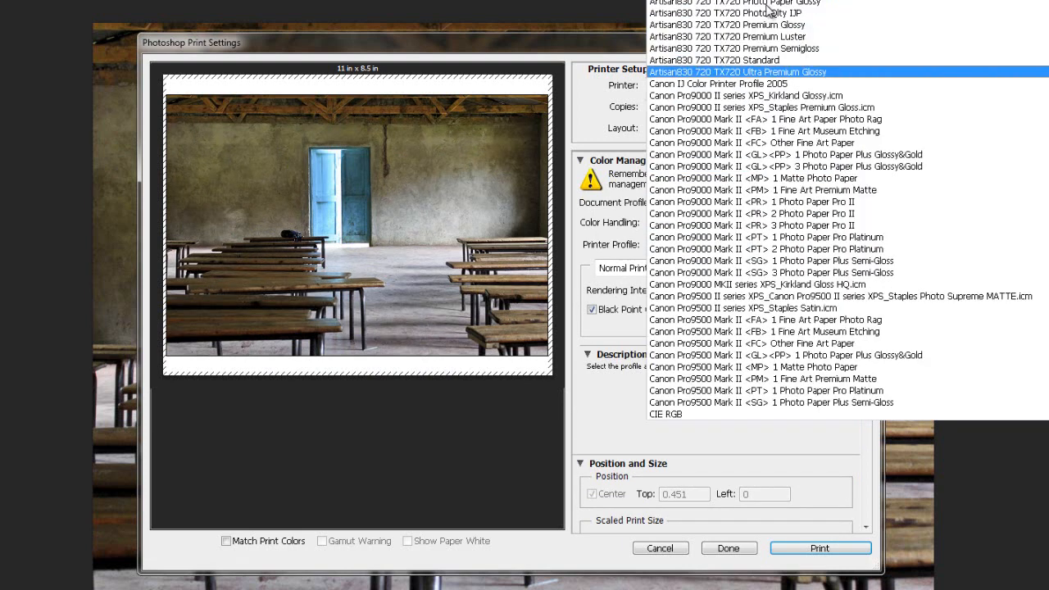
{"action": "scroll", "scroll_direction": "up", "scroll_amount": 3}
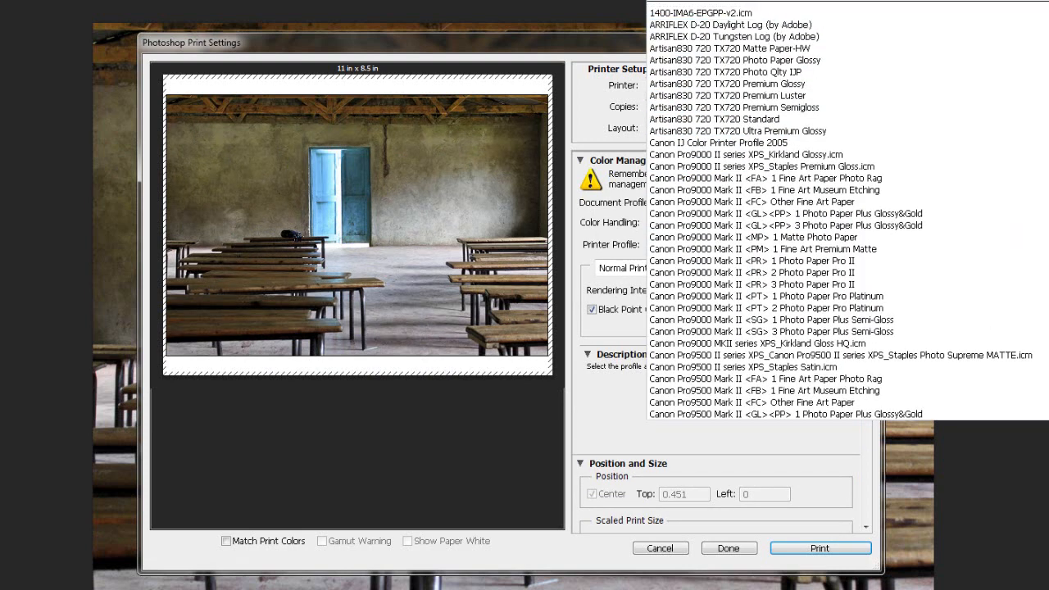
{"action": "left_click", "coordinate": [746, 244]}
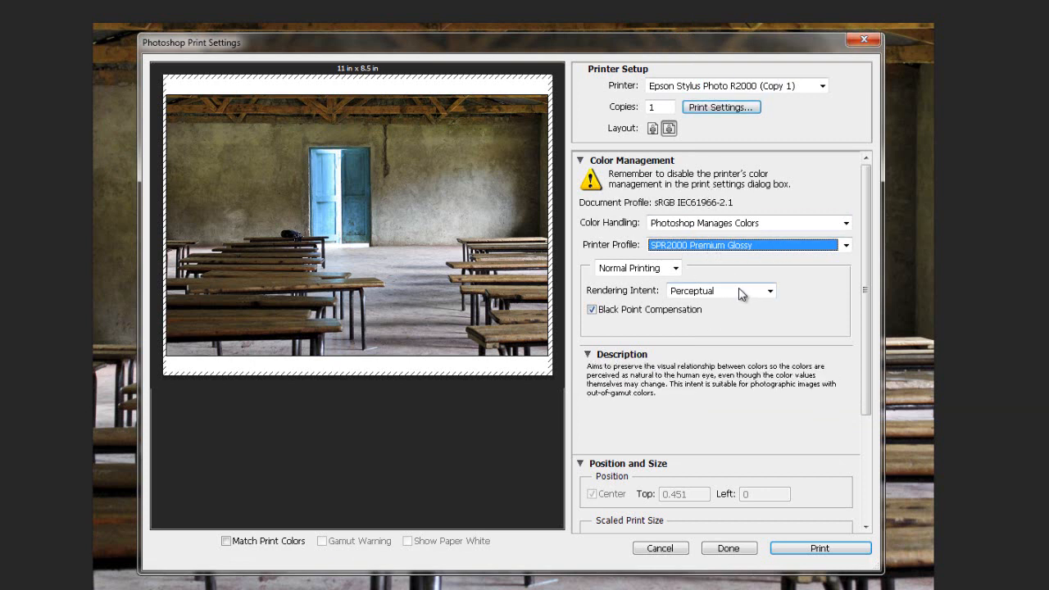
{"action": "mouse_move", "coordinate": [724, 293]}
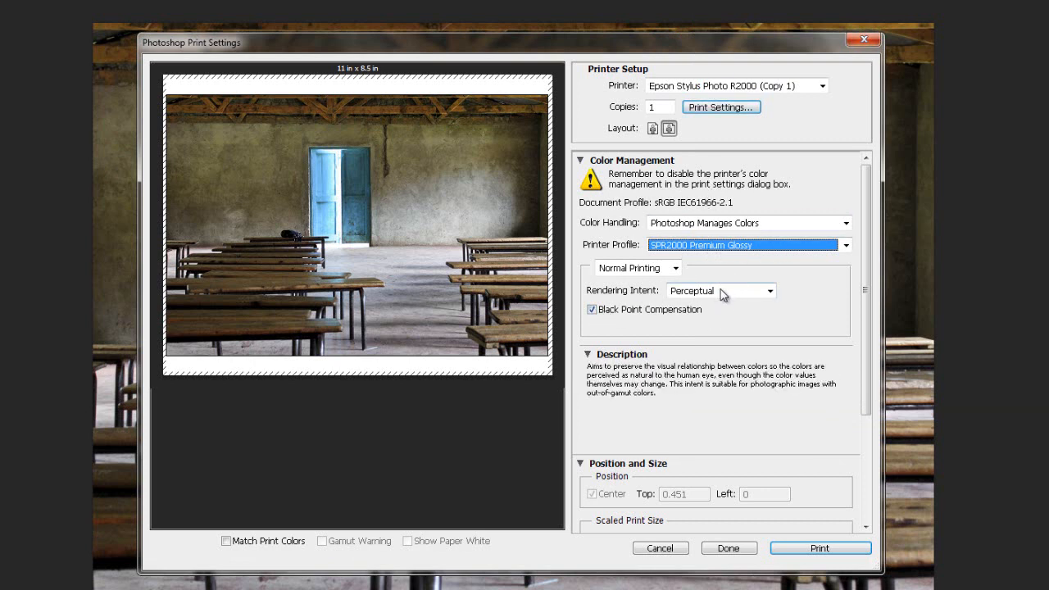
Keep Perceptual rendering intent with Black Point Compensation enabled
{"action": "left_click", "coordinate": [767, 290]}
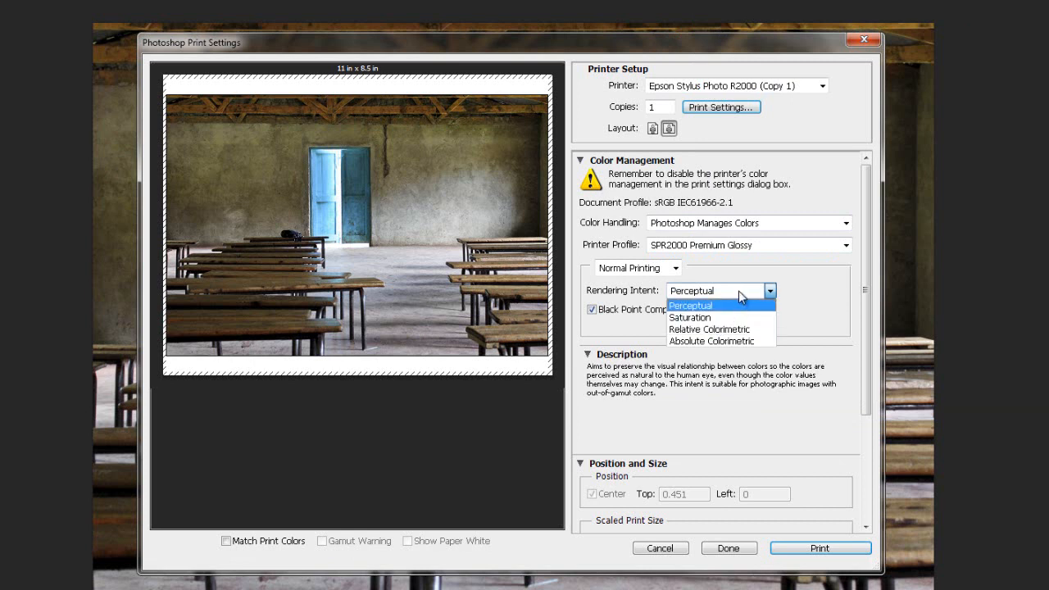
{"action": "left_click", "coordinate": [688, 304]}
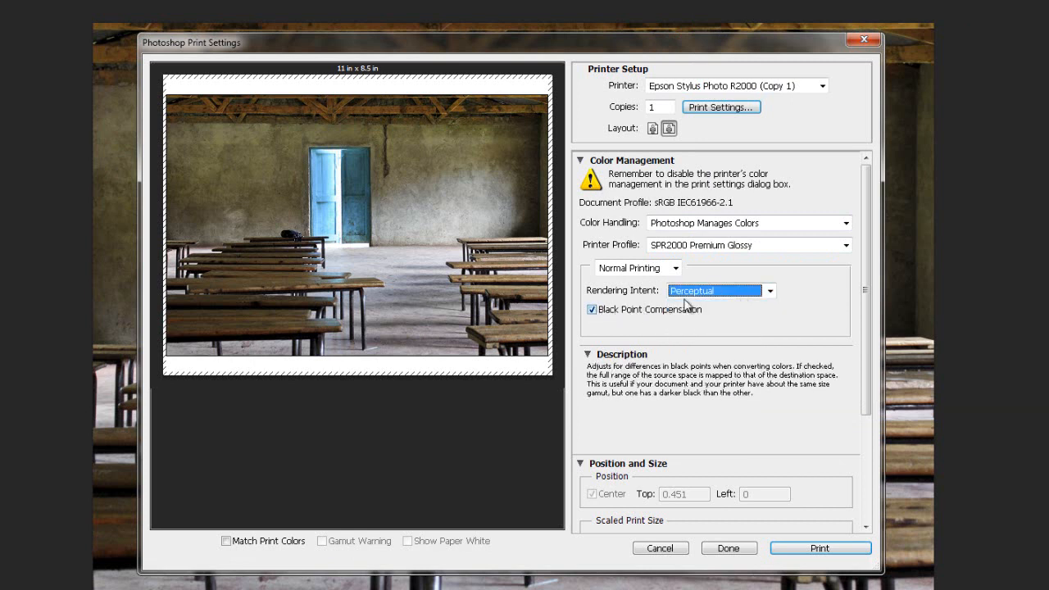
{"action": "left_click", "coordinate": [587, 354]}
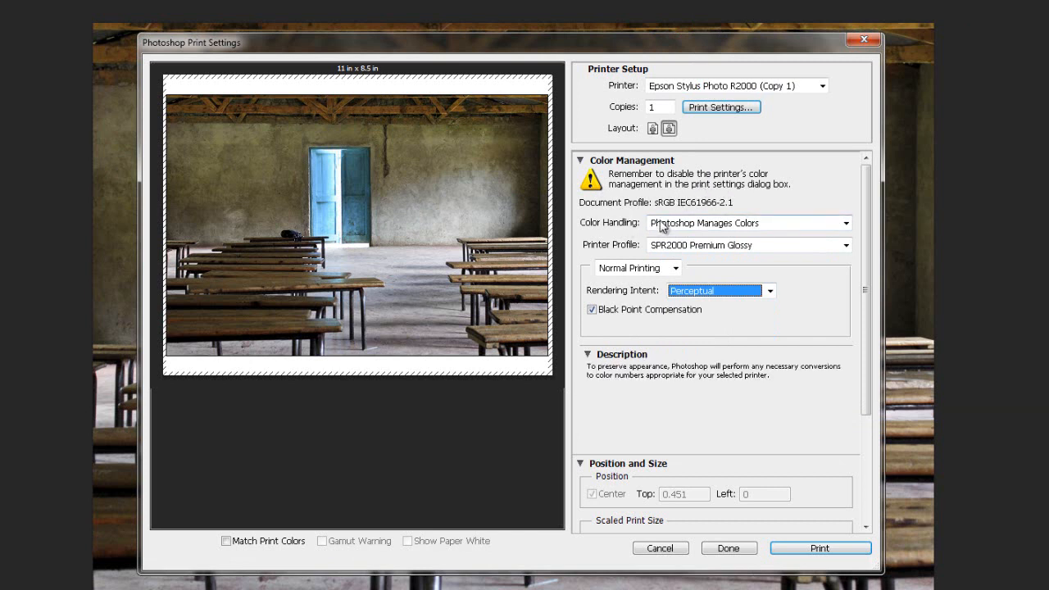
{"action": "left_click", "coordinate": [587, 354]}
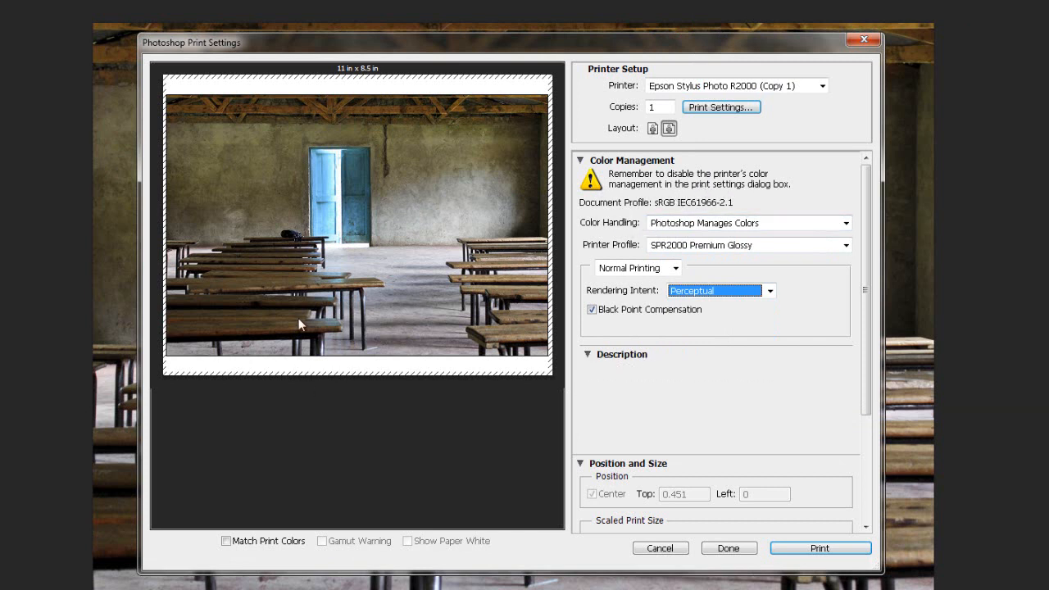
{"action": "mouse_move", "coordinate": [426, 166]}
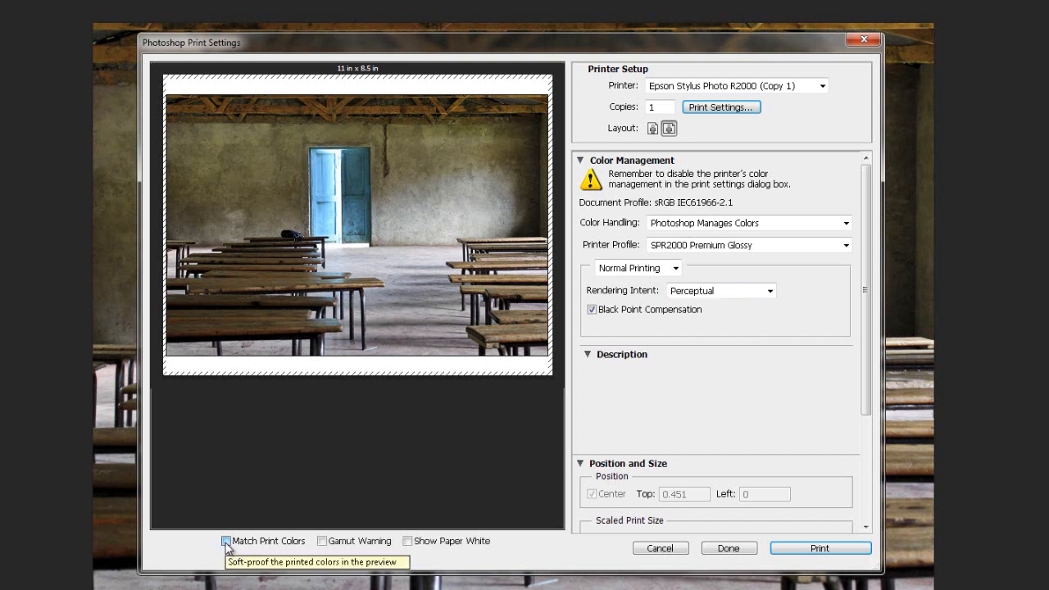
{"action": "left_click", "coordinate": [226, 541]}
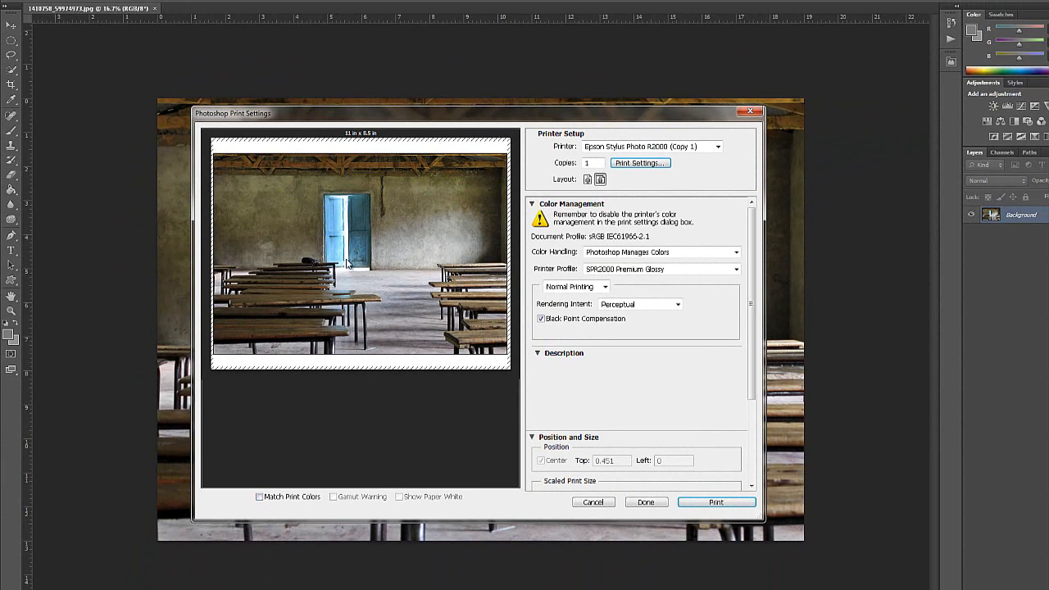
{"action": "mouse_move", "coordinate": [393, 318]}
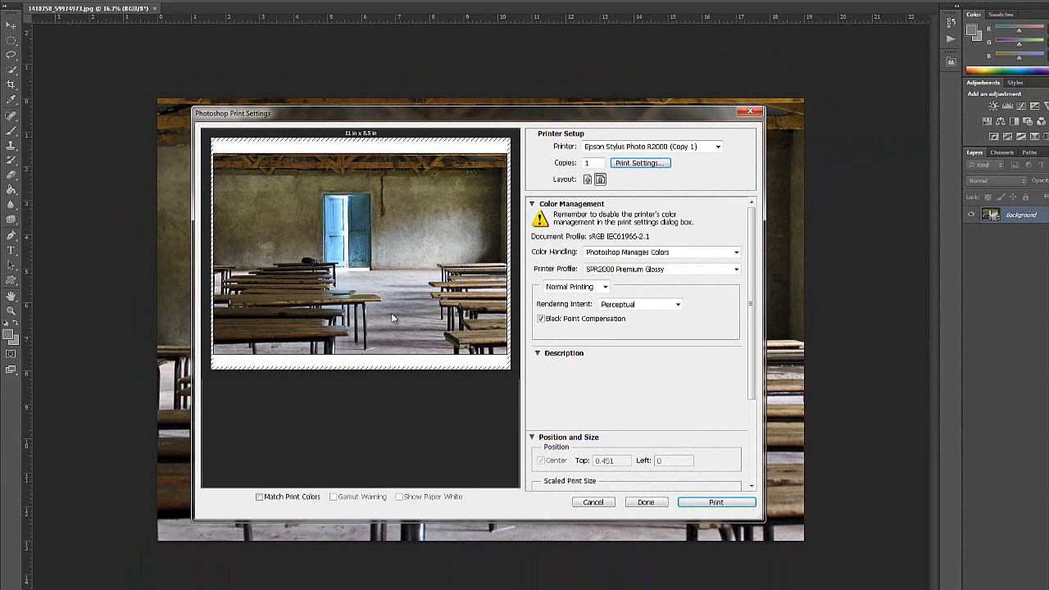
{"action": "mouse_move", "coordinate": [456, 279]}
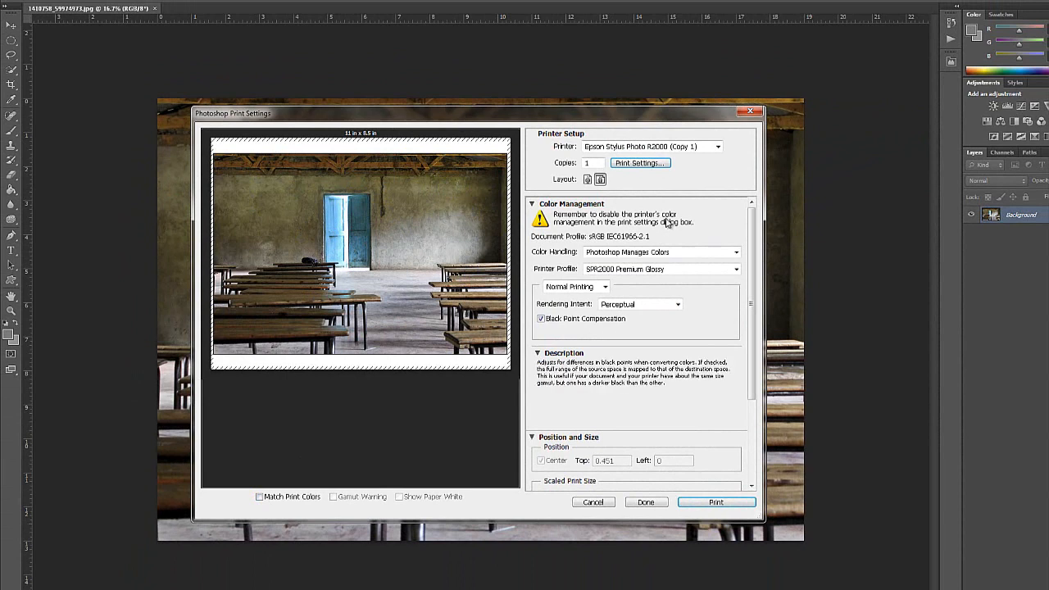
{"action": "left_click", "coordinate": [538, 354]}
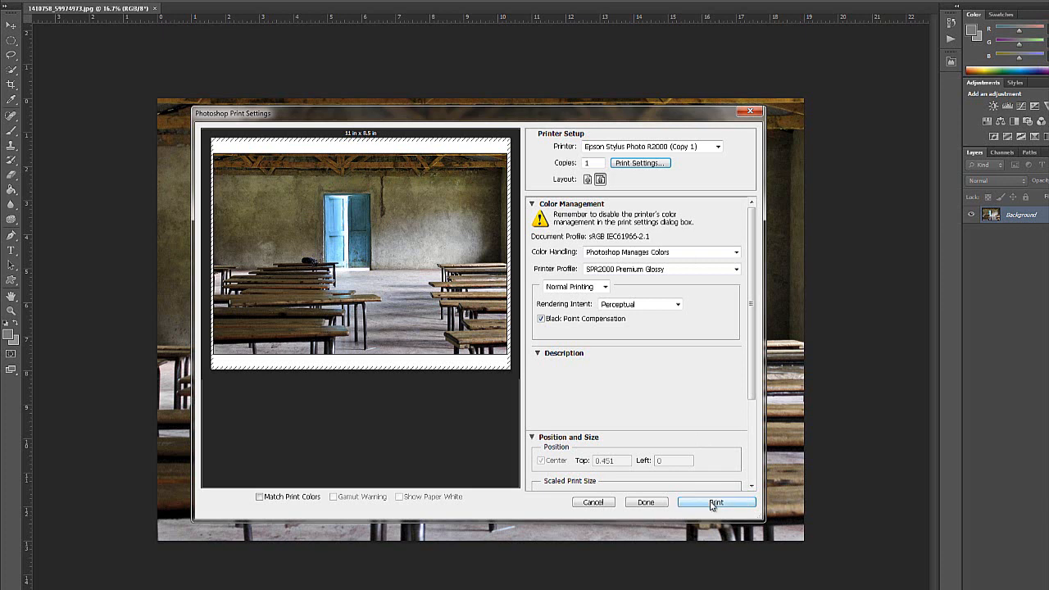
{"action": "mouse_move", "coordinate": [711, 426]}
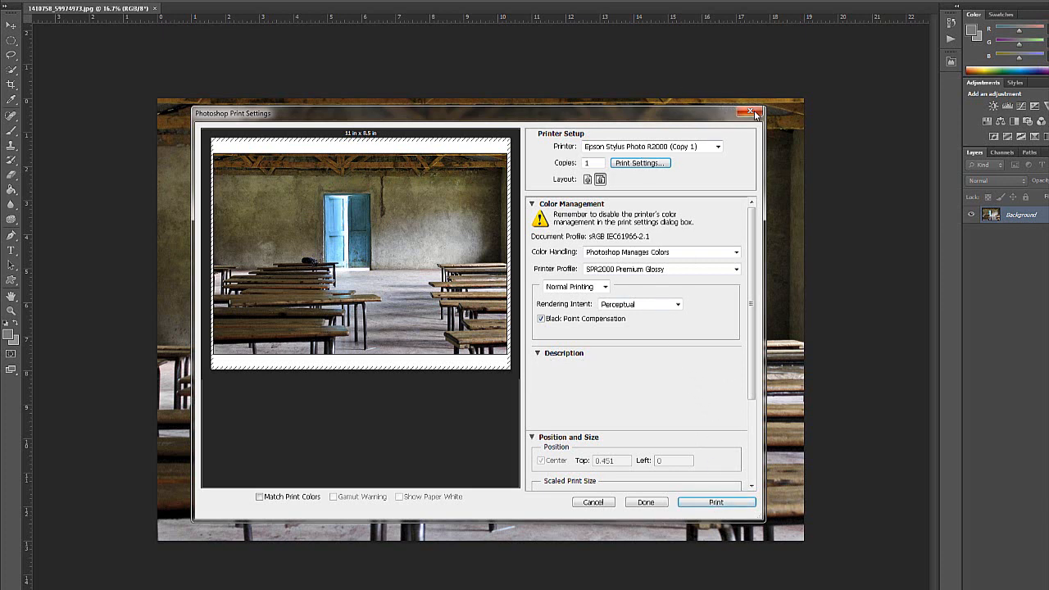
Print the classroom photo on the R2000 with these colour settings
{"action": "left_click", "coordinate": [751, 113]}
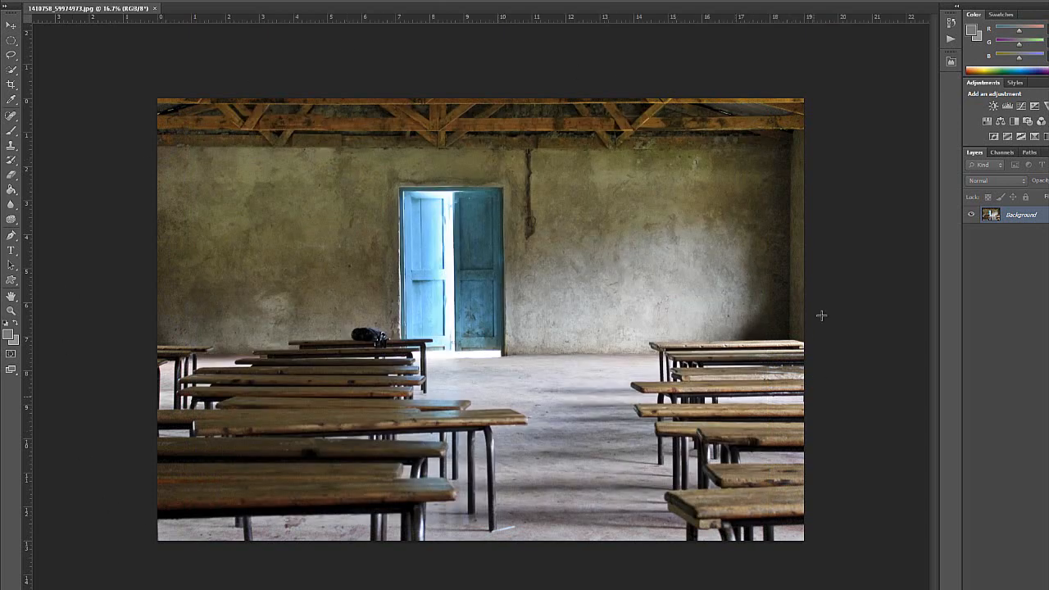
{"action": "mouse_move", "coordinate": [482, 210]}
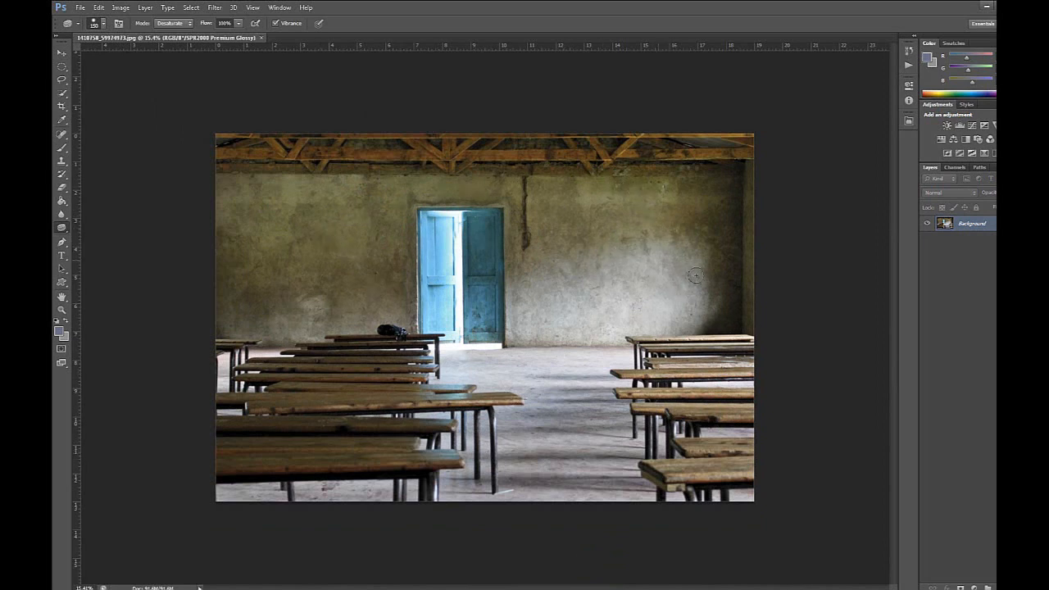
{"action": "mouse_move", "coordinate": [495, 254]}
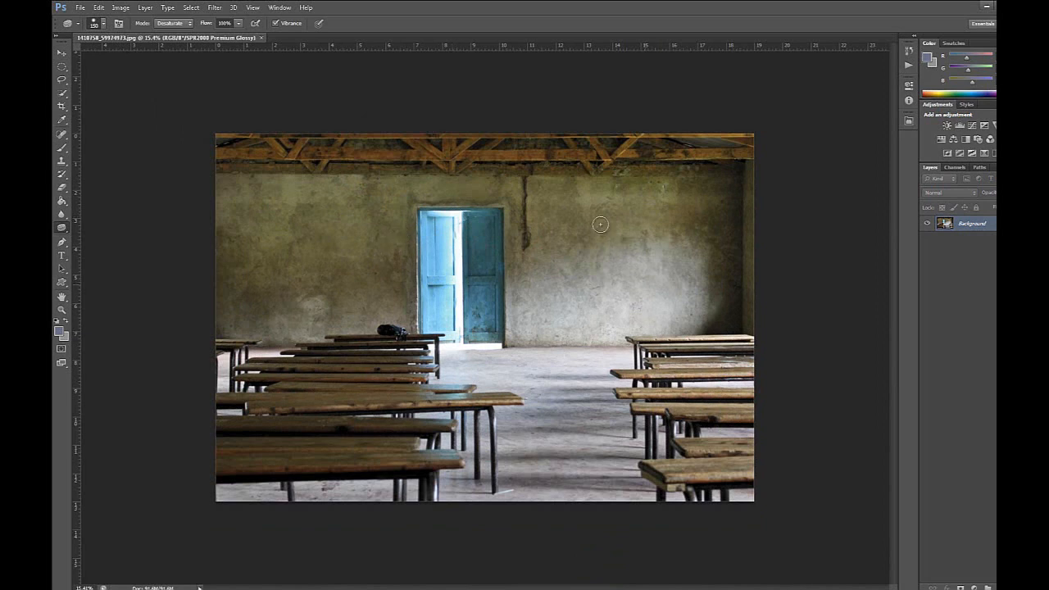
{"action": "mouse_move", "coordinate": [485, 137]}
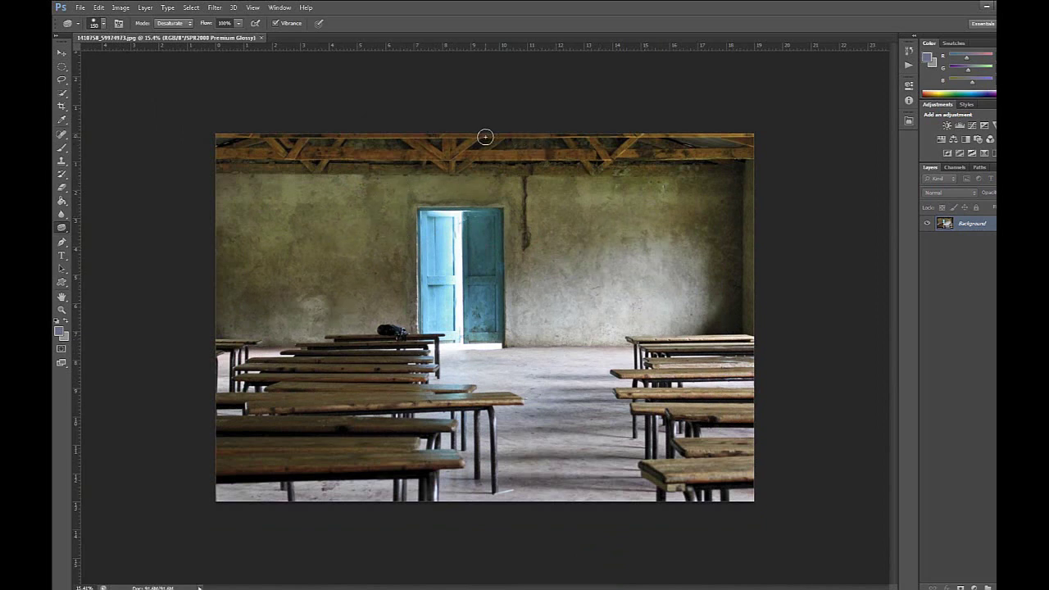
{"action": "mouse_move", "coordinate": [559, 241]}
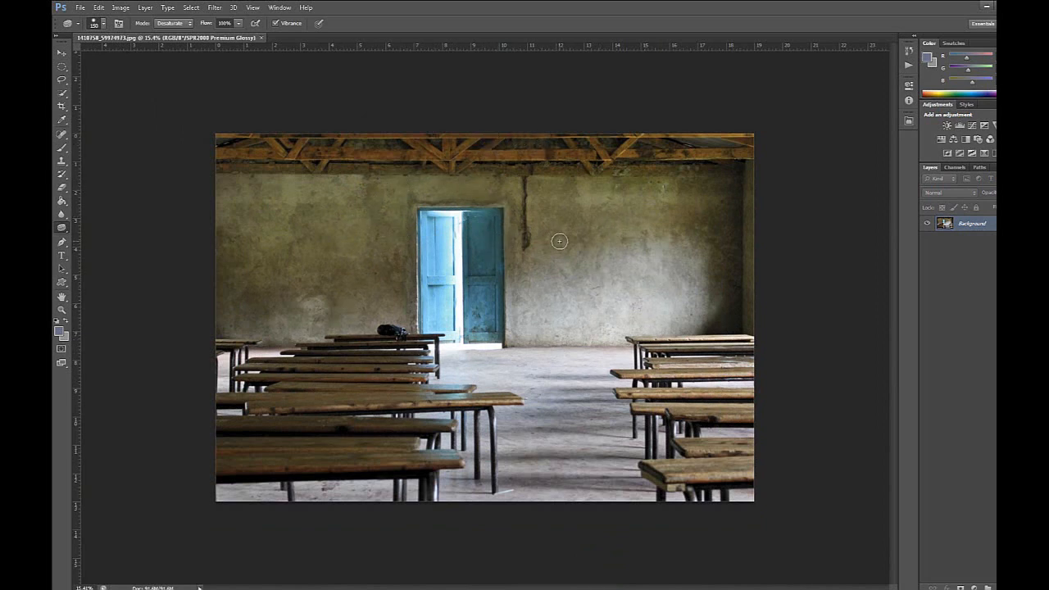
{"action": "mouse_move", "coordinate": [483, 295]}
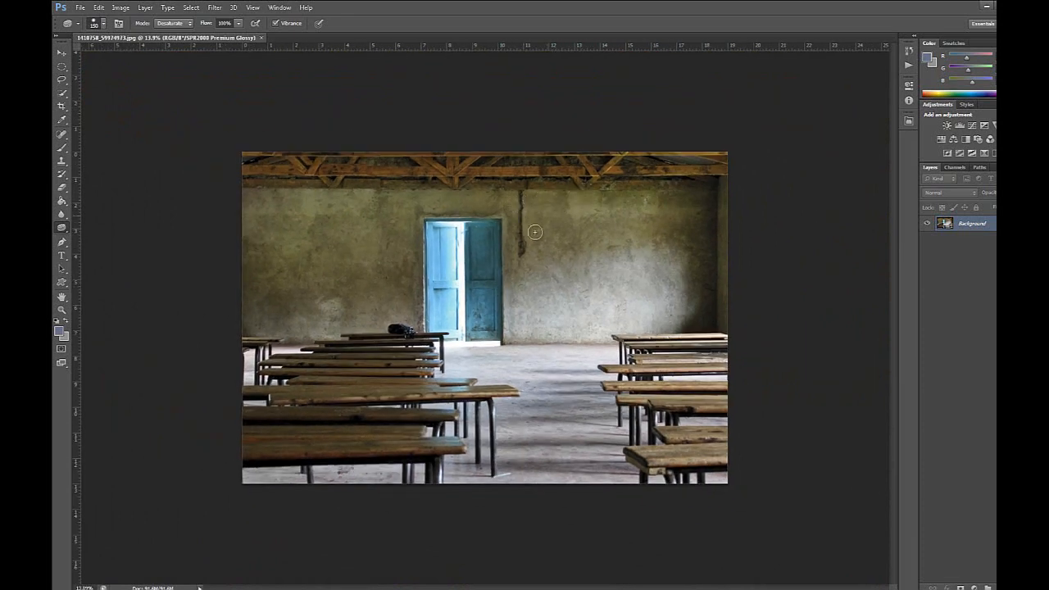
{"action": "mouse_move", "coordinate": [498, 284]}
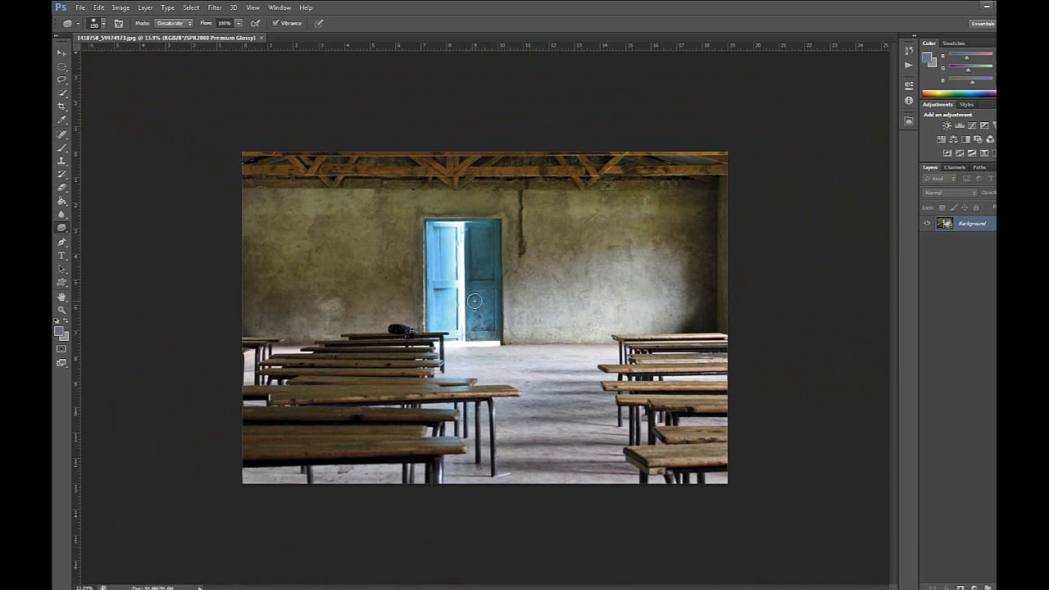
{"action": "mouse_move", "coordinate": [473, 298]}
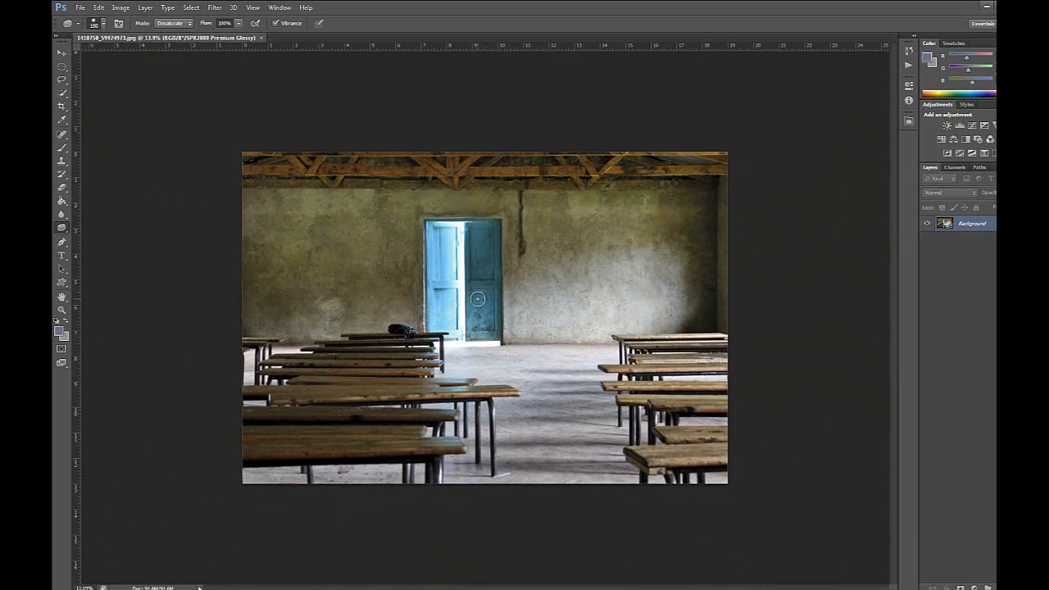
{"action": "mouse_move", "coordinate": [424, 207]}
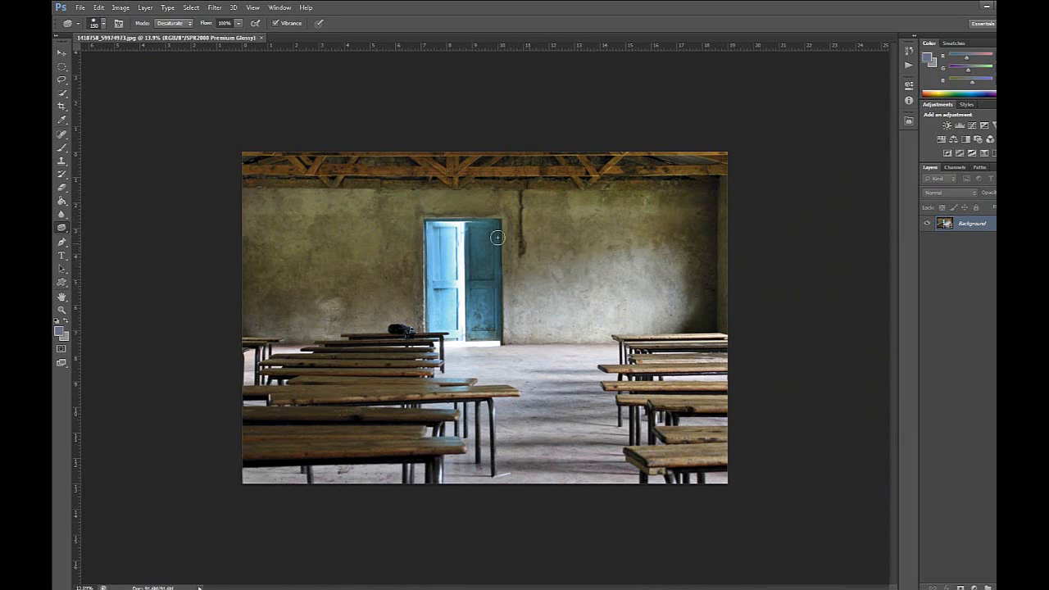
{"action": "mouse_move", "coordinate": [508, 249]}
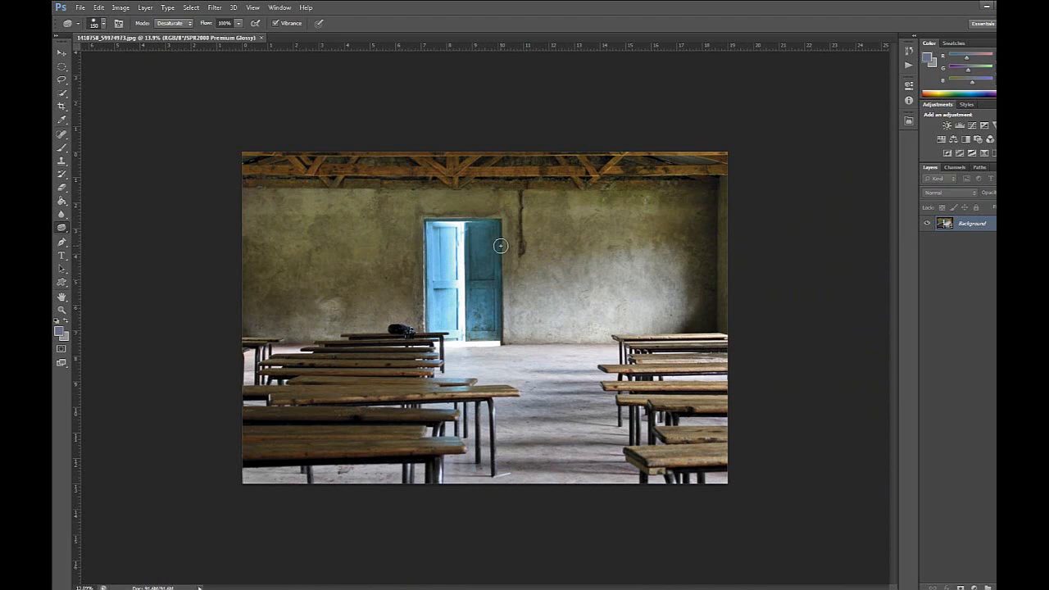
{"action": "mouse_move", "coordinate": [469, 291]}
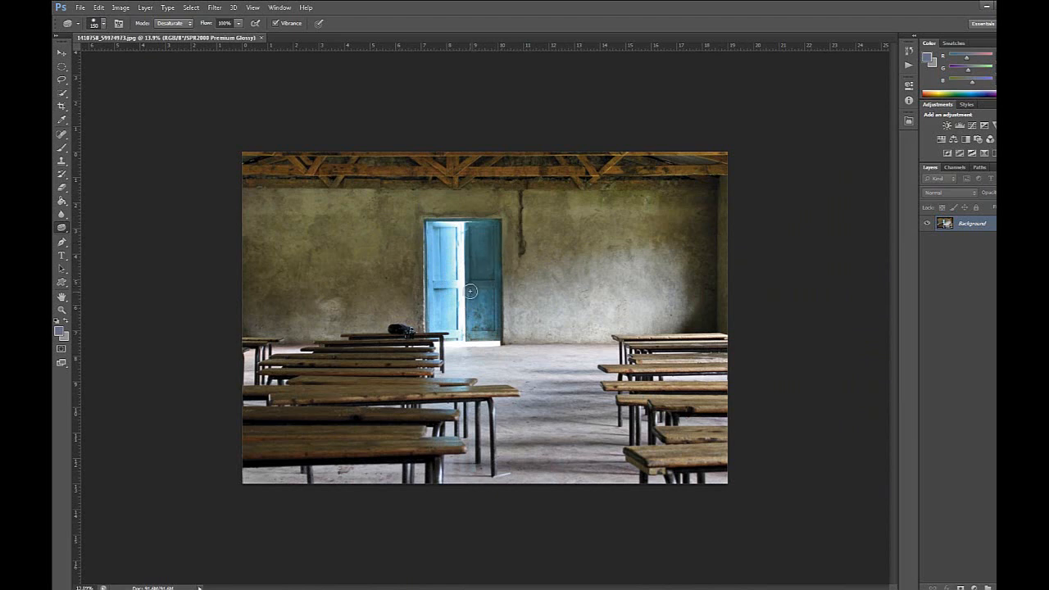
{"action": "mouse_move", "coordinate": [482, 265]}
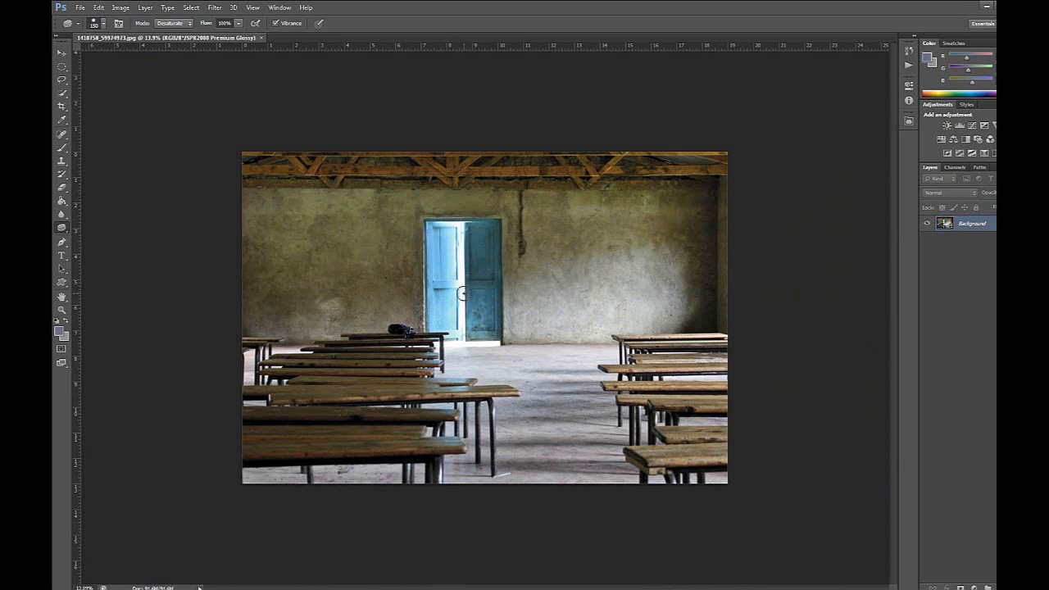
{"action": "mouse_move", "coordinate": [460, 286]}
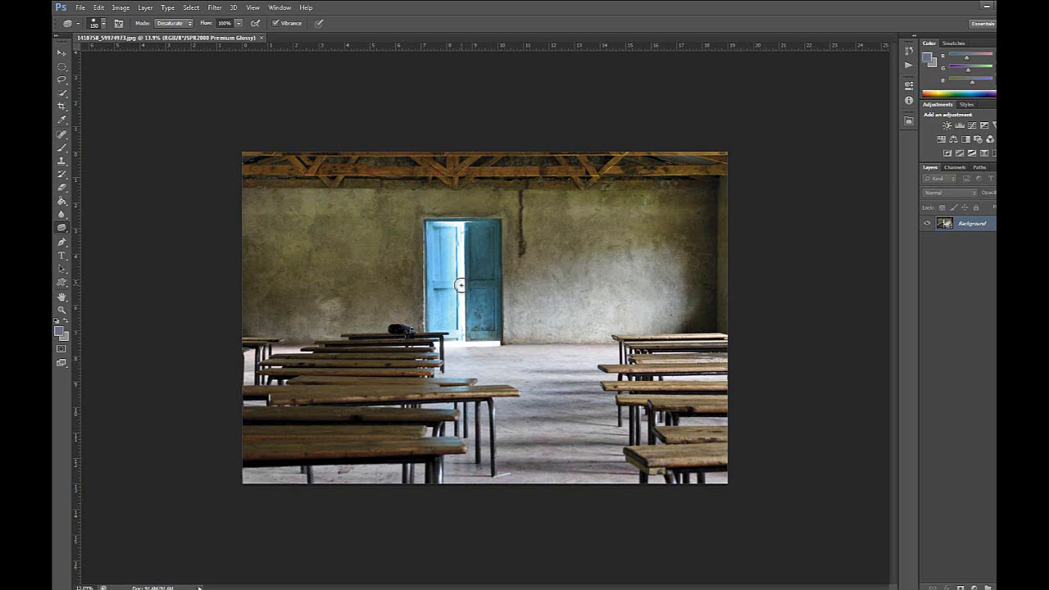
{"action": "mouse_move", "coordinate": [528, 283]}
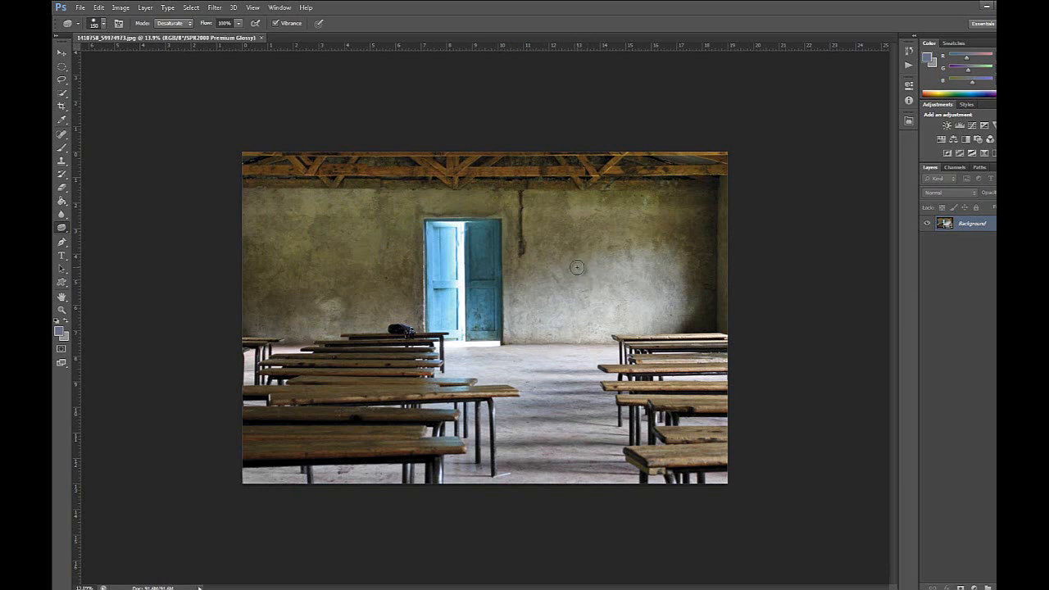
{"action": "mouse_move", "coordinate": [567, 270]}
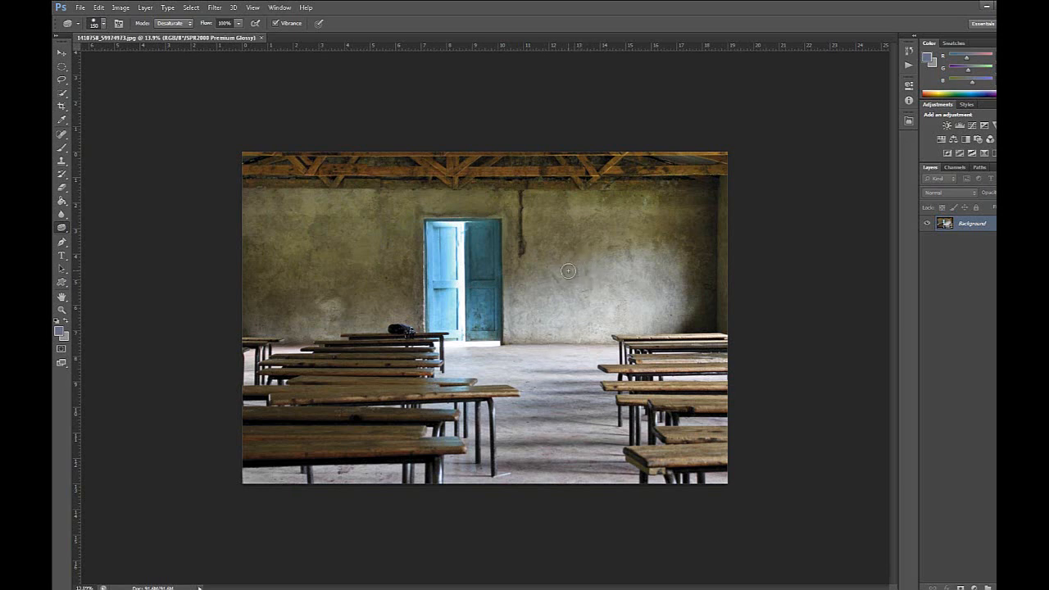
{"action": "mouse_move", "coordinate": [403, 103]}
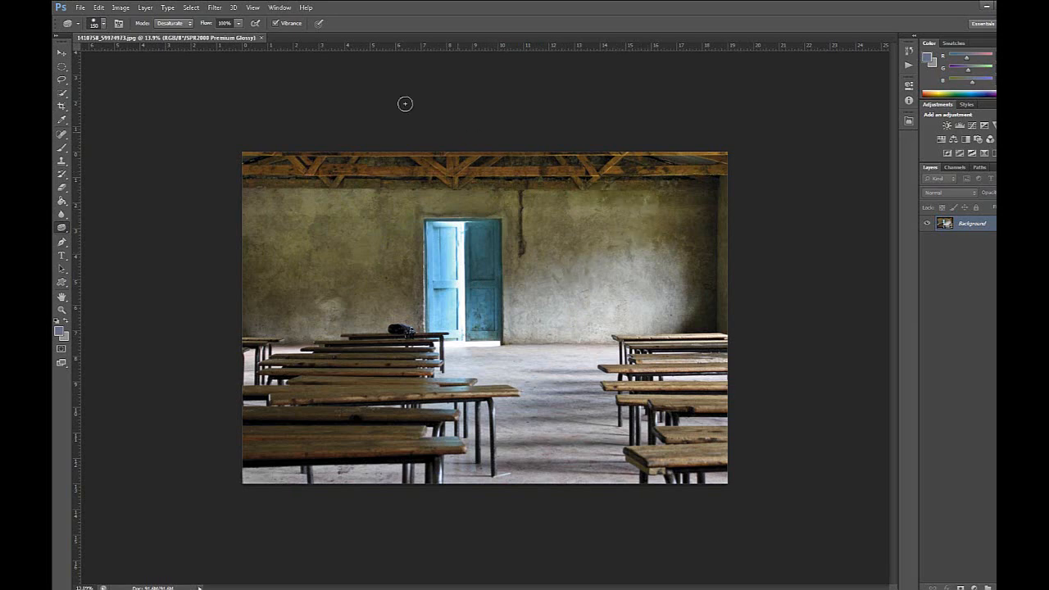